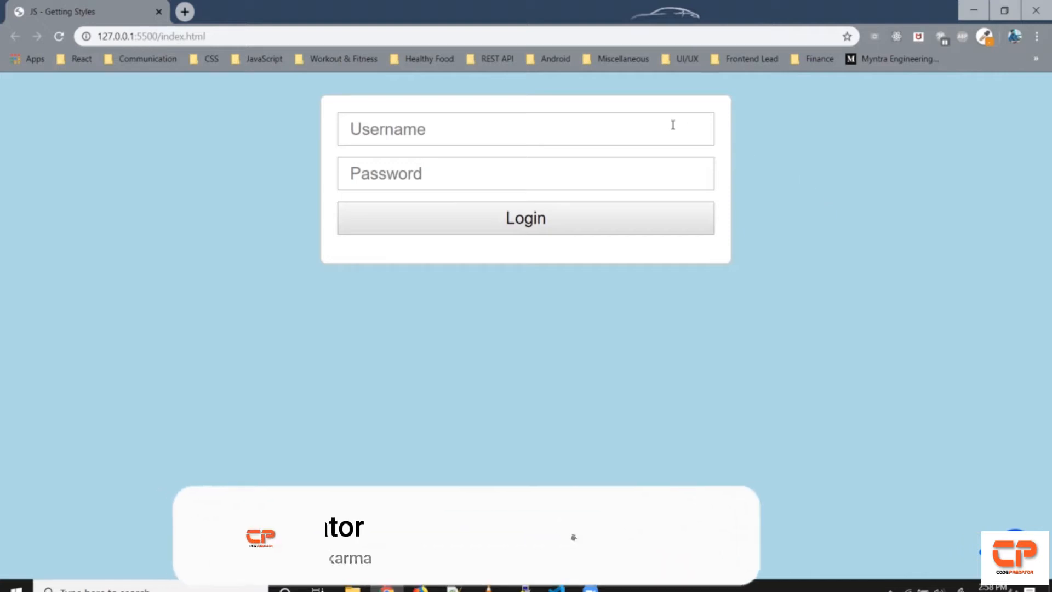
Enter test usernames 'username' then 'username1' in the login page's Username field.
click(524, 129)
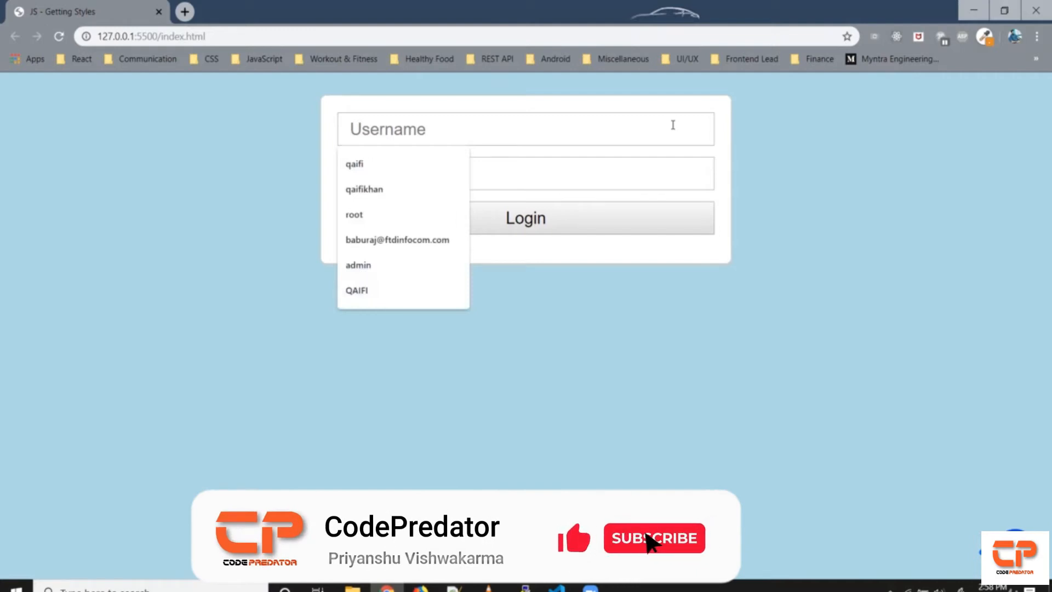
click(653, 537)
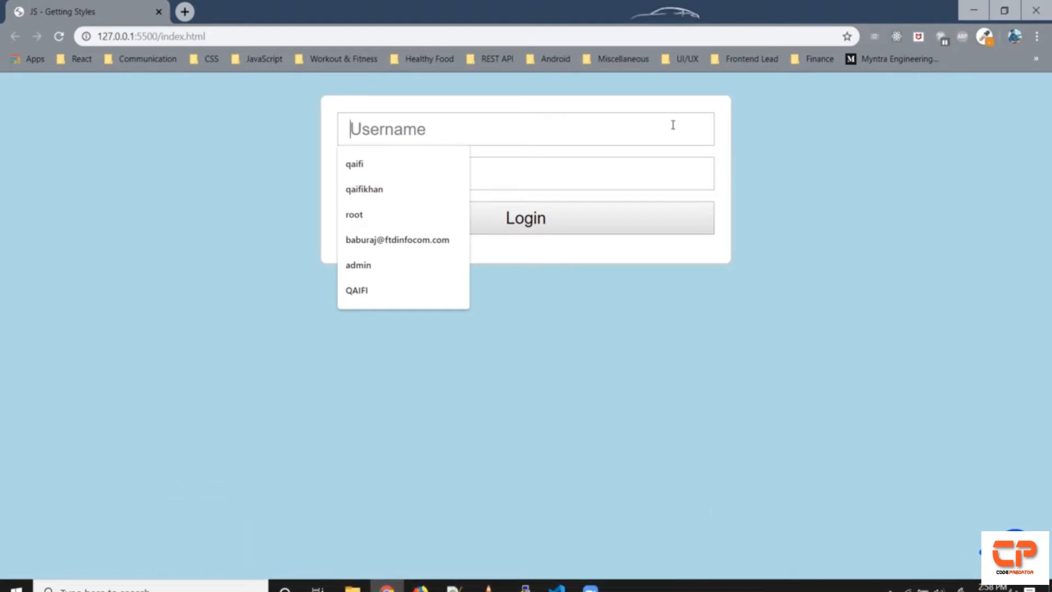
text(use)
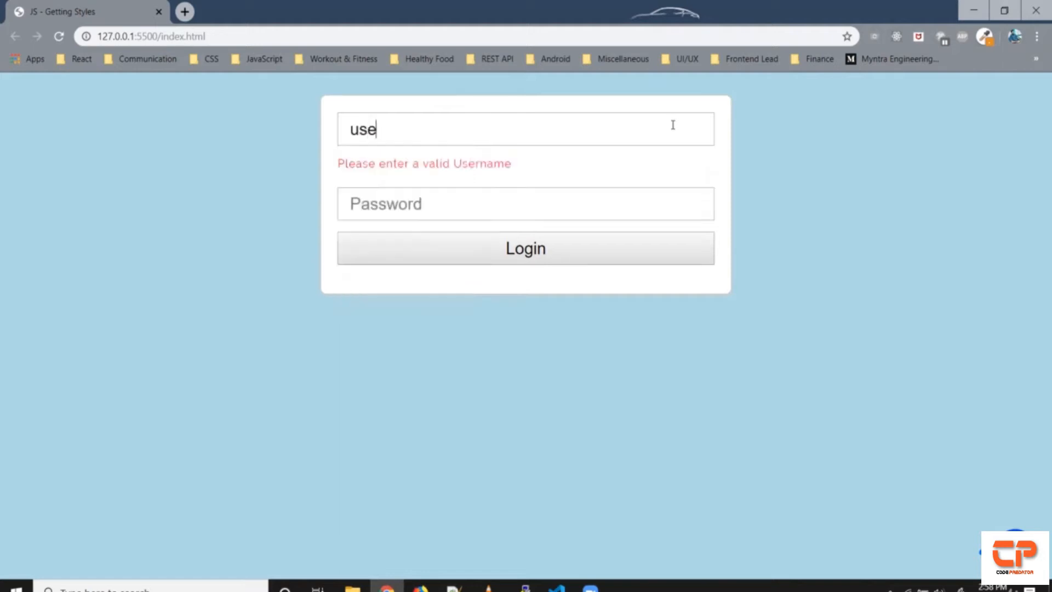
text(rname)
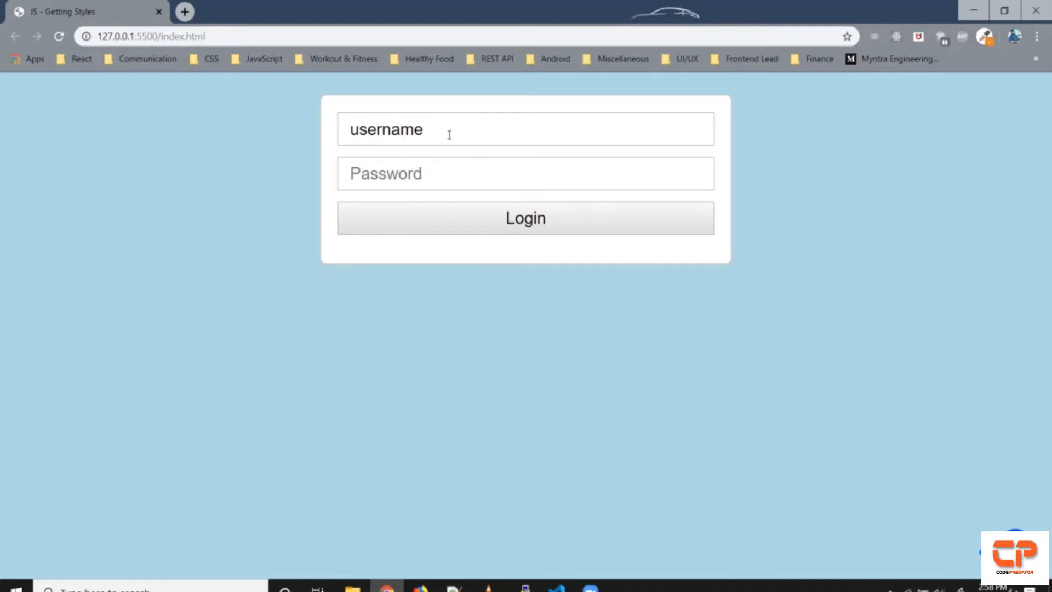
text(1)
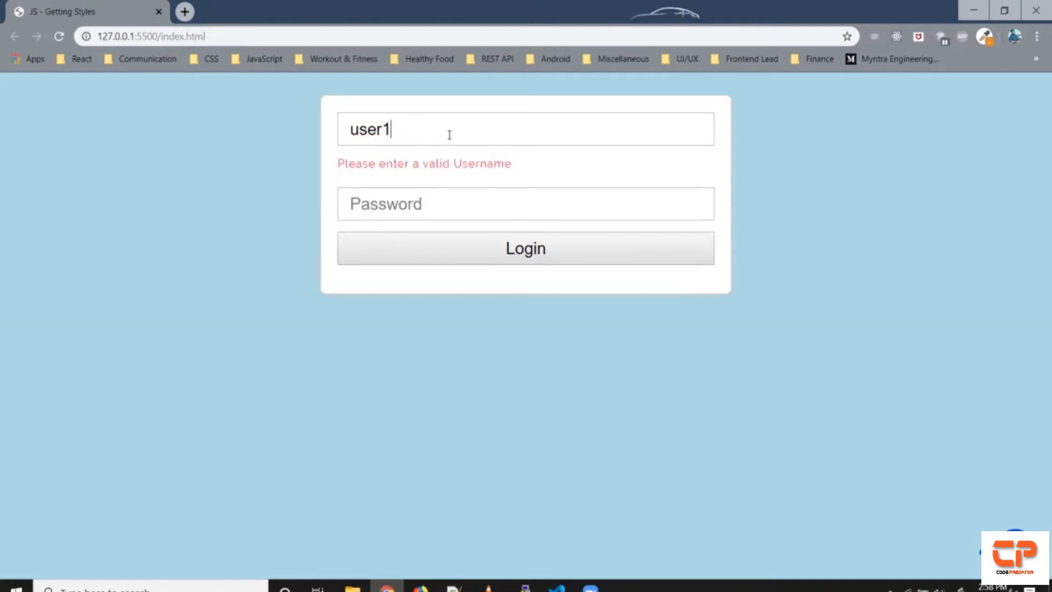
Try 'user1234' then 'user12#$' to make the invalid-username message appear.
text(234)
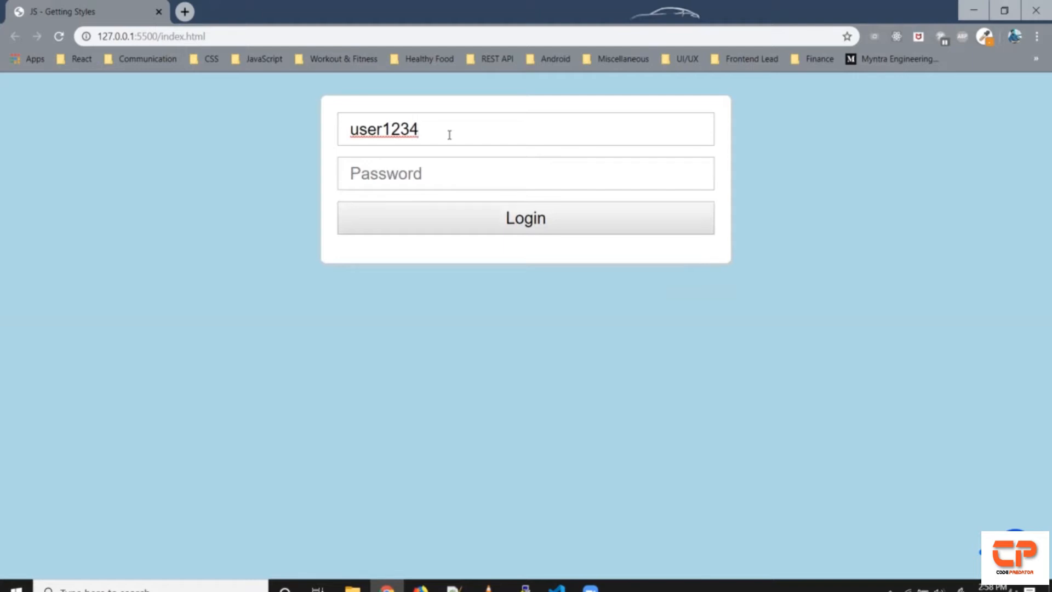
key(Backspace)
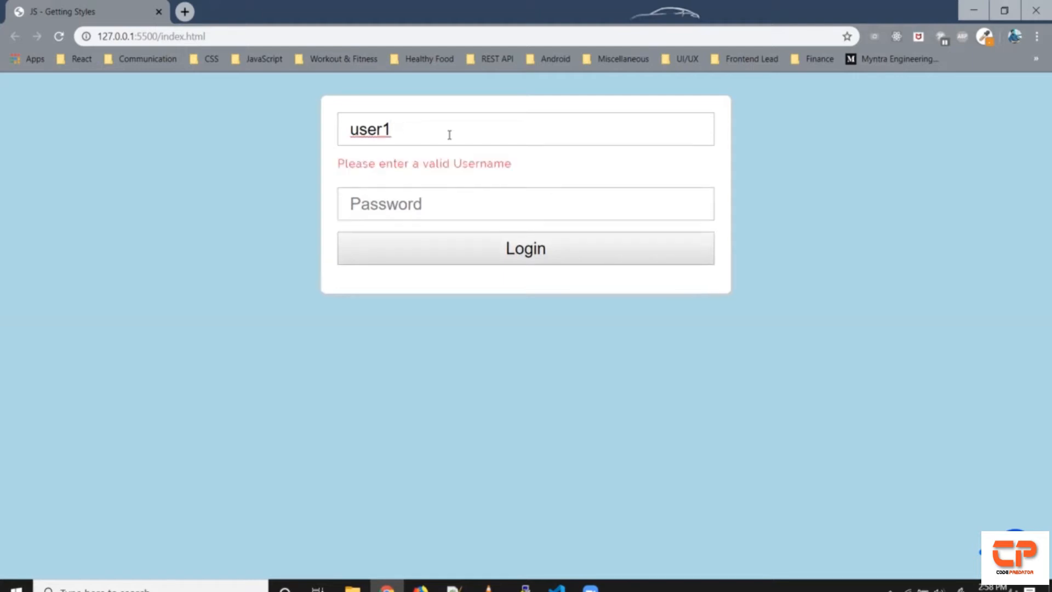
text(2#$)
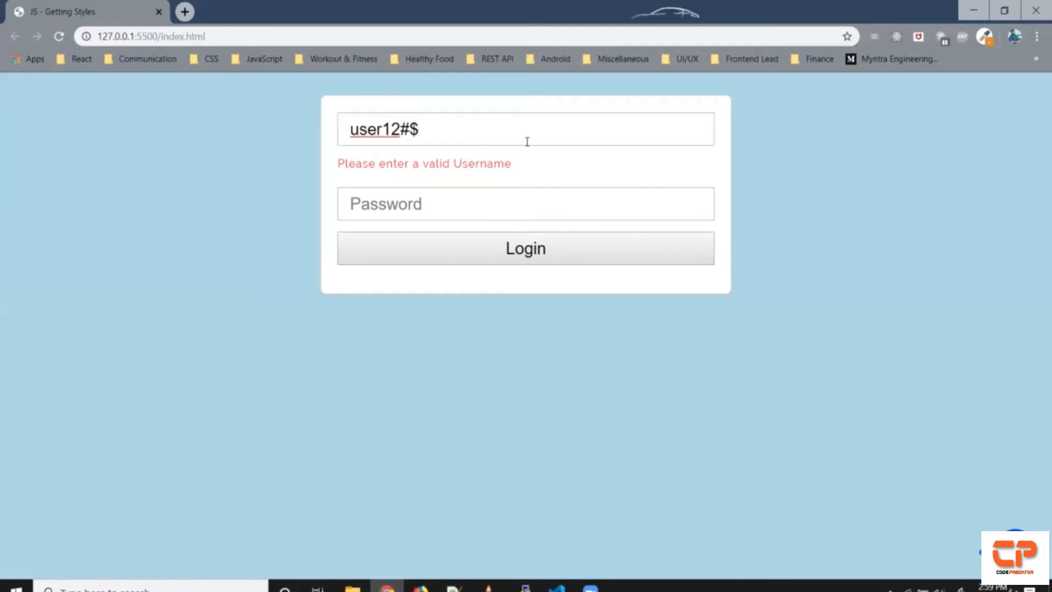
mouse_move(446, 141)
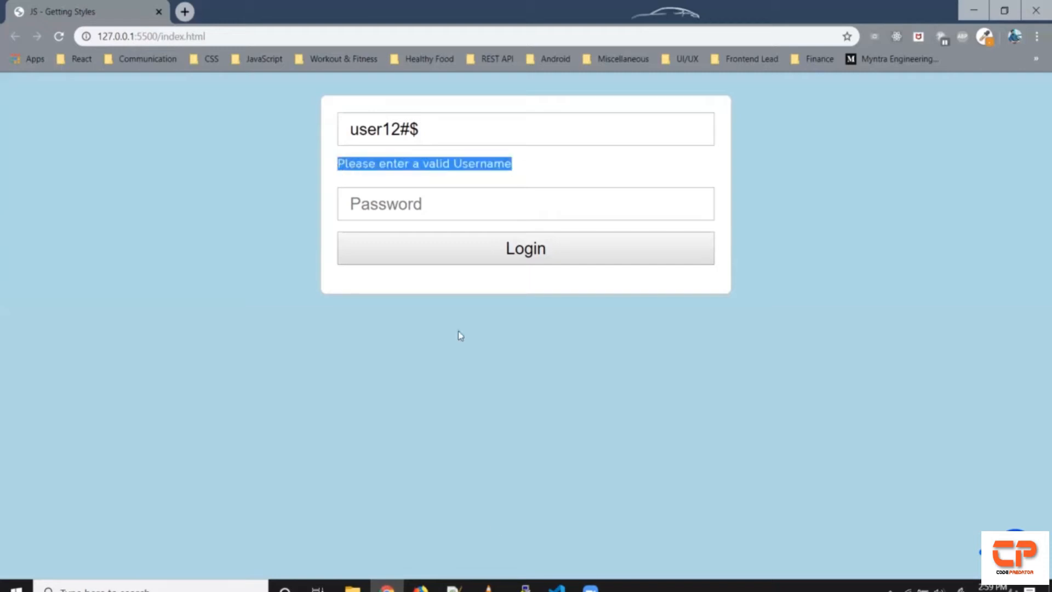
Add <p id="username-err"> after the username input and copy the username-err id.
click(555, 589)
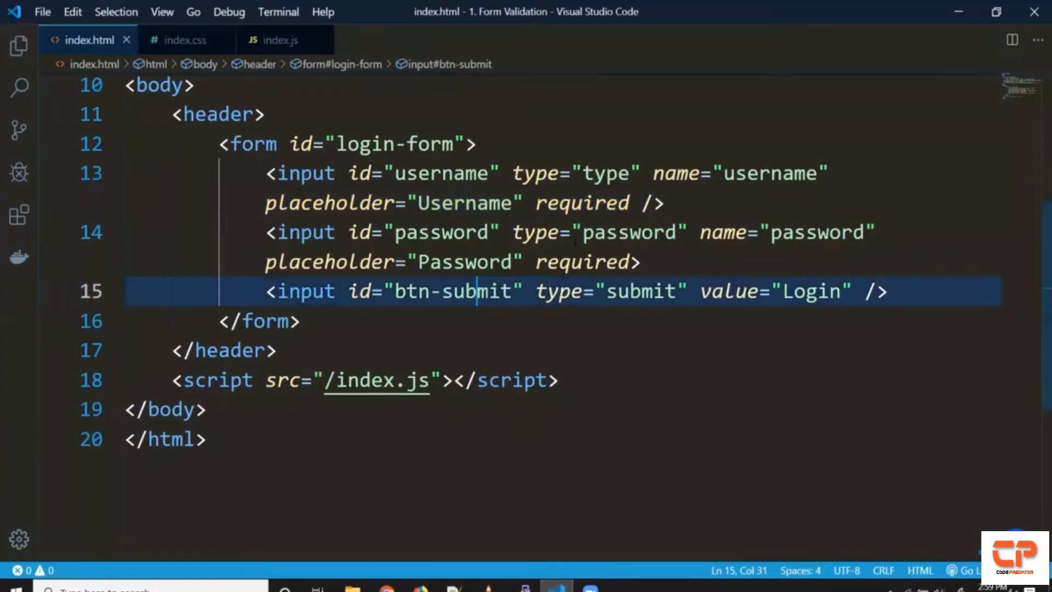
text(<)
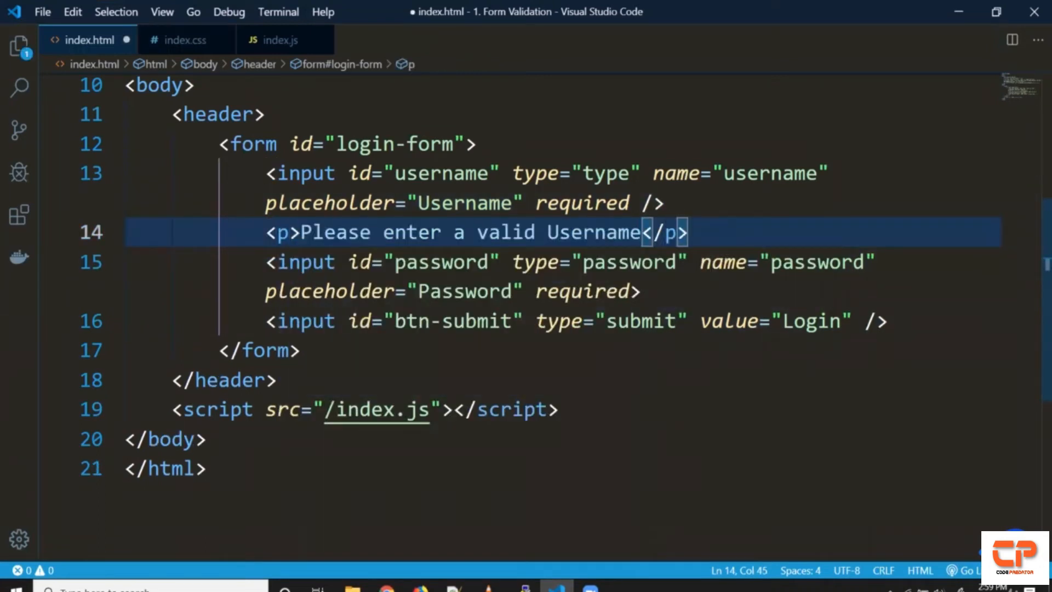
text(id="")
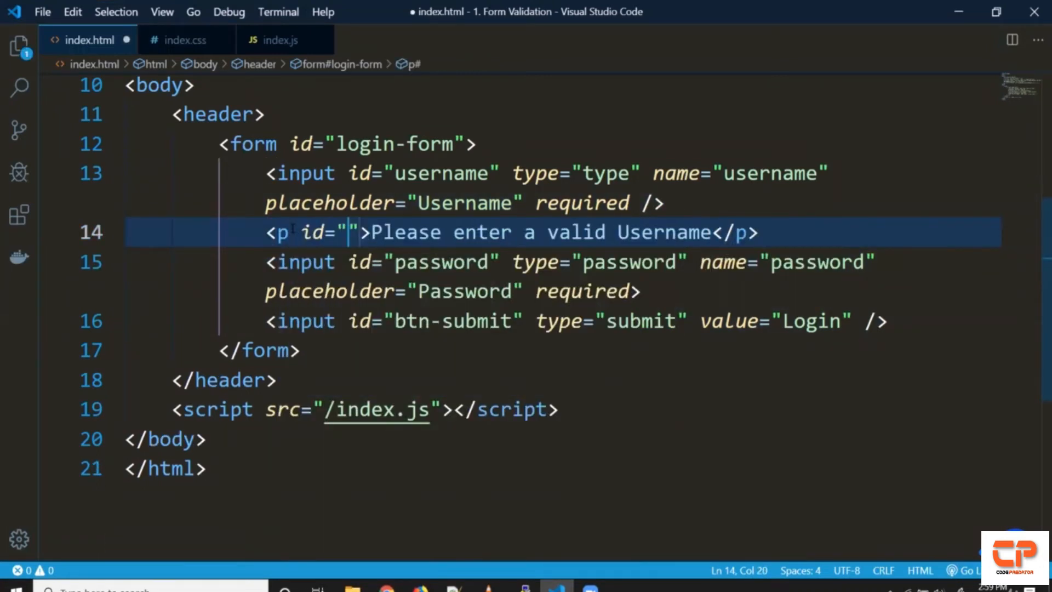
text(usernam)
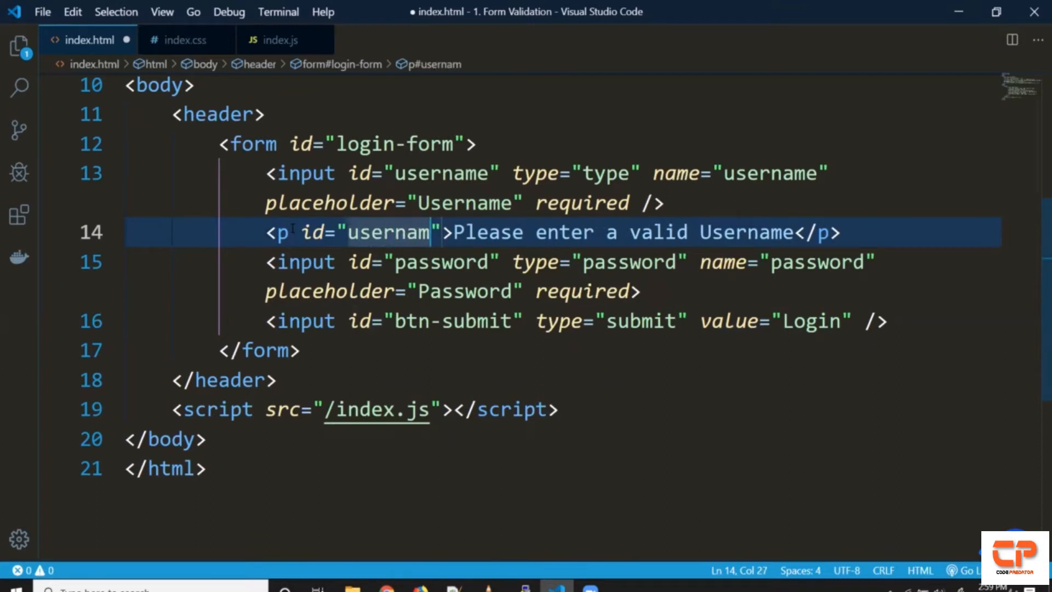
text(e-err)
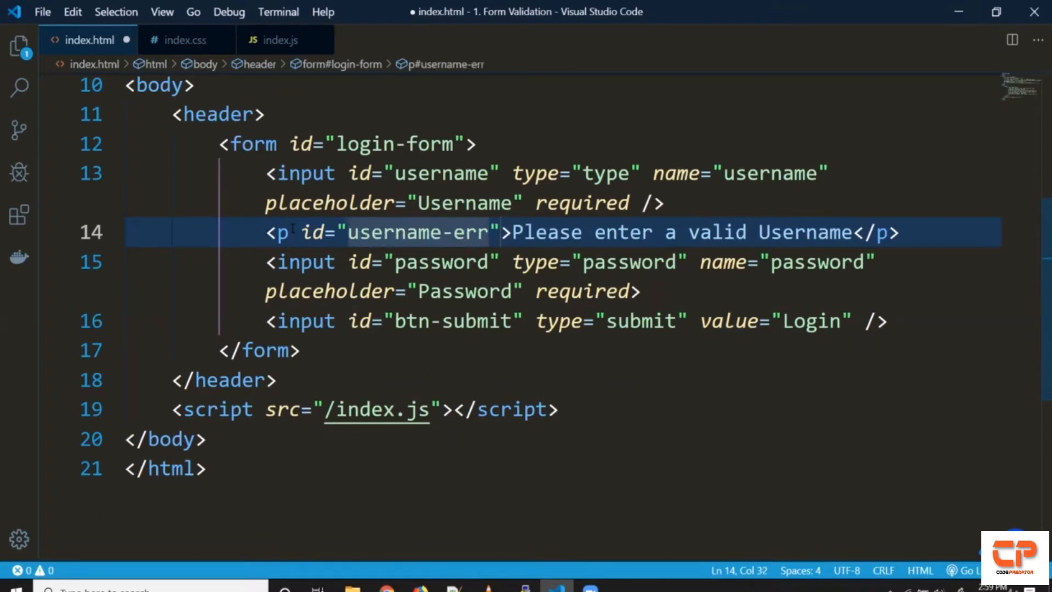
double_click(416, 232)
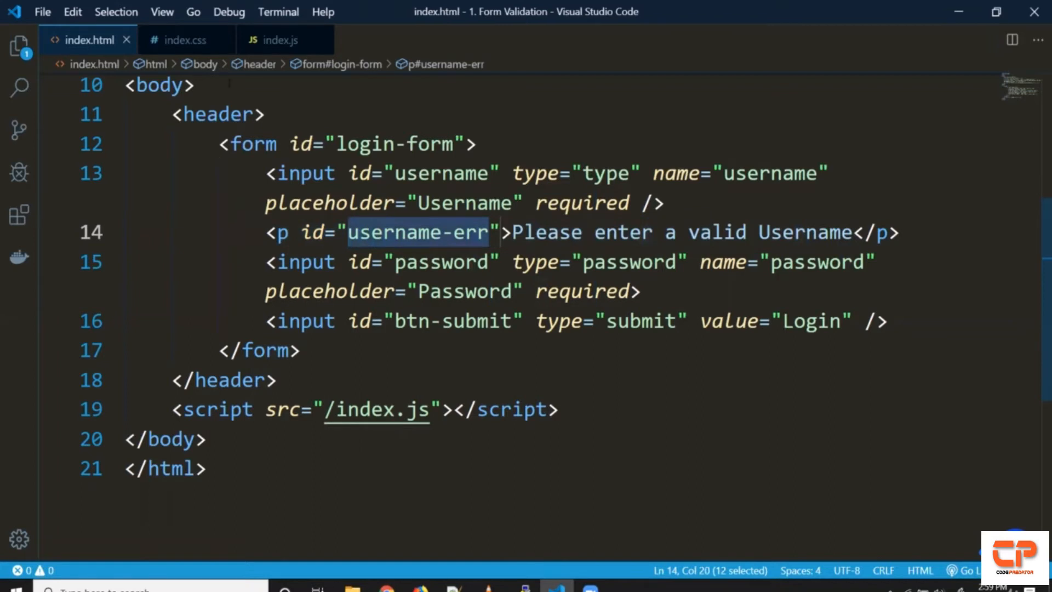
click(185, 40)
text(c)
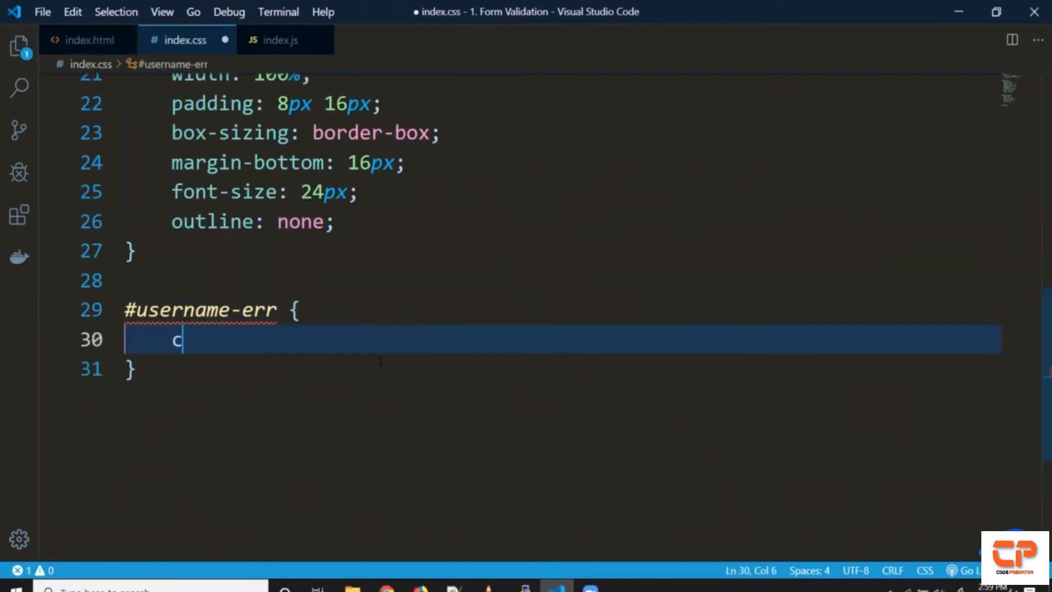
Style #username-err with color red, font-size 16px, letter-spacing 1px, save and serve with Live Server.
text(olor: red;)
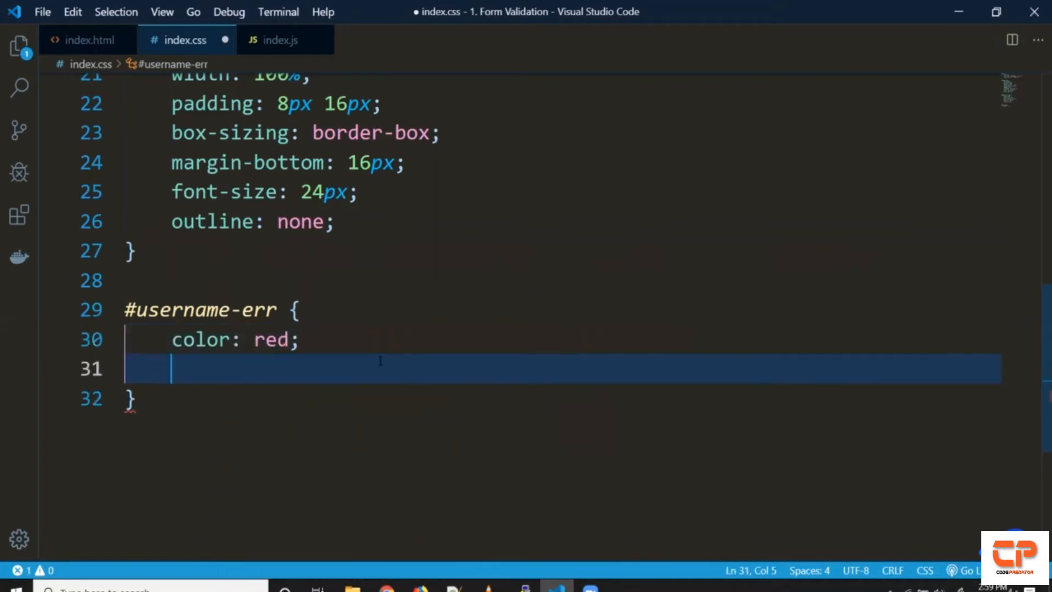
text(font-size:)
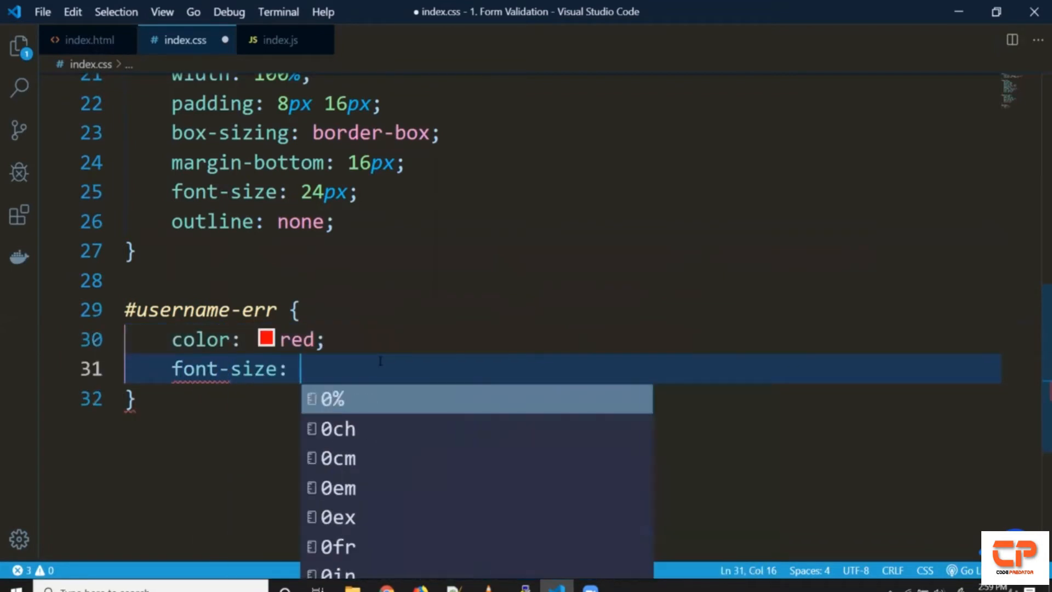
text(16px;)
text(letter-spacing:)
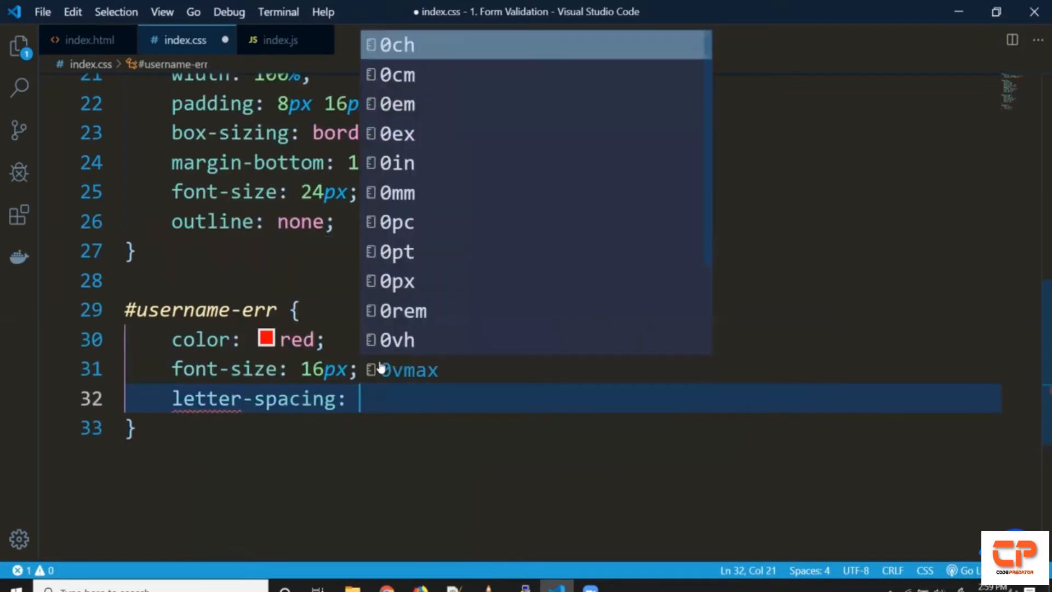
text(1px;)
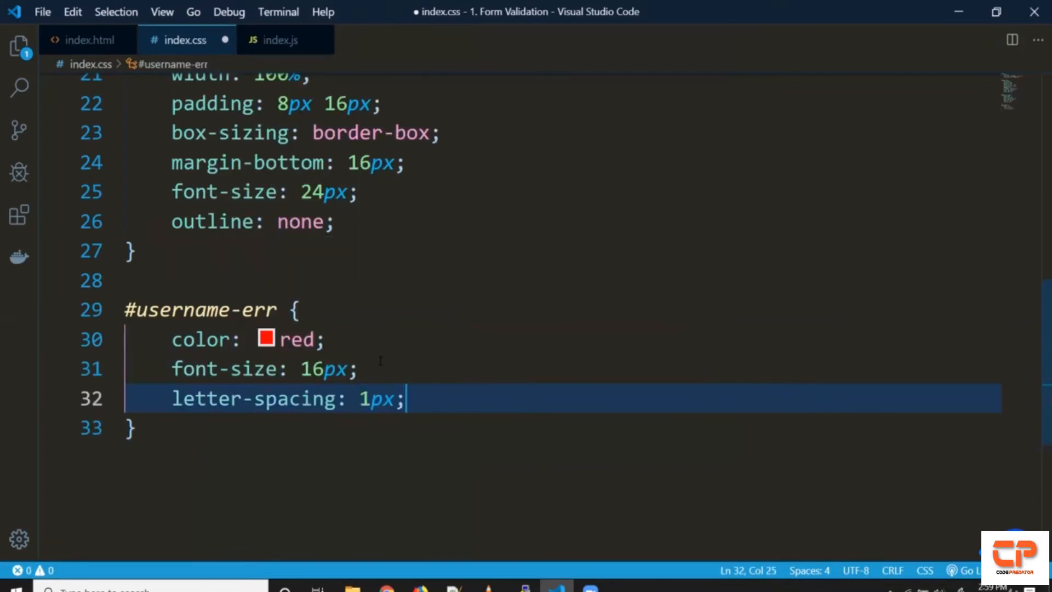
key(enter)
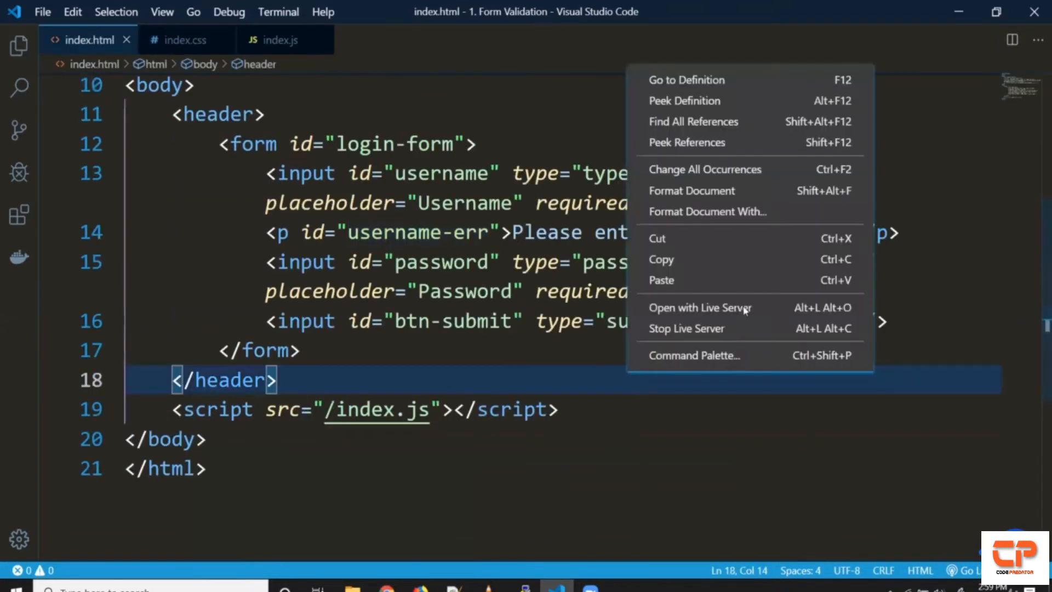
click(698, 307)
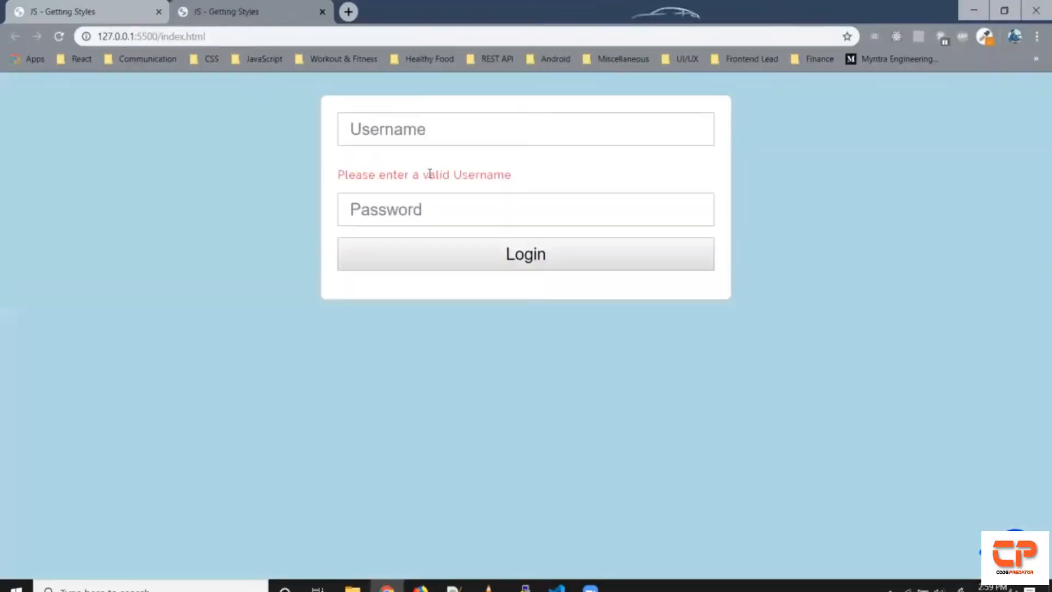
Finish the #username-err rule with margin-bottom: 24px and view the login page.
click(555, 590)
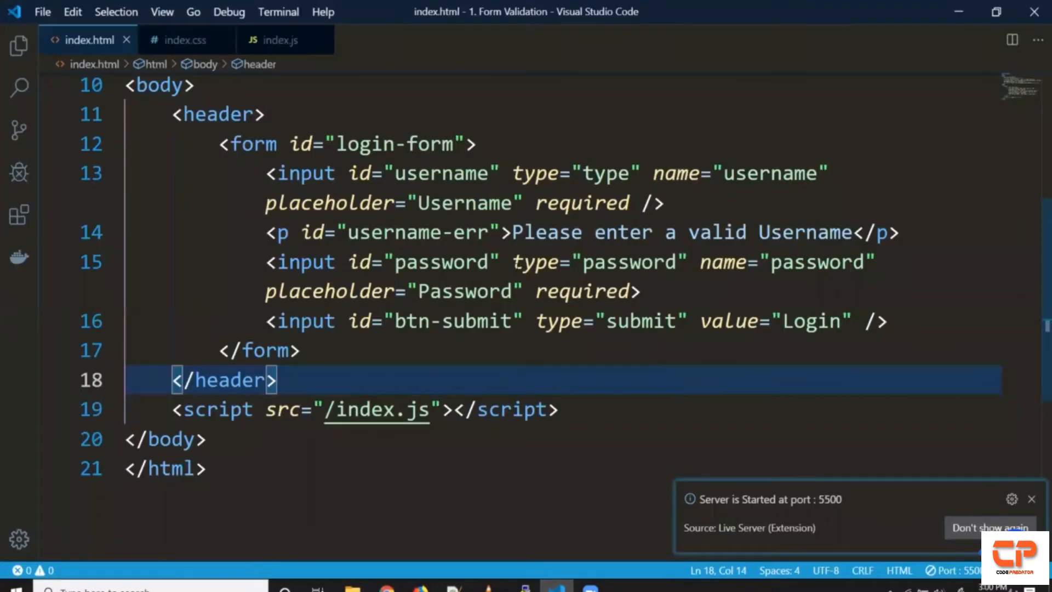
click(184, 40)
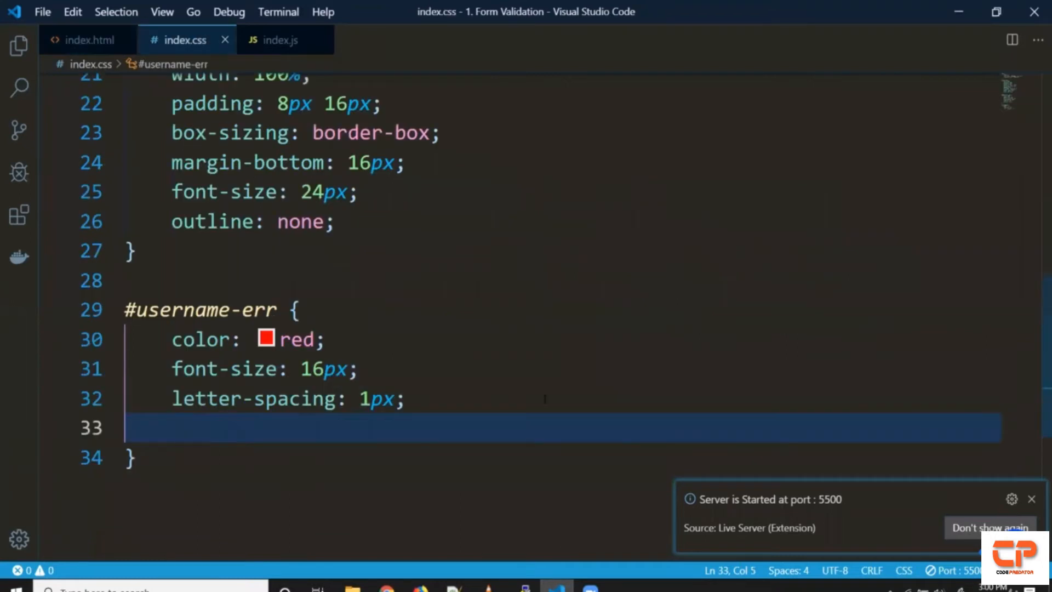
text(margin-top: 0px)
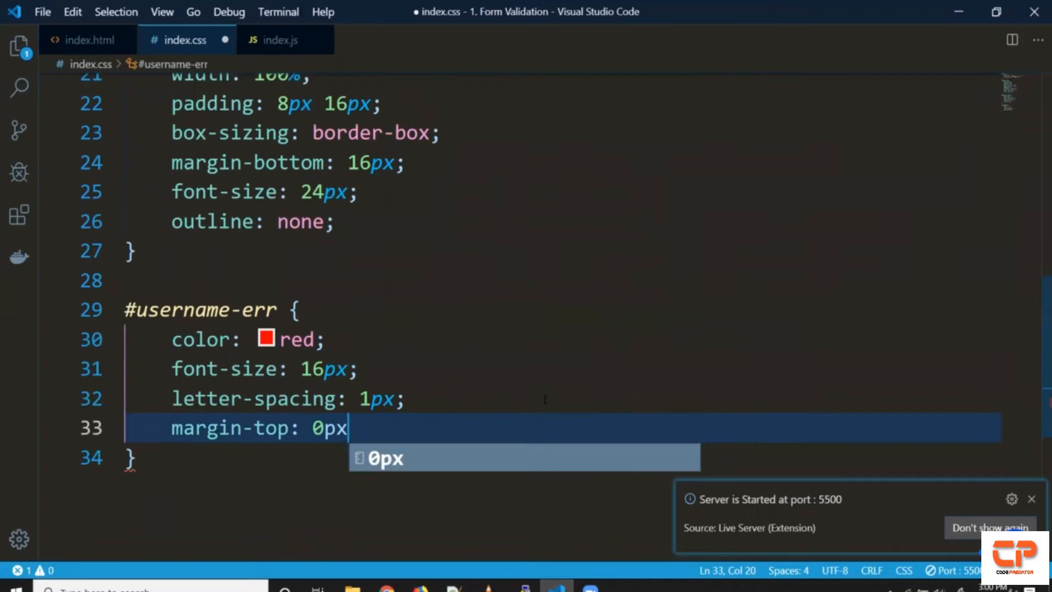
text(;)
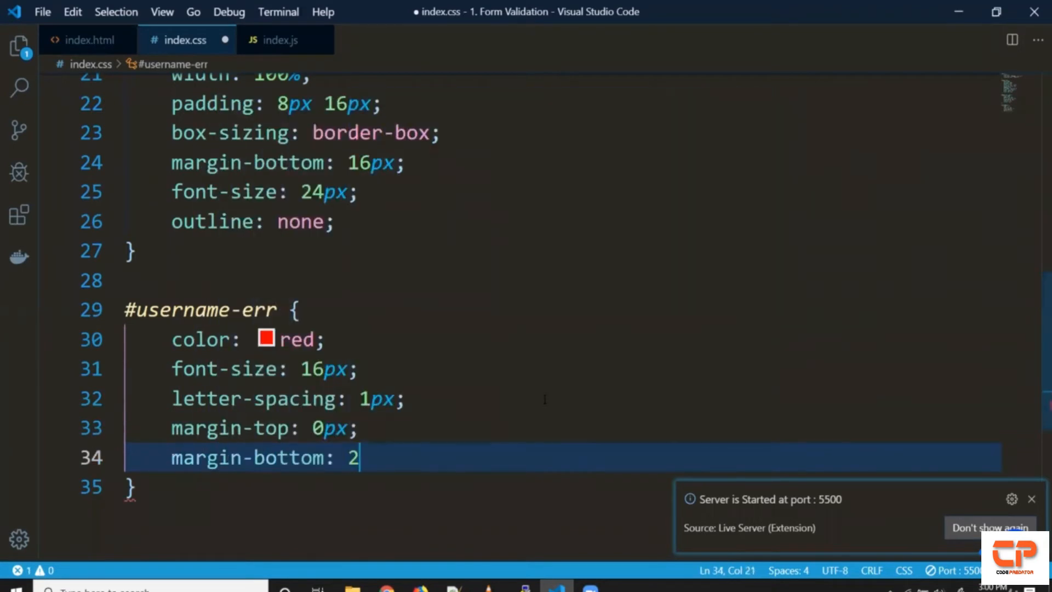
text(4px;)
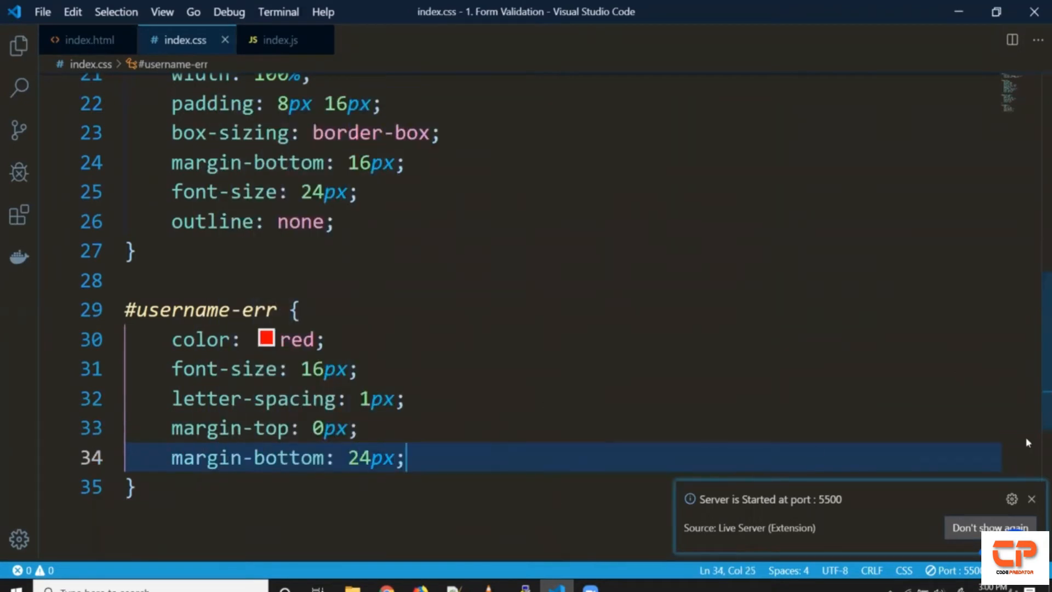
click(1030, 498)
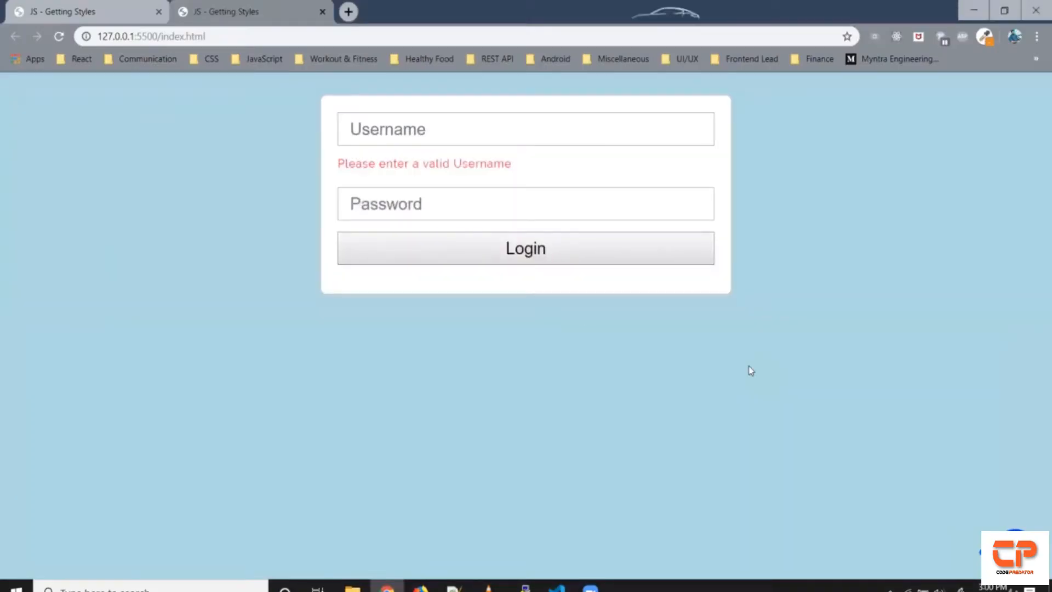
mouse_move(580, 473)
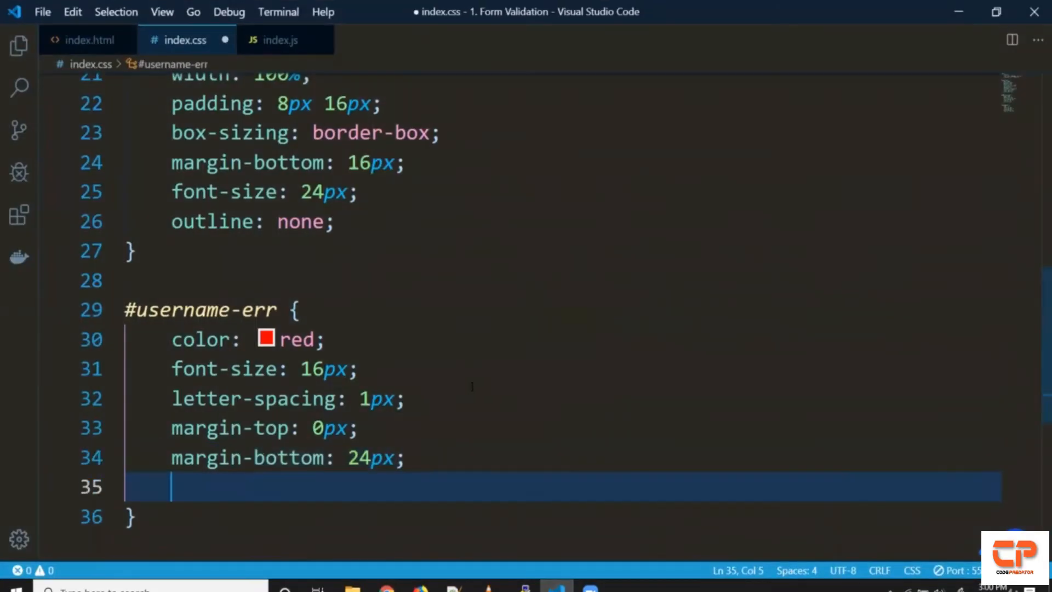
Hide the error with display: none, then test typing and deleting a letter in Username.
text(display: no)
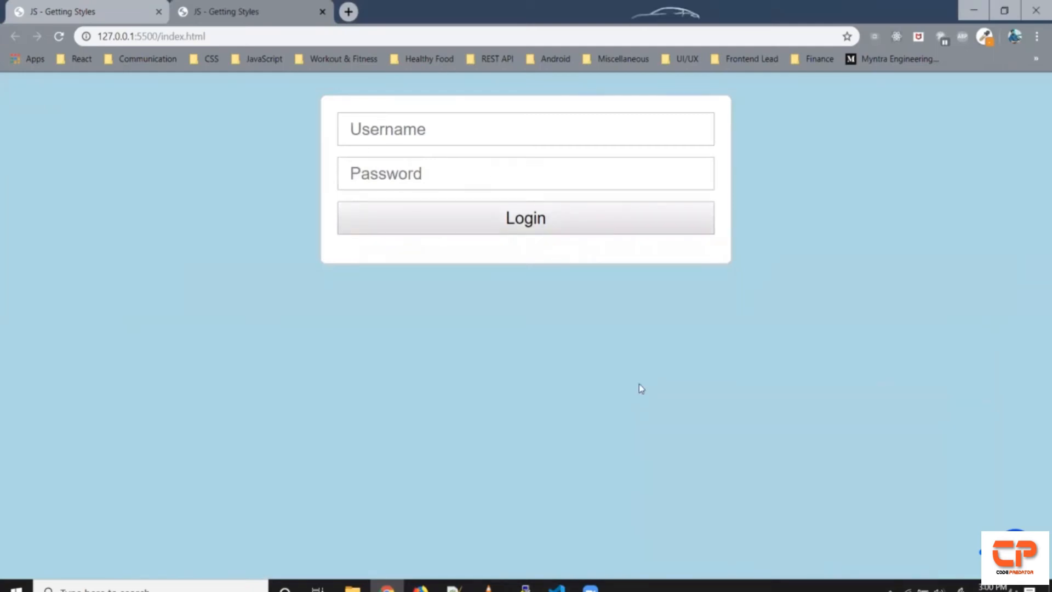
text(d)
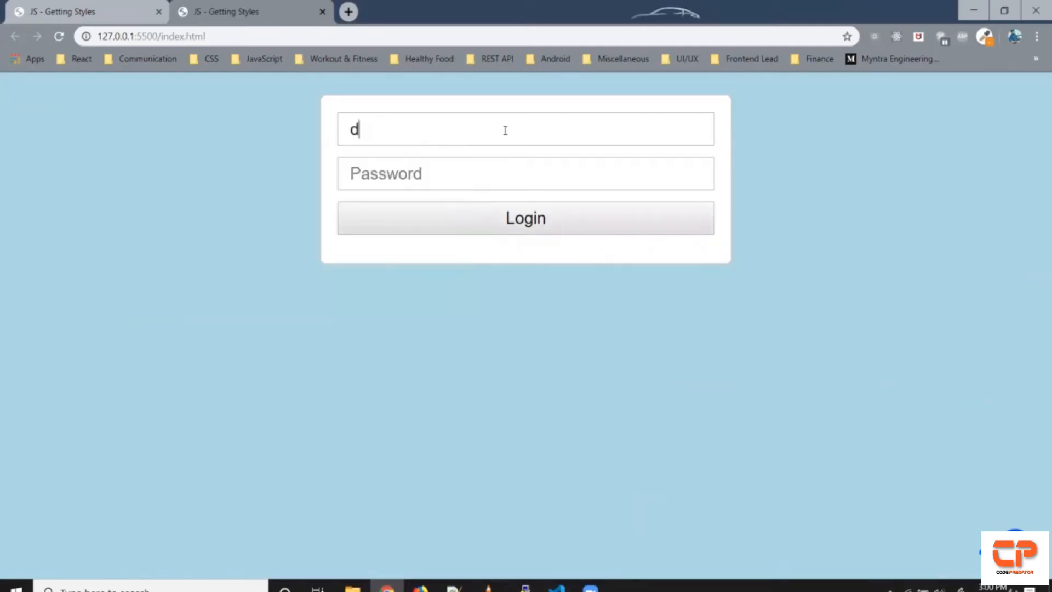
key(Backspace)
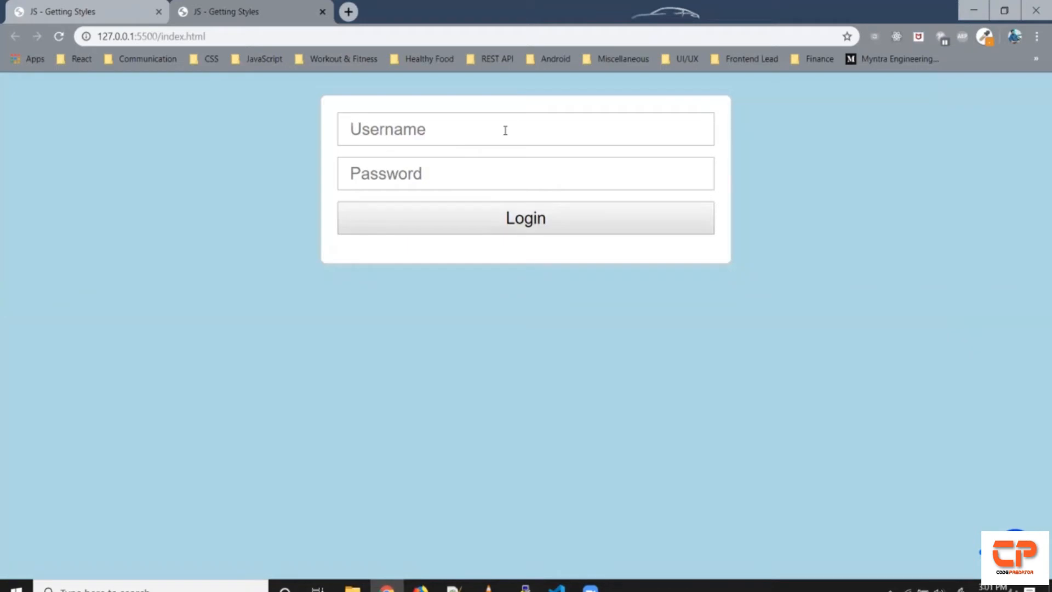
mouse_move(573, 563)
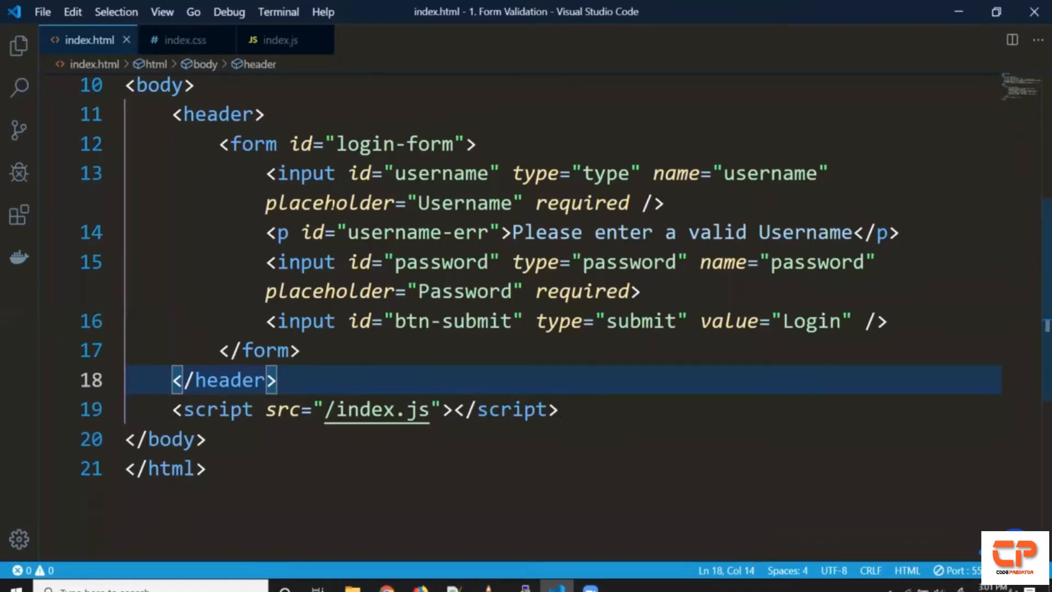
In index.js add username.addEventListener('input', ...) reusing the username id.
double_click(441, 173)
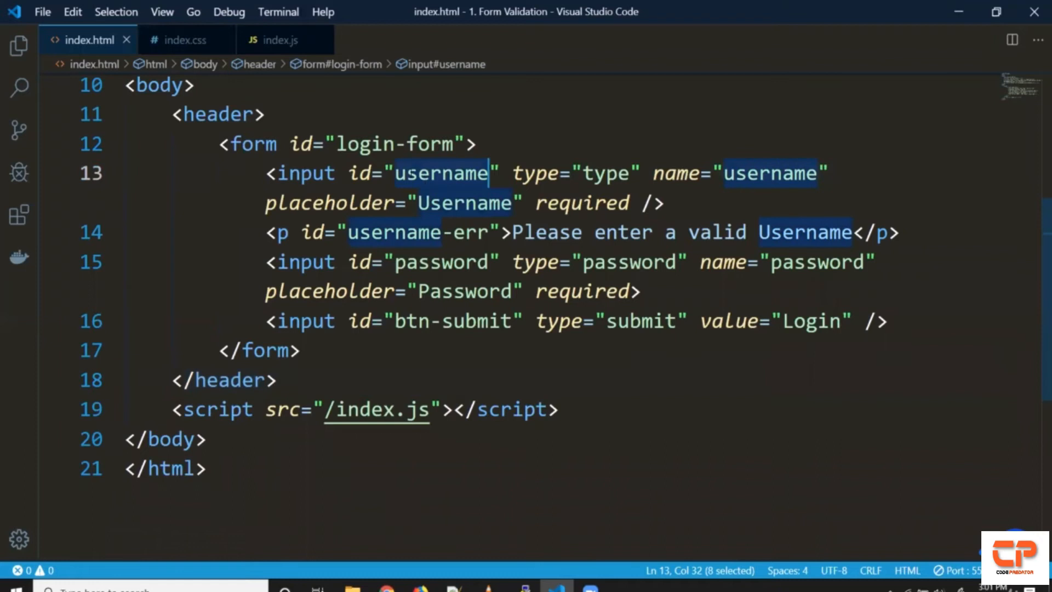
click(280, 39)
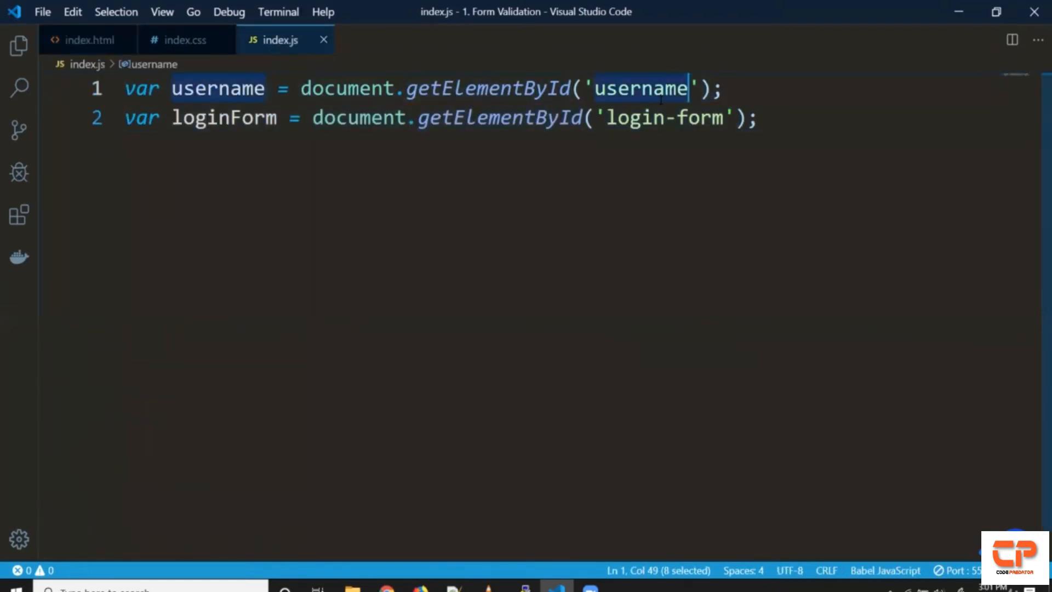
key(Enter)
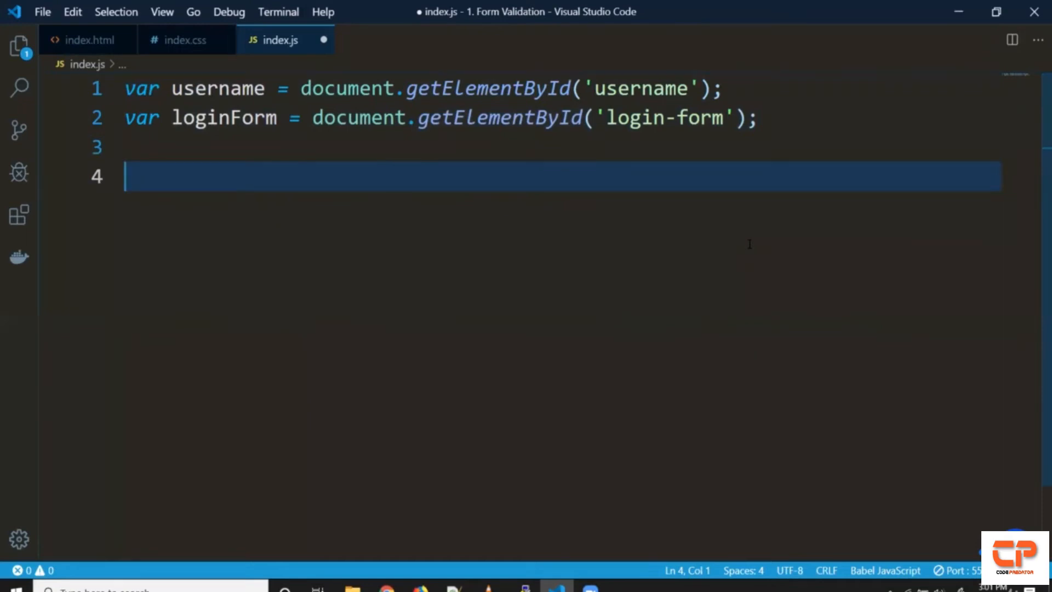
text(username.)
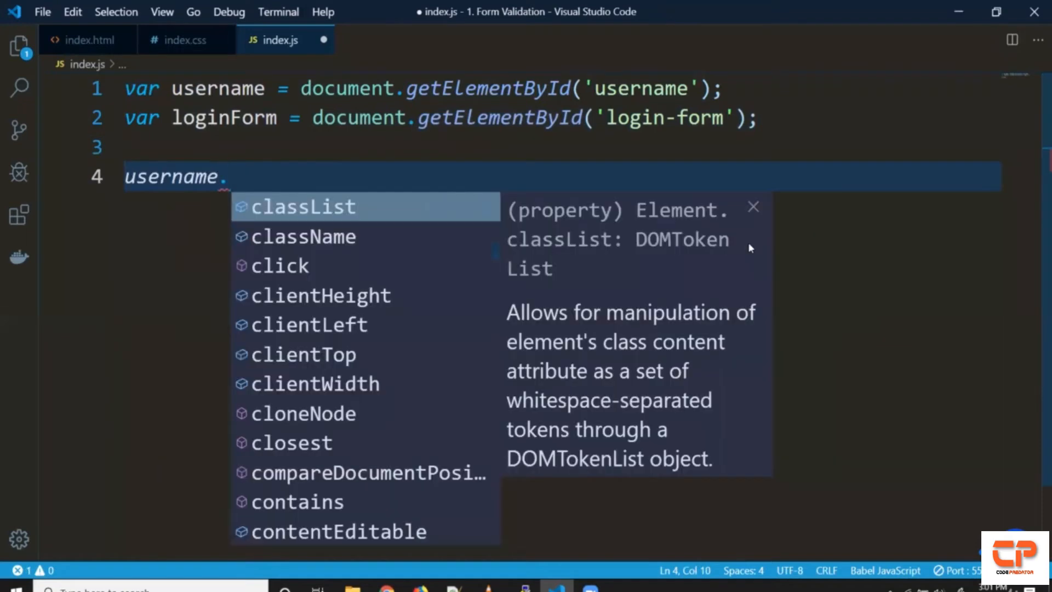
text(addEventListener)
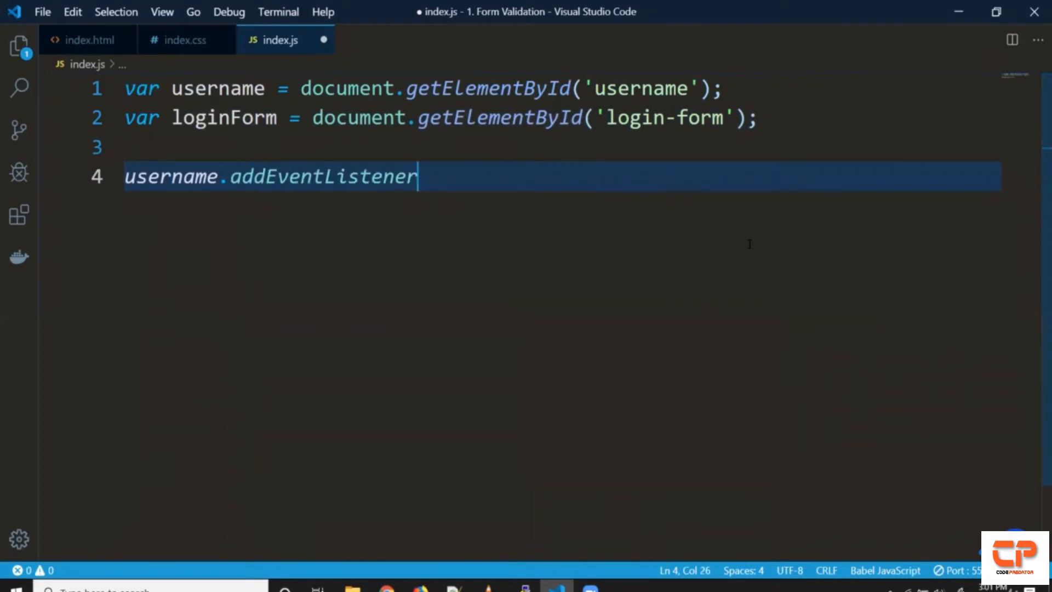
text(('in')
text(console.log())
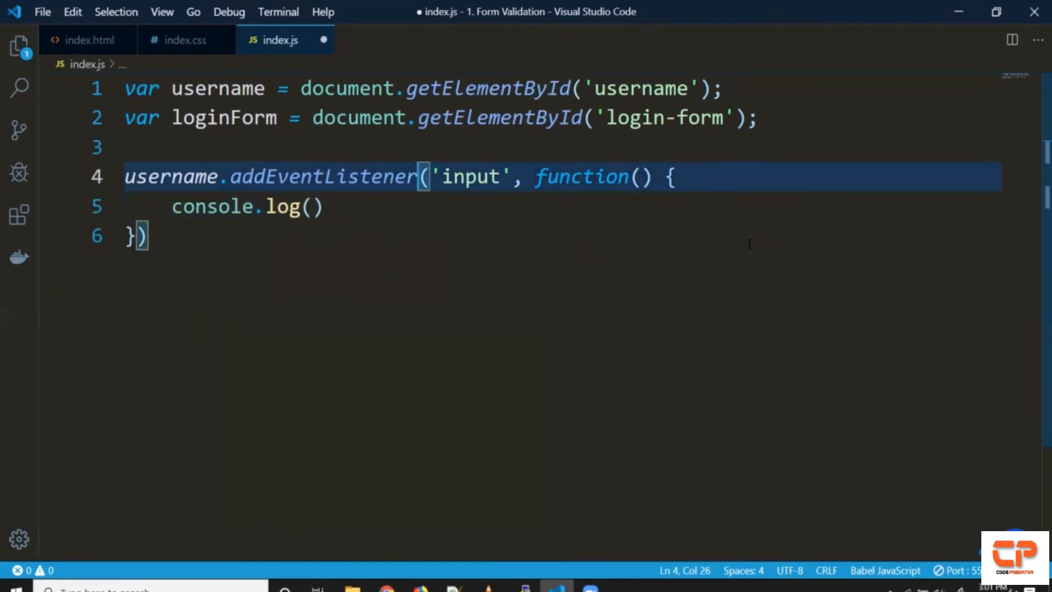
Give the callback an e parameter and log e.target.value to the console.
click(639, 176)
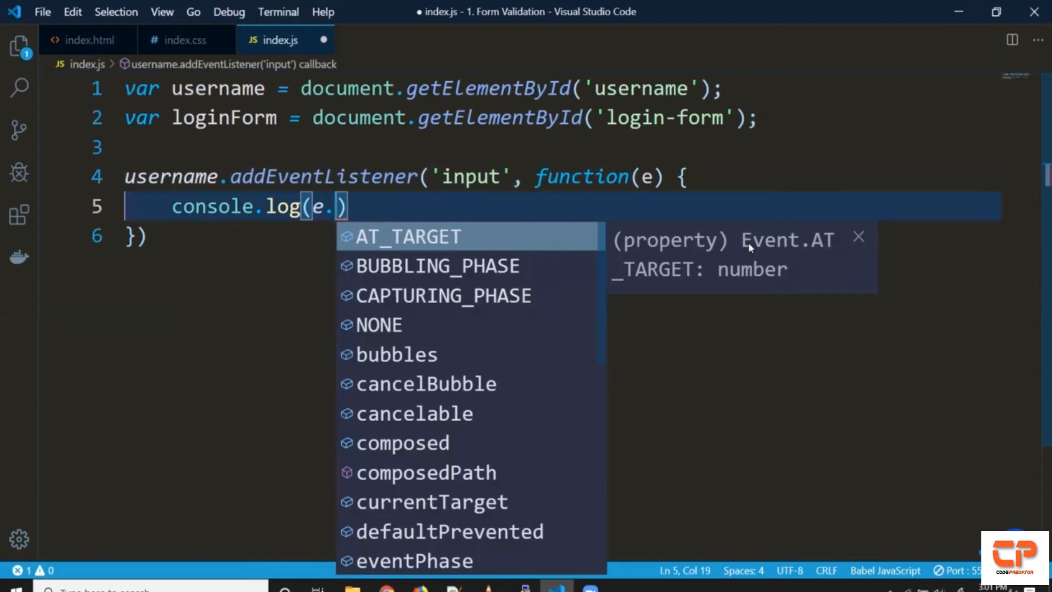
text(target.v)
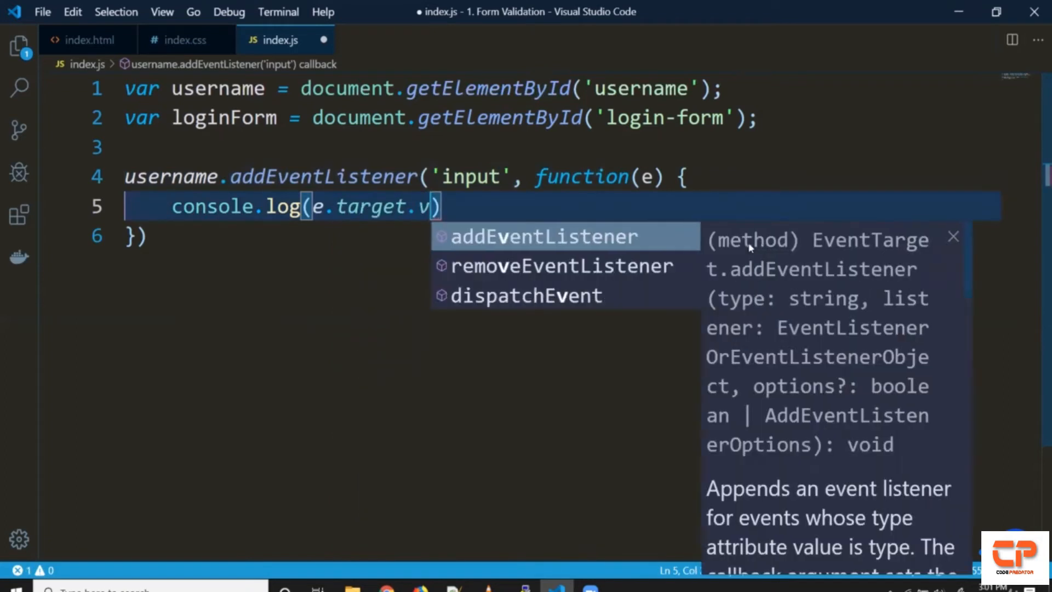
text(alue);)
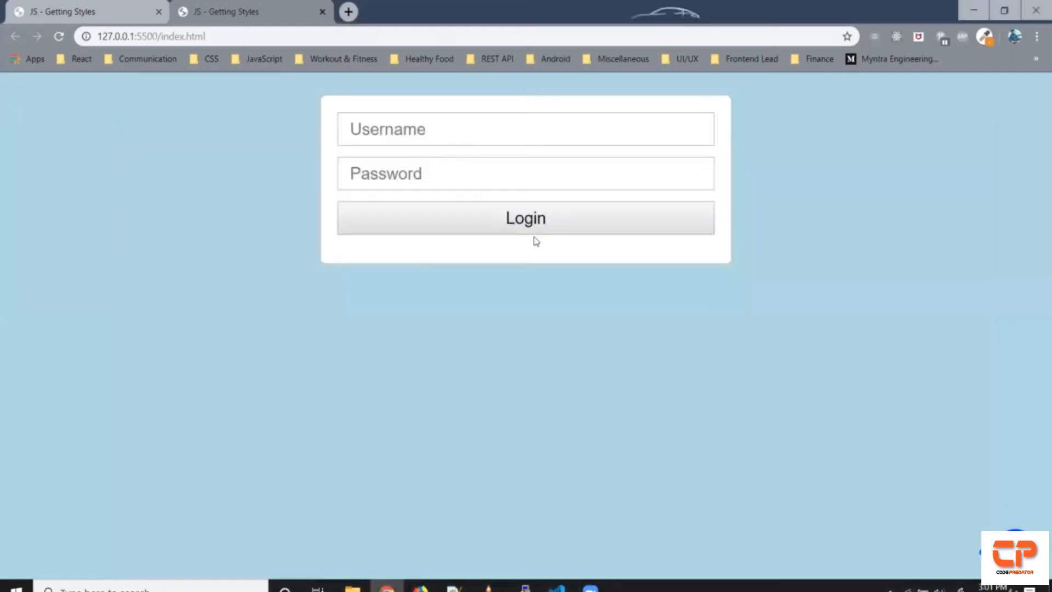
mouse_move(822, 136)
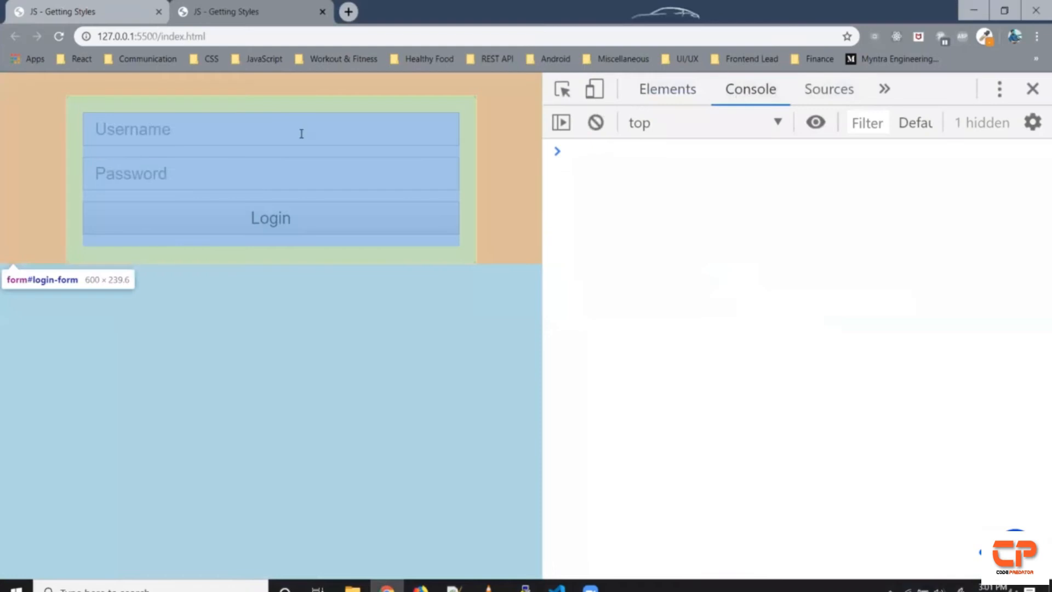
Type 'username' in the Username field to watch each growing value logged in the console.
text(us)
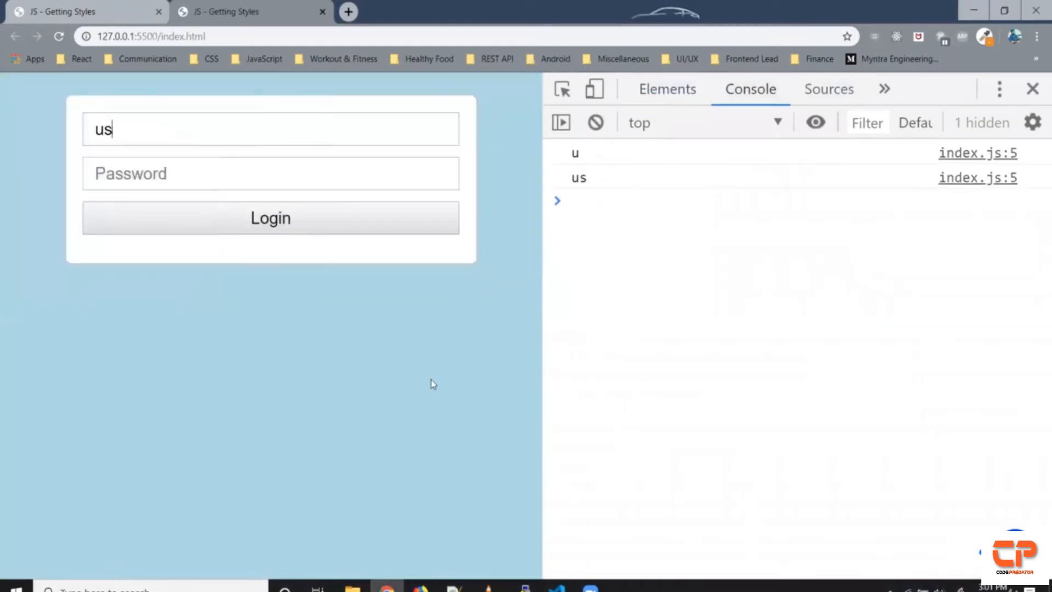
text(ername)
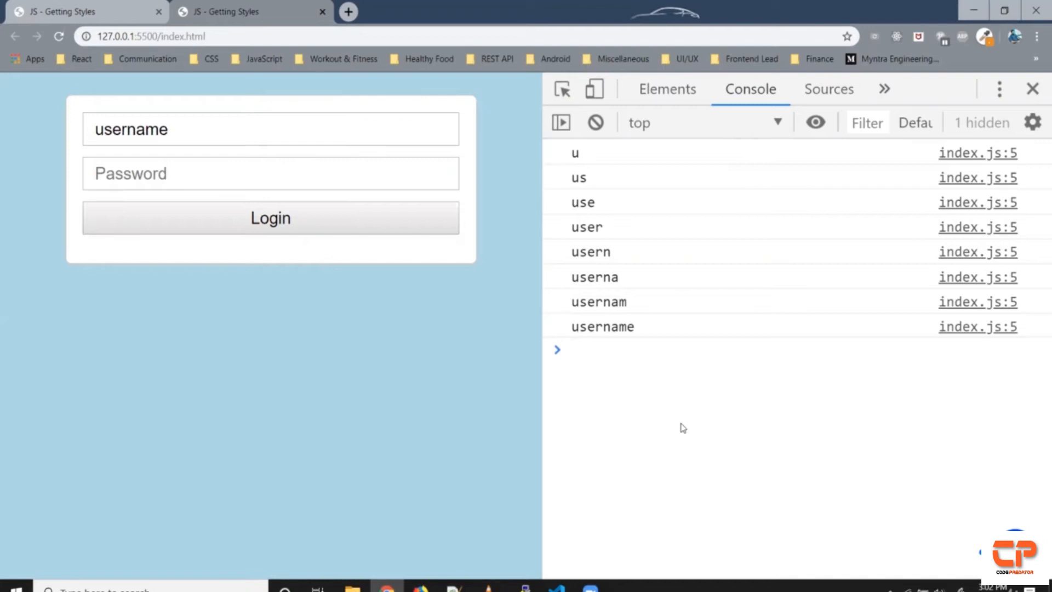
Declare var regex = /^[\w]{6,8}$/ in the DevTools console.
text(var r)
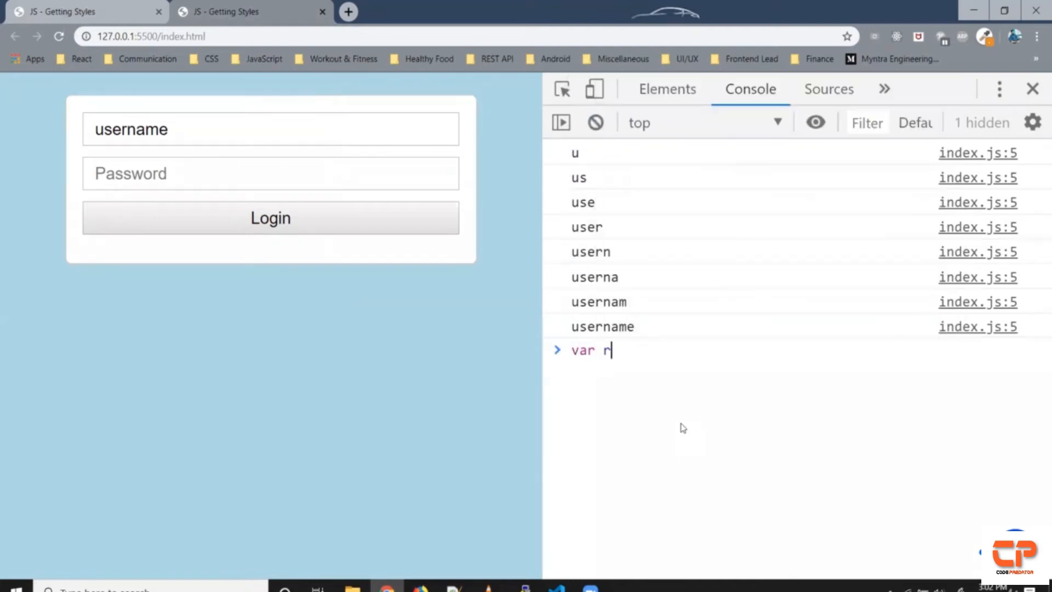
text(egex =)
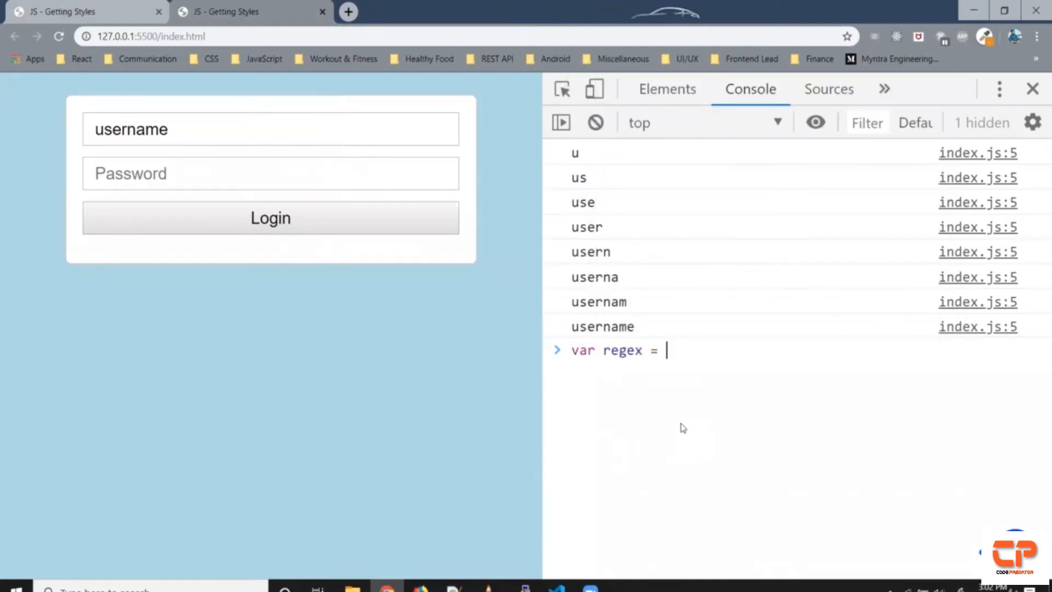
text(/)
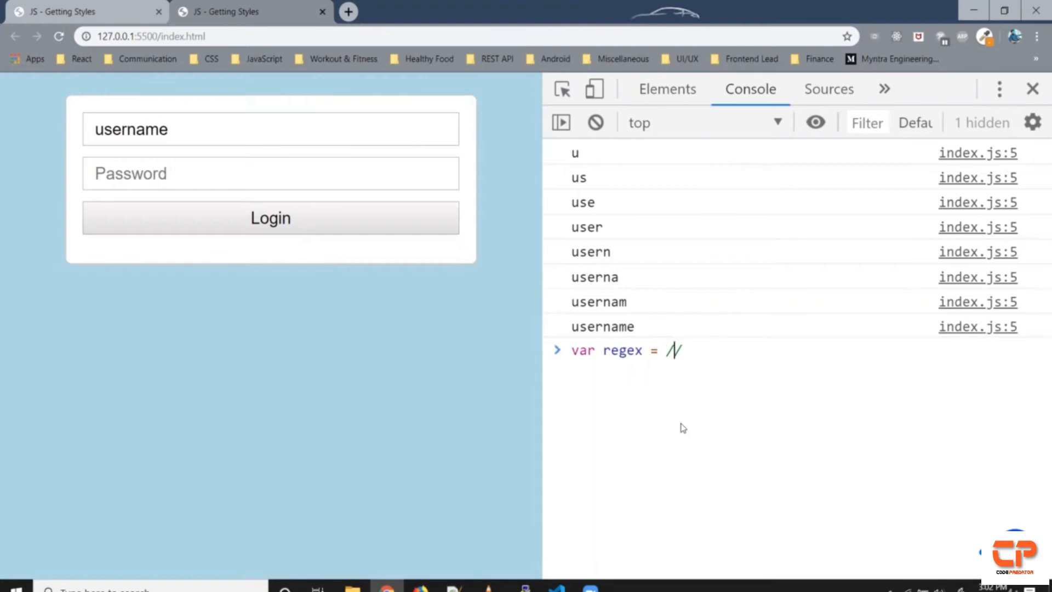
text(/)
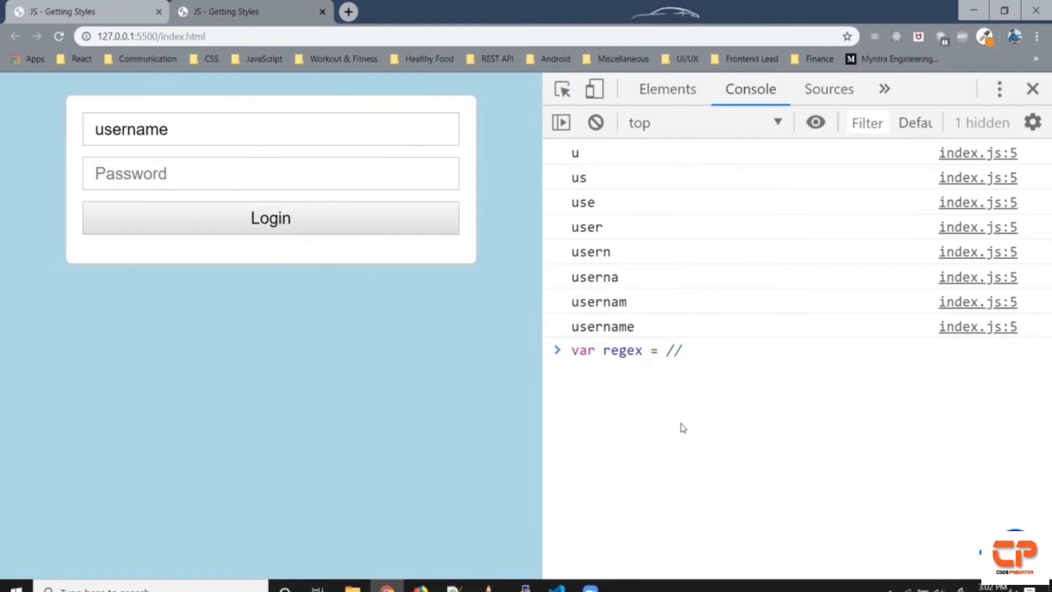
text([])
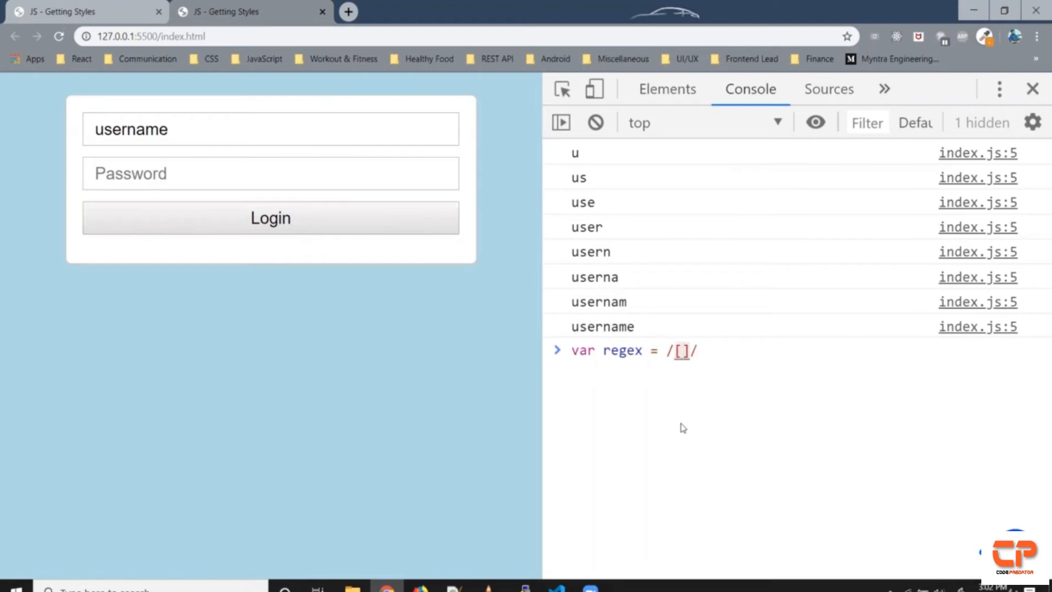
text(\w)
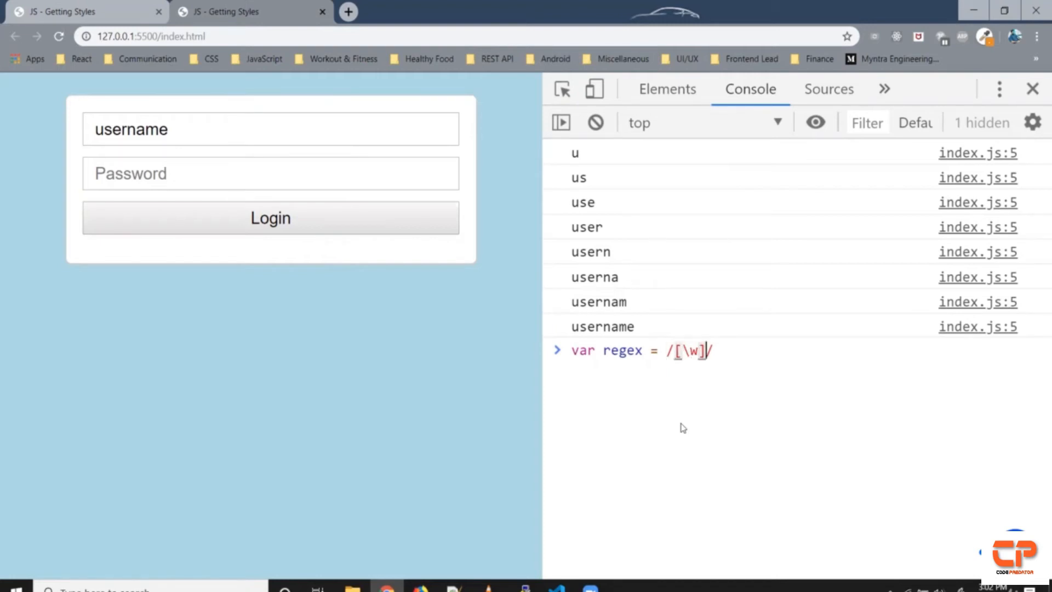
text({6,8)
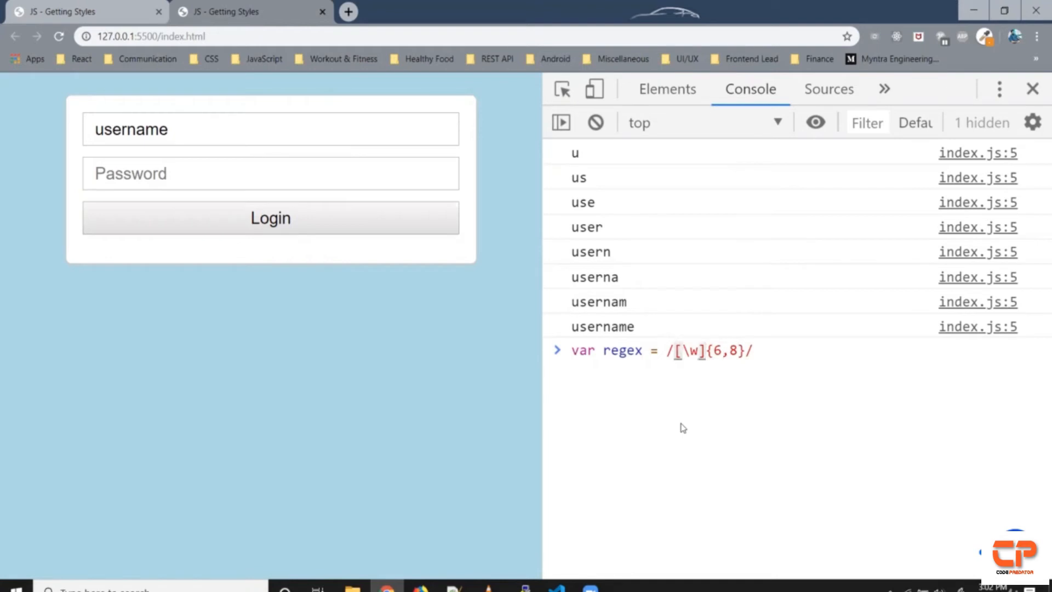
text(^)
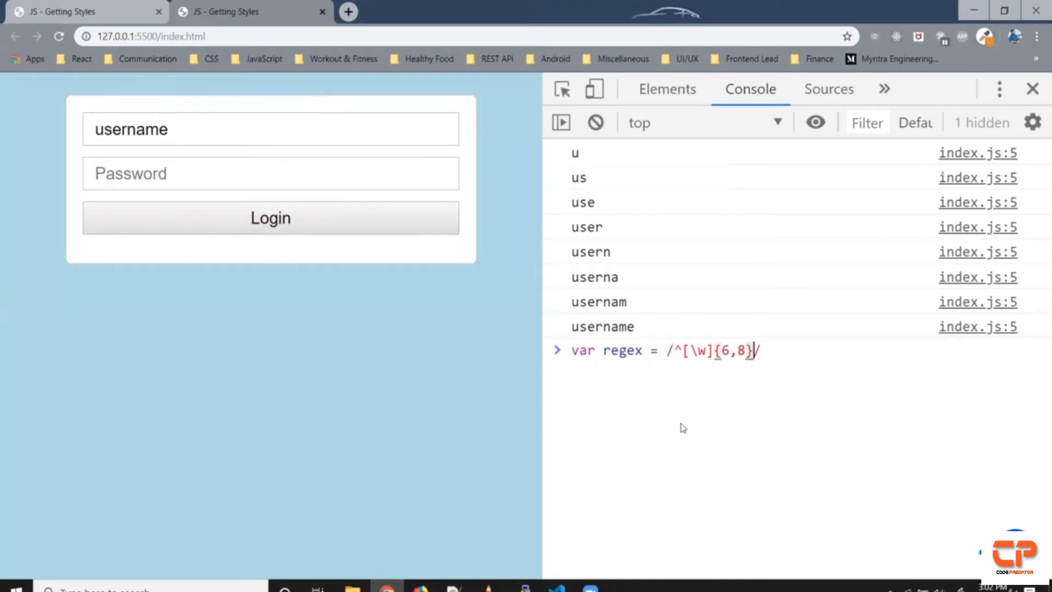
text($)
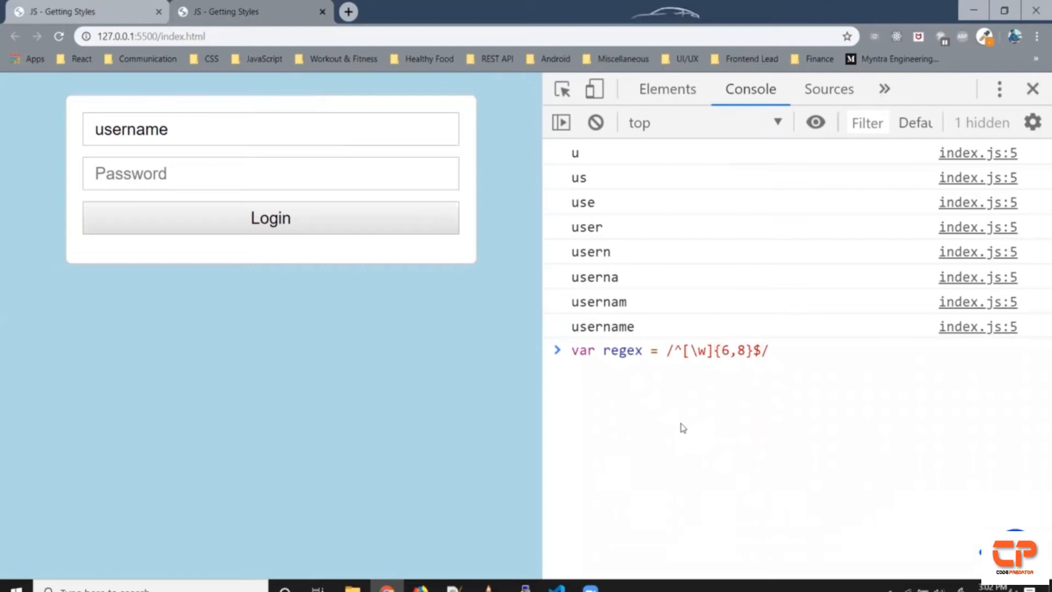
key(Return)
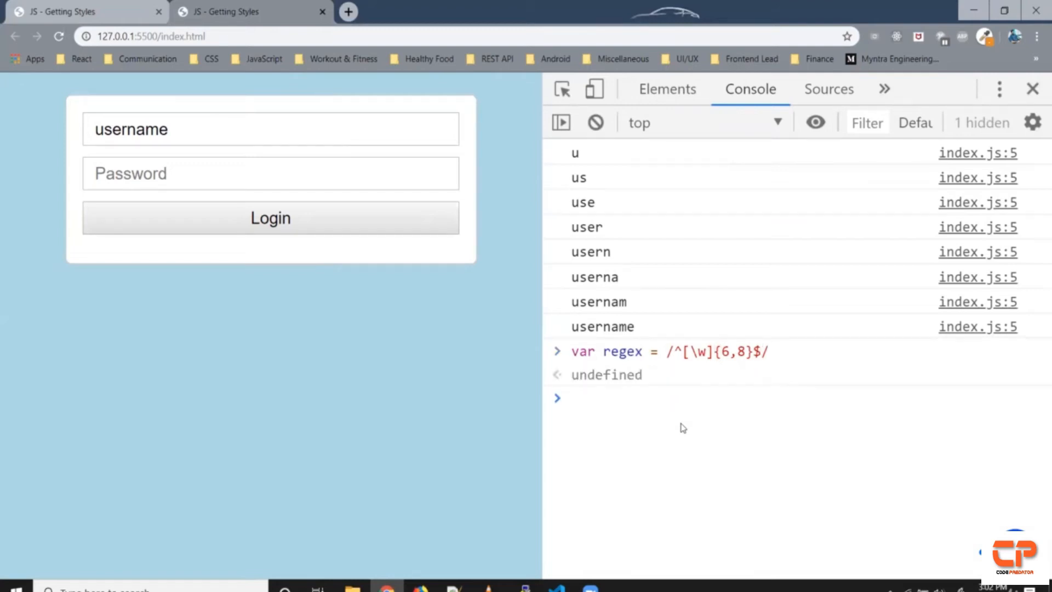
Run regex.test(str) for str 'username' (true) and 'username12345' (false).
text(var st)
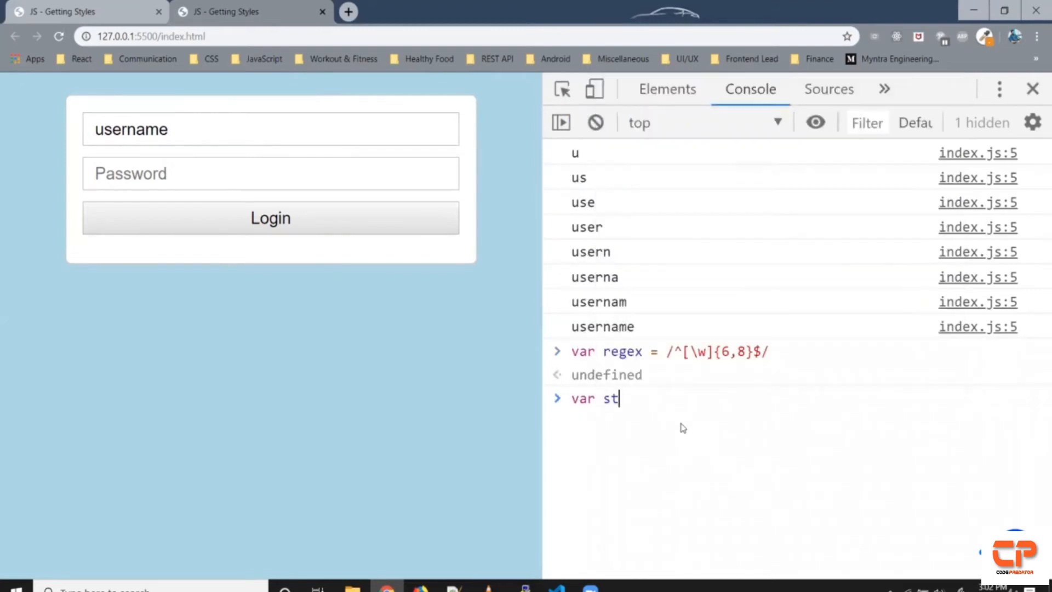
text(r = 'us)
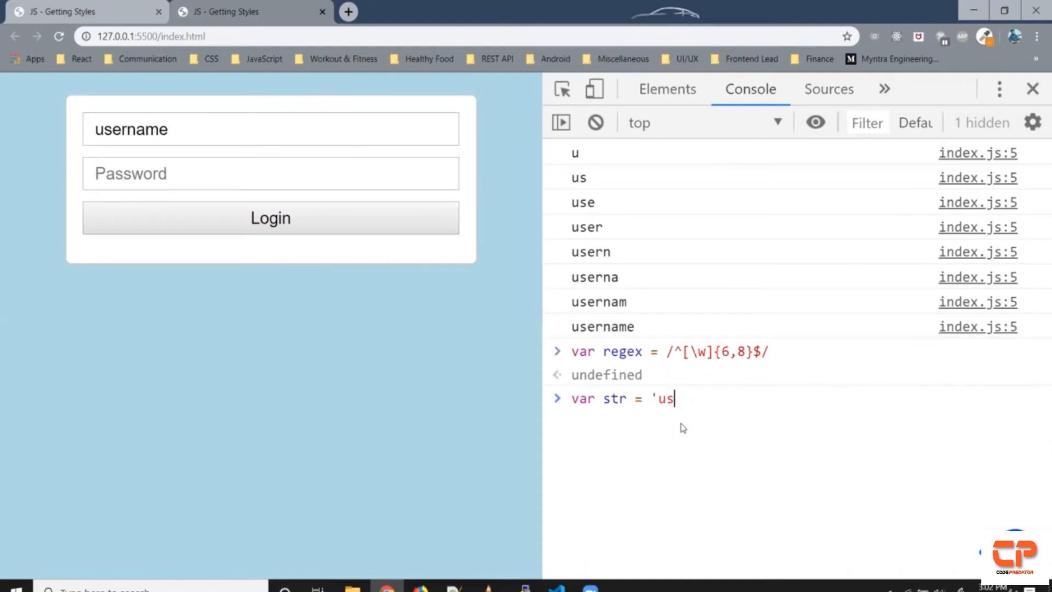
text(ername')
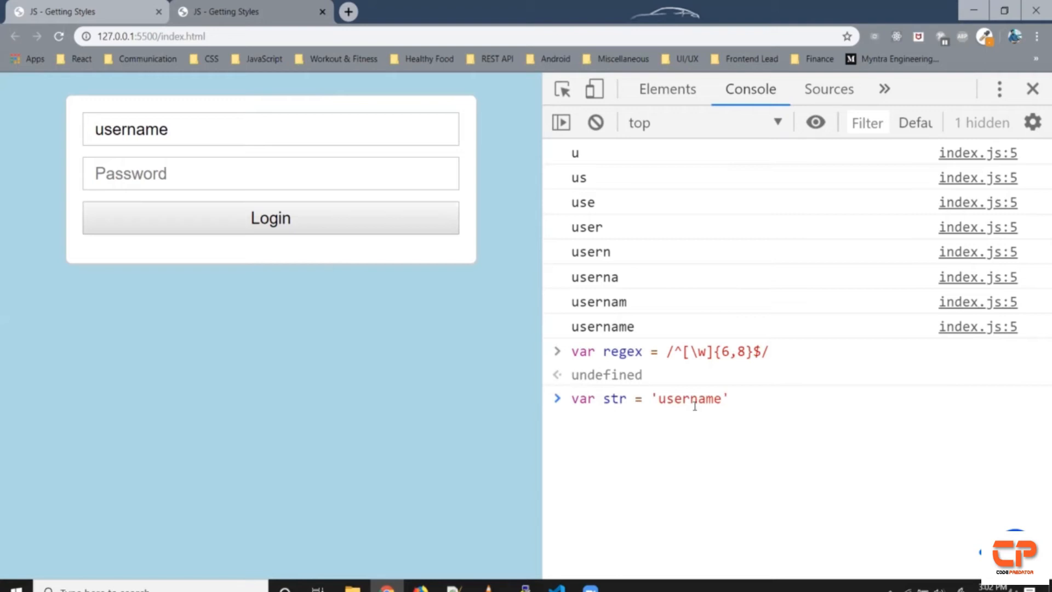
mouse_move(751, 417)
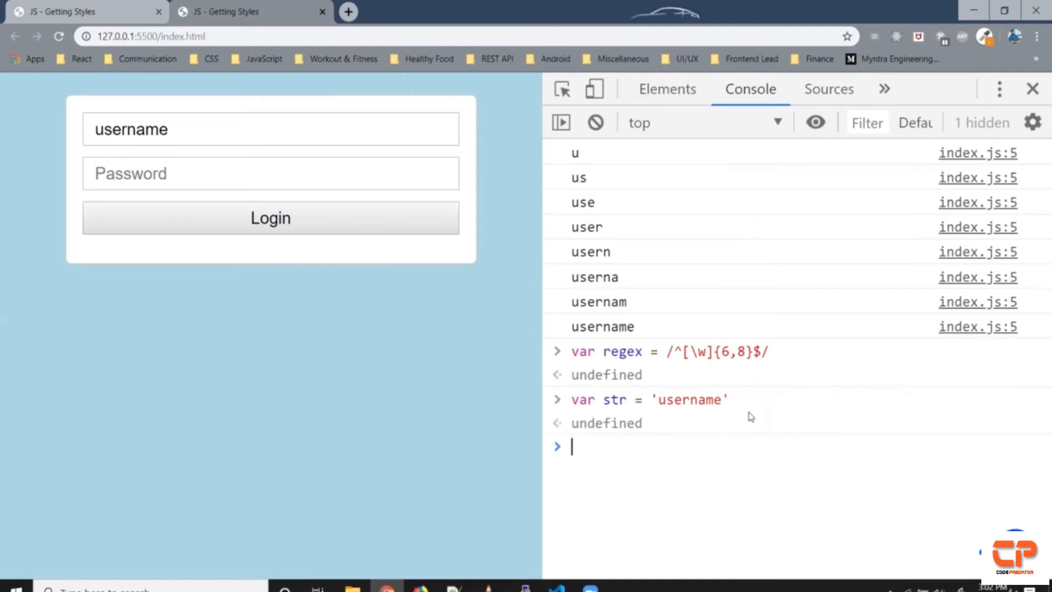
text(regex.test(str)
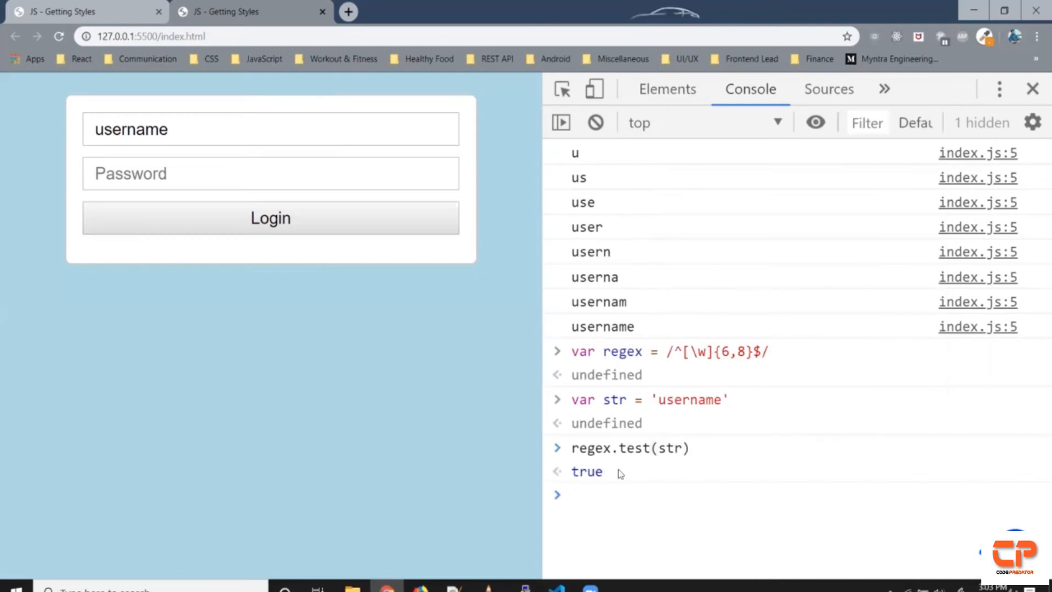
mouse_move(688, 508)
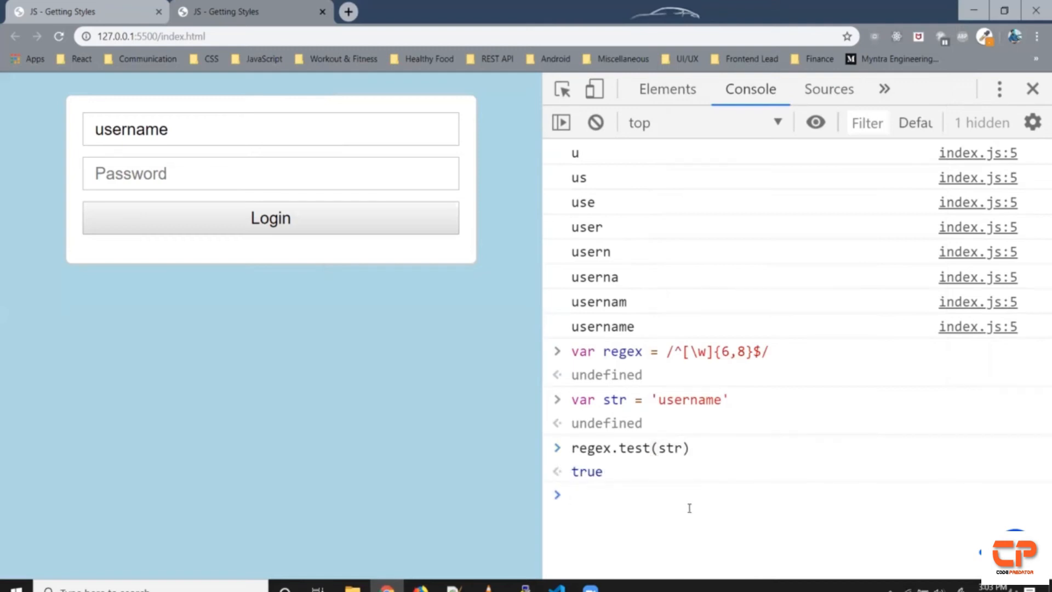
text(str = ')
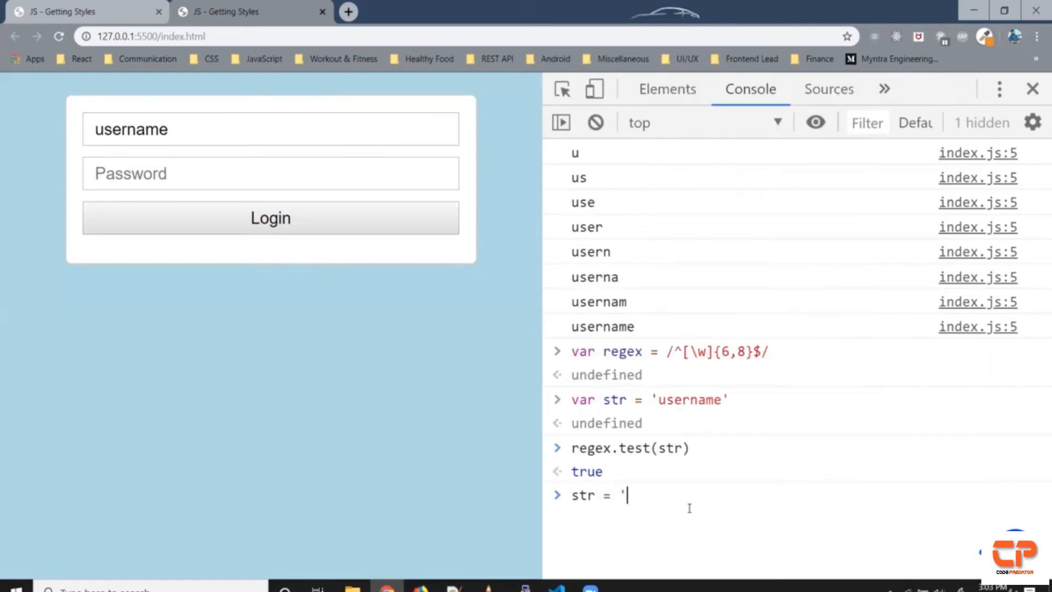
text(username123)
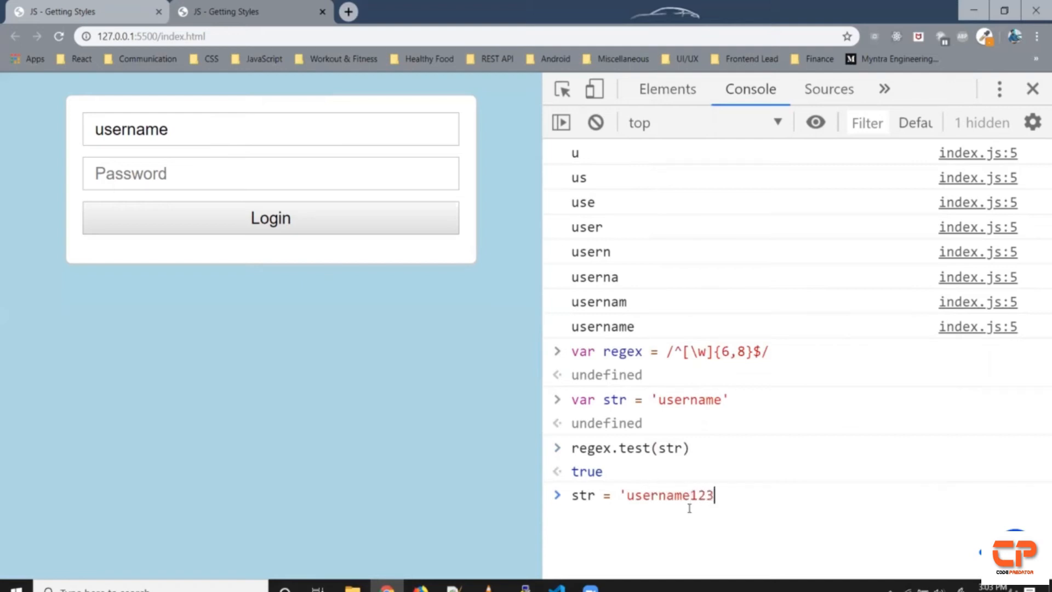
text(45')
text(regex.test(str))
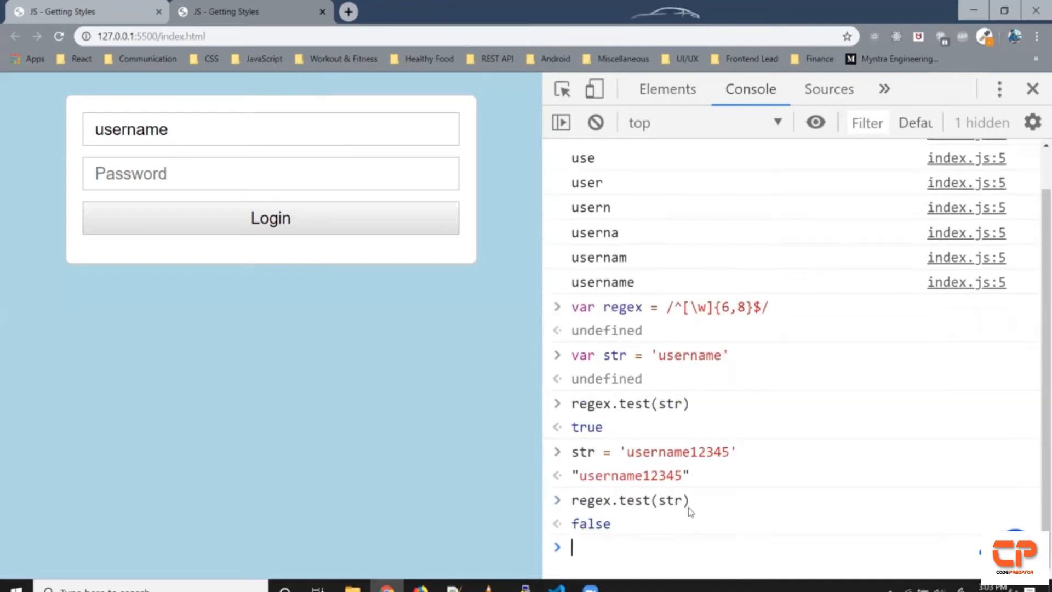
mouse_move(697, 559)
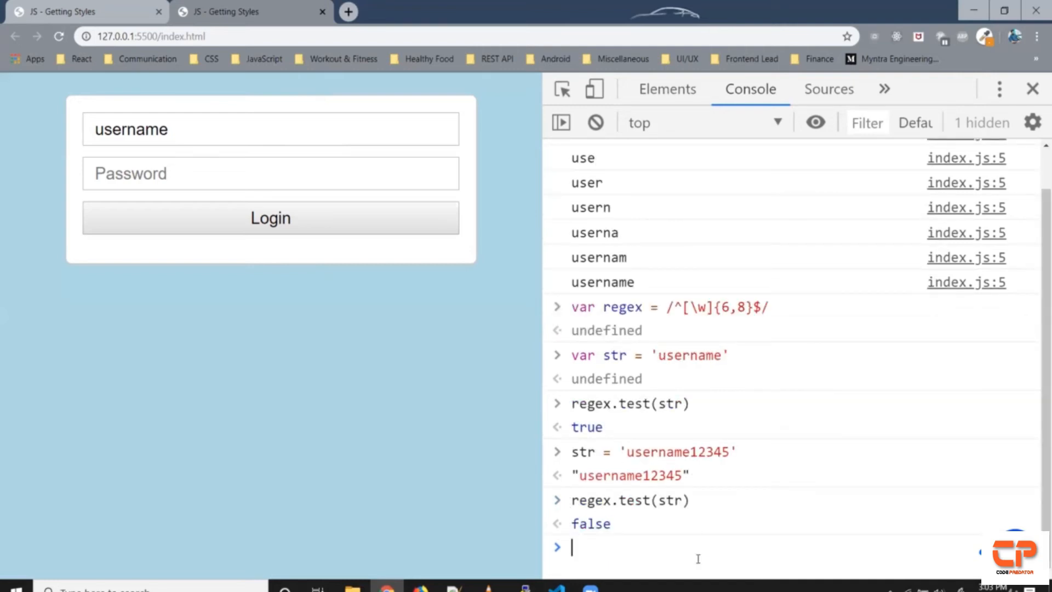
mouse_move(653, 312)
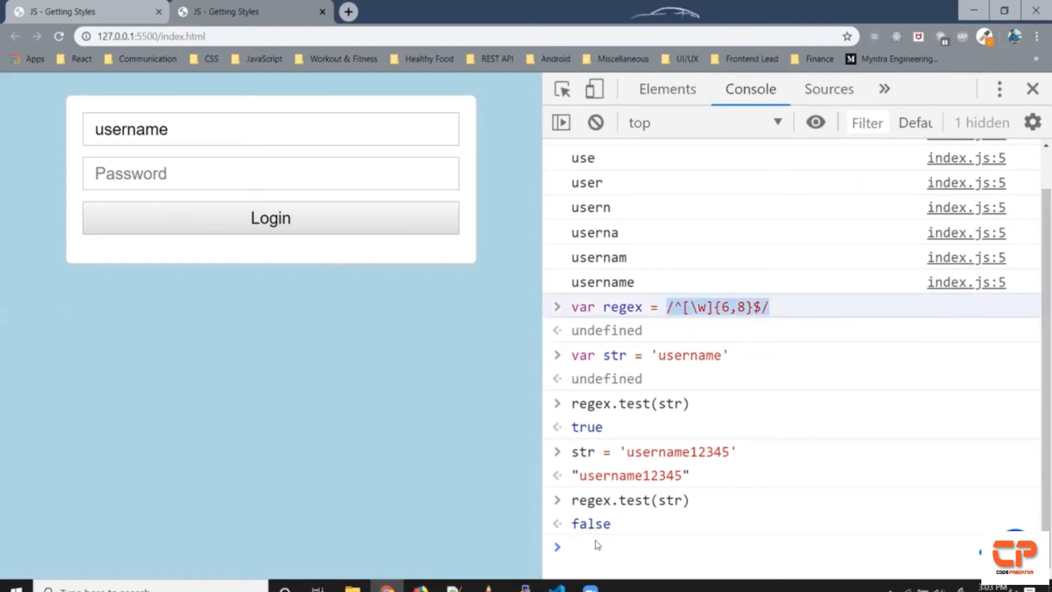
Declare var pattern = /^[\w]{6,8}$/ and var currentValue = e.target.value, removing the old log.
click(556, 590)
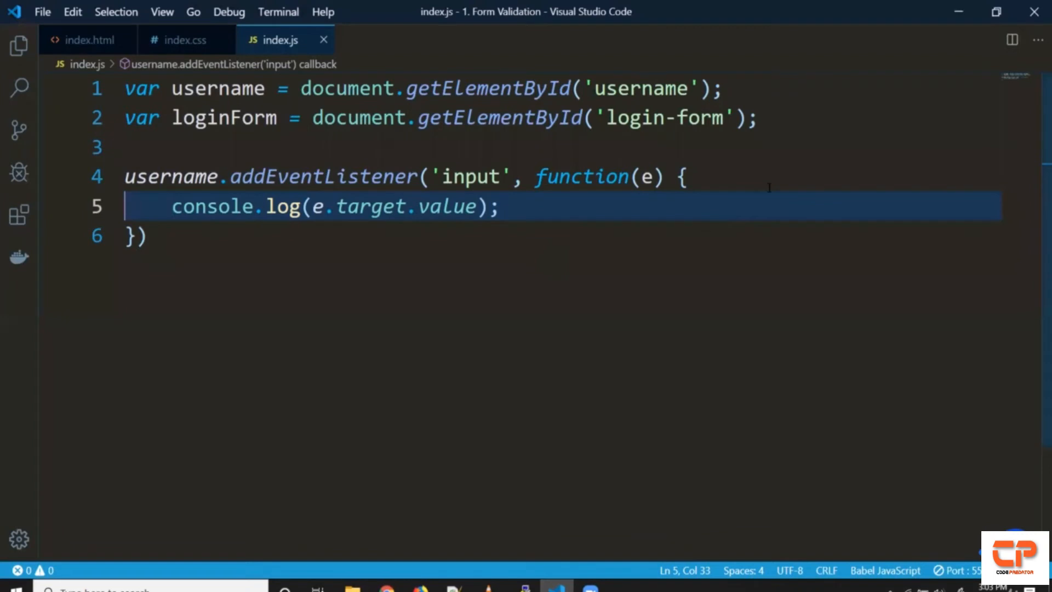
text(var)
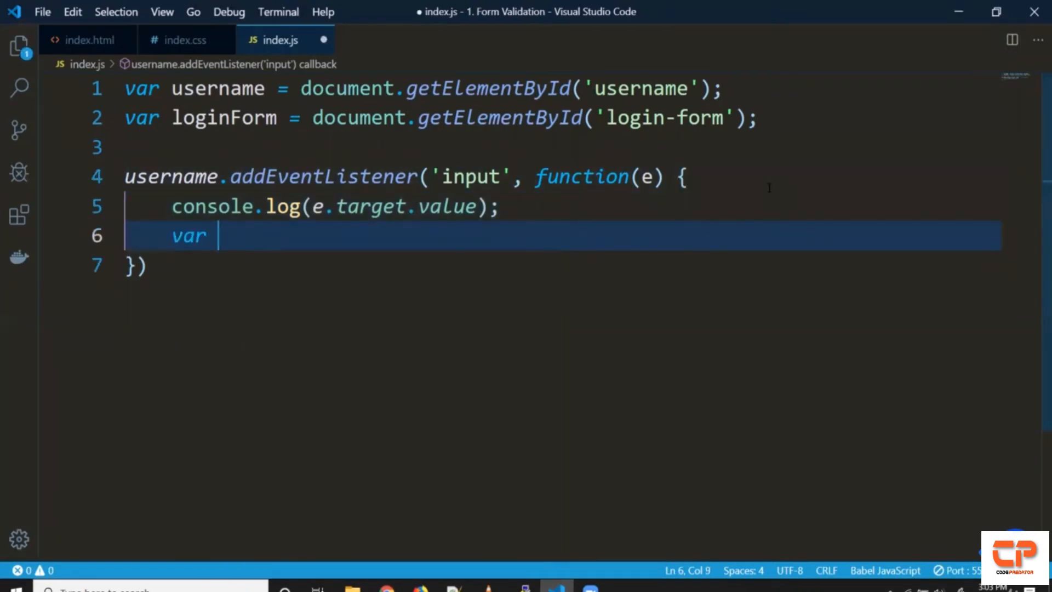
text(patte)
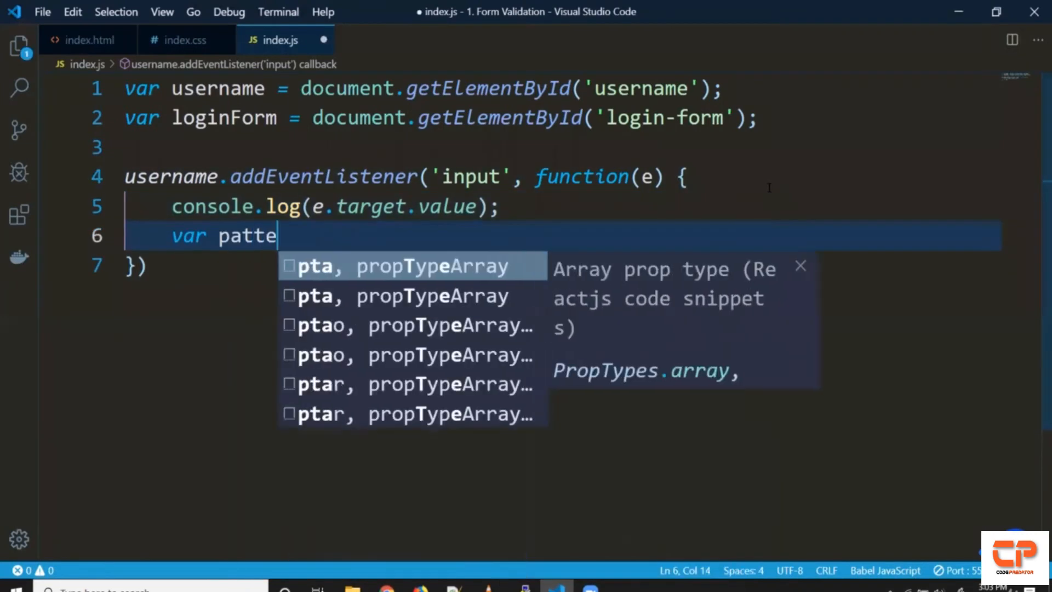
text(rn =)
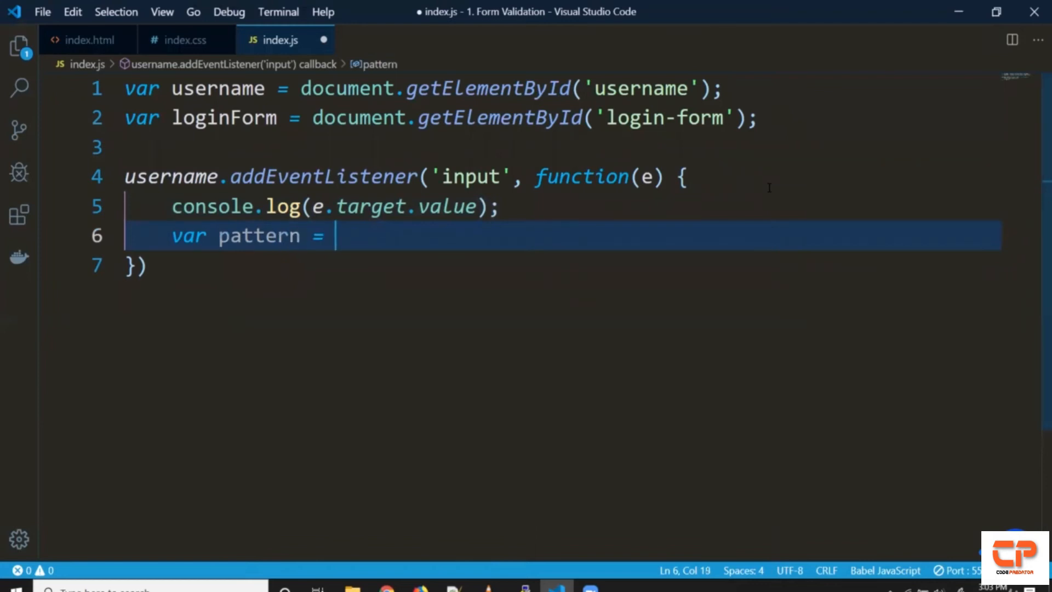
text(/^[\w]{6,8}$/;)
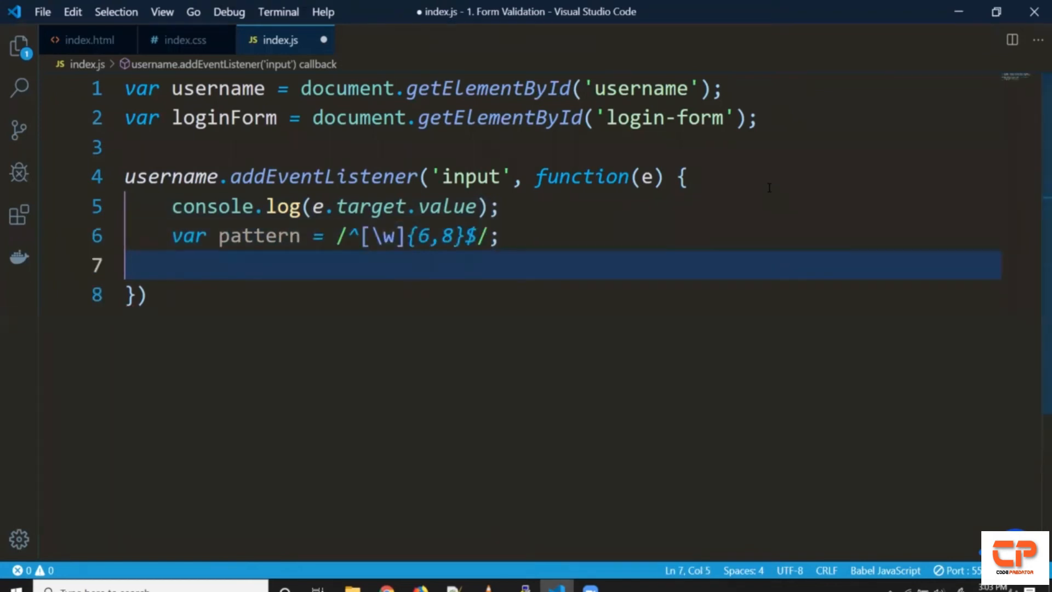
text(var)
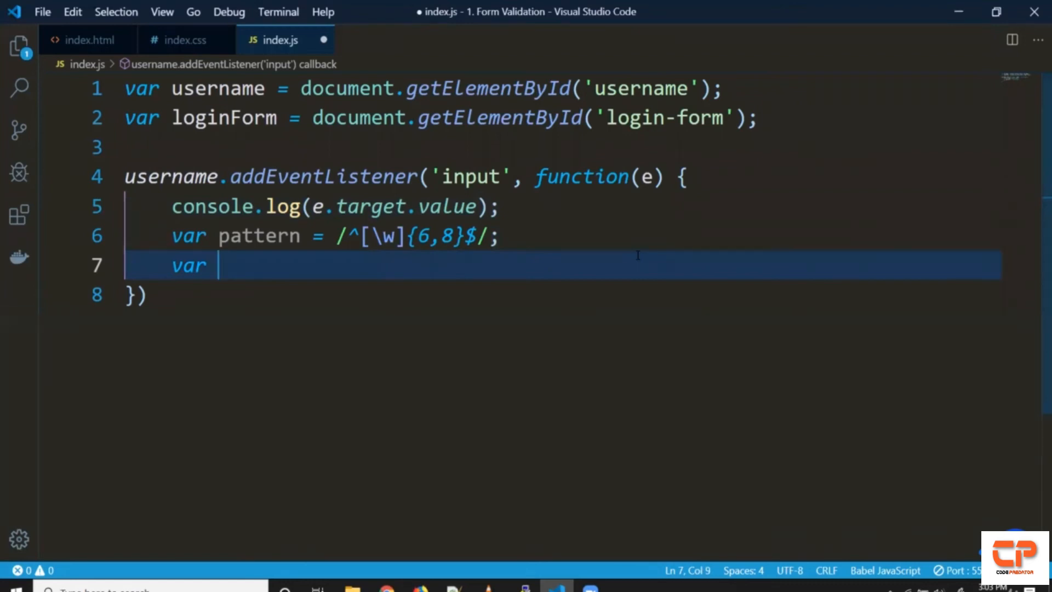
text(currentVal)
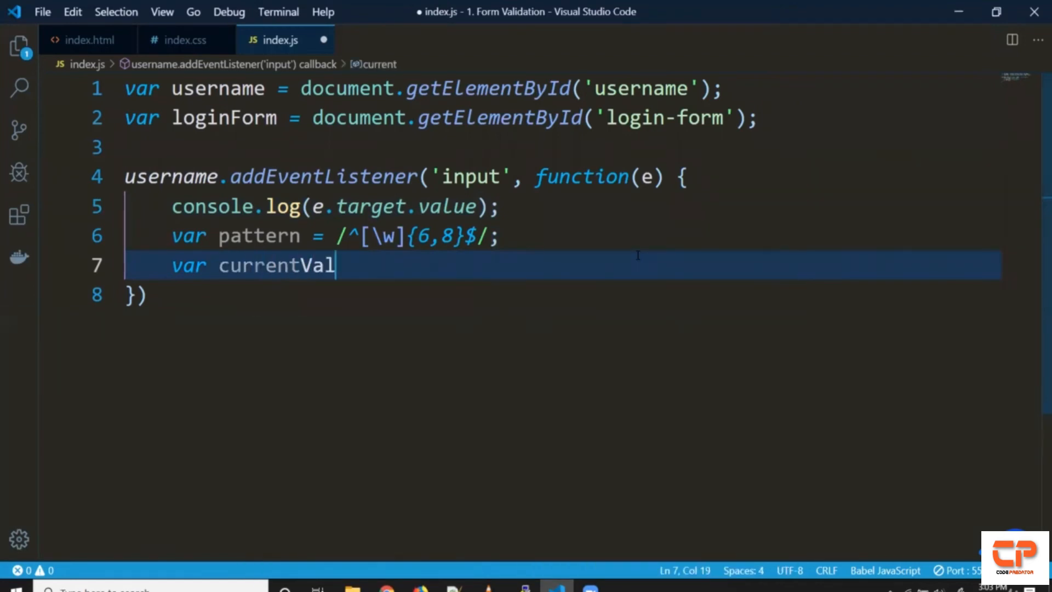
text(ue =)
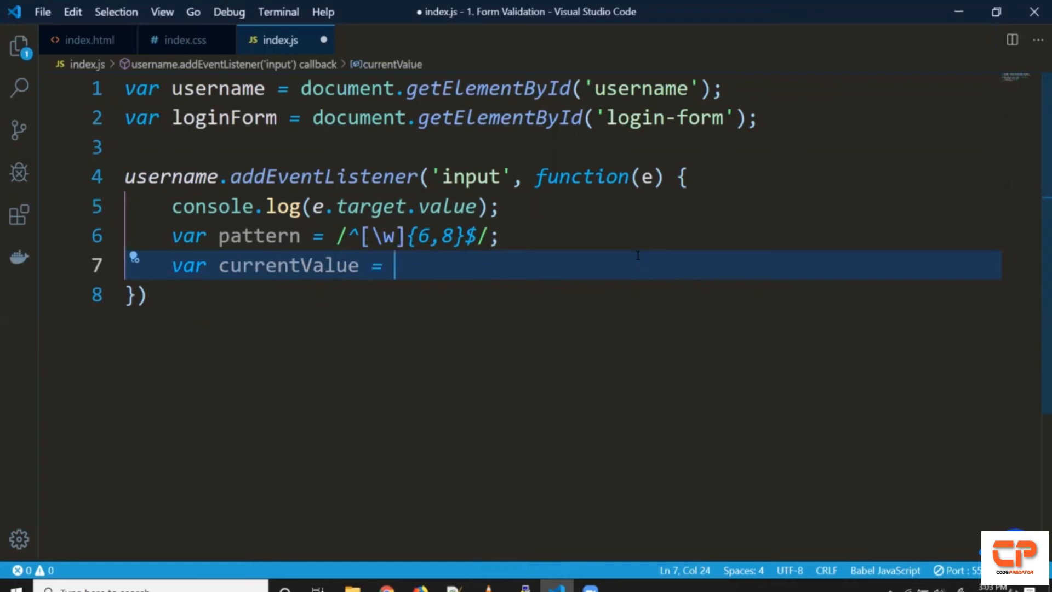
text(e.target.value;)
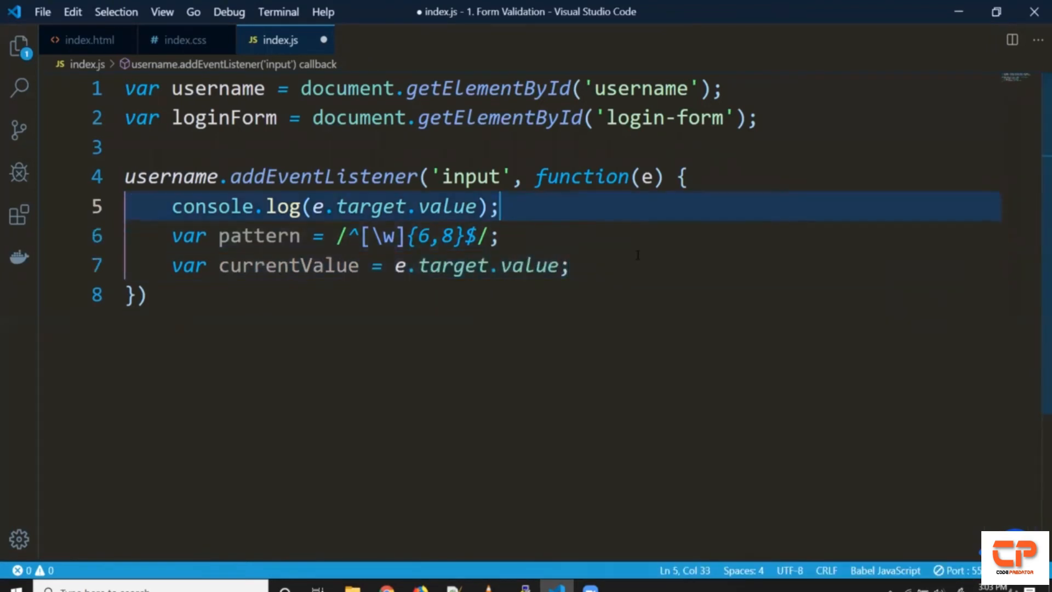
key(Ctrl+Shift+K)
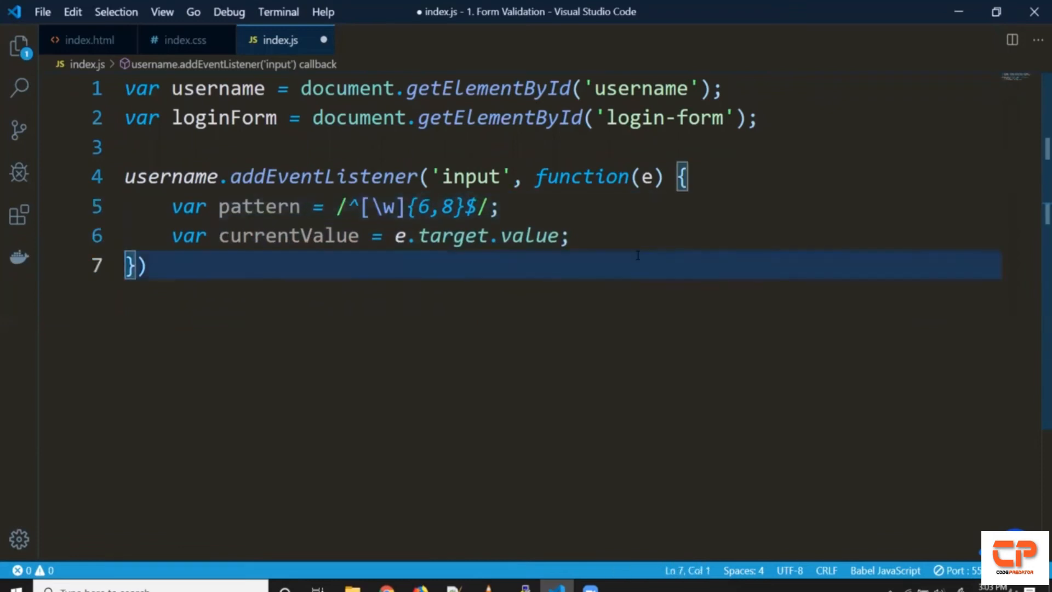
Add console.log(pattern.test(currentValue)) and save index.js.
click(568, 235)
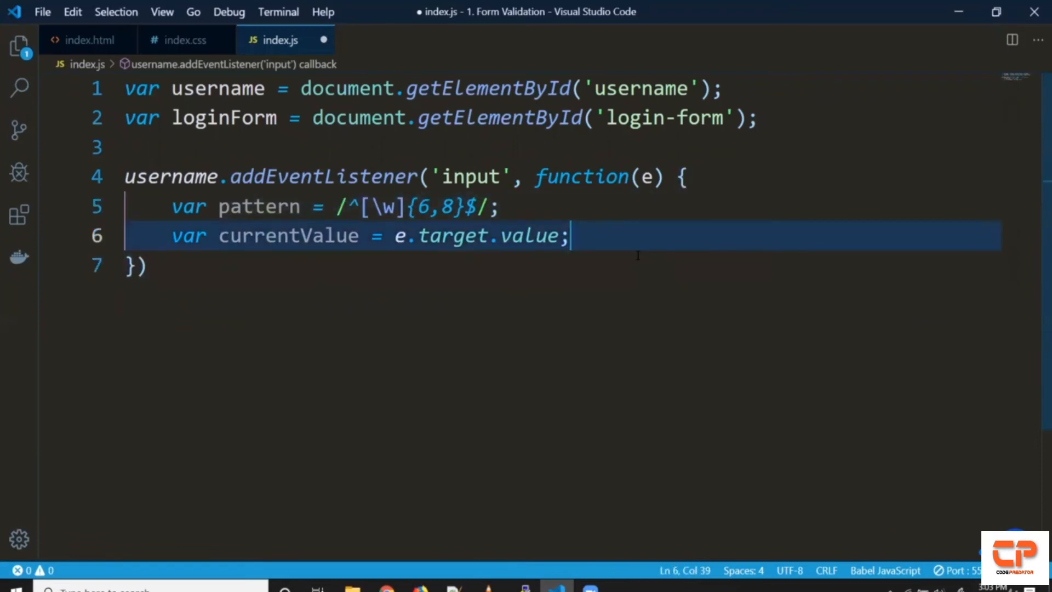
text(pattern.)
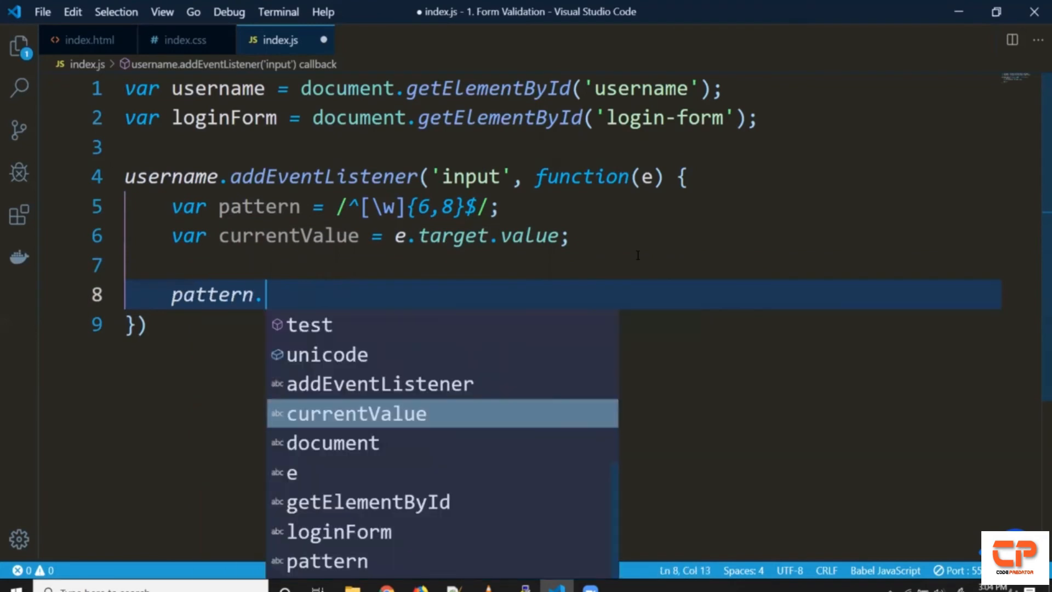
text(test(currentValue);)
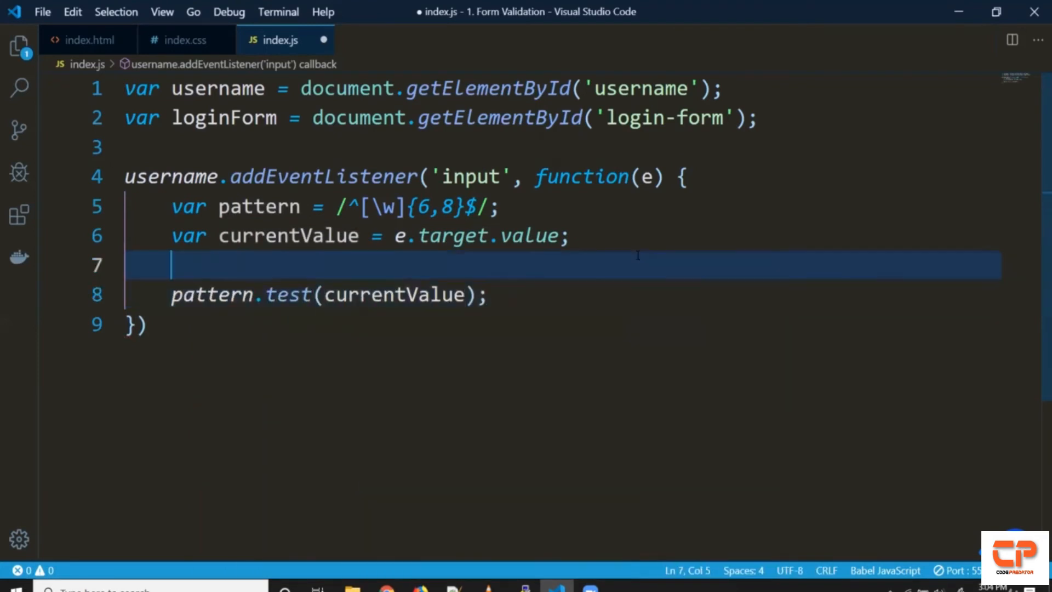
click(316, 294)
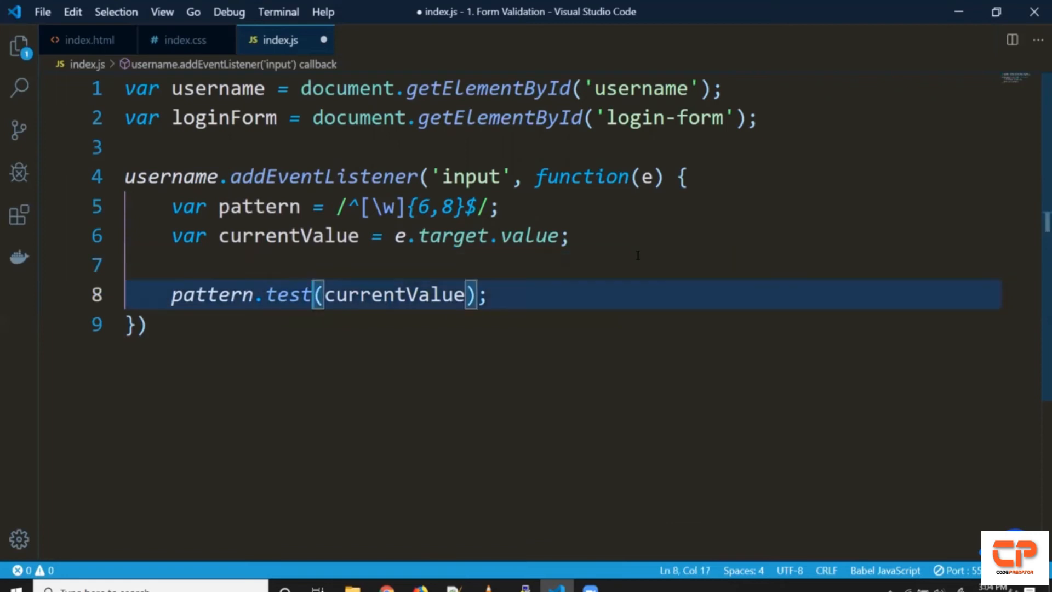
text(console.log()
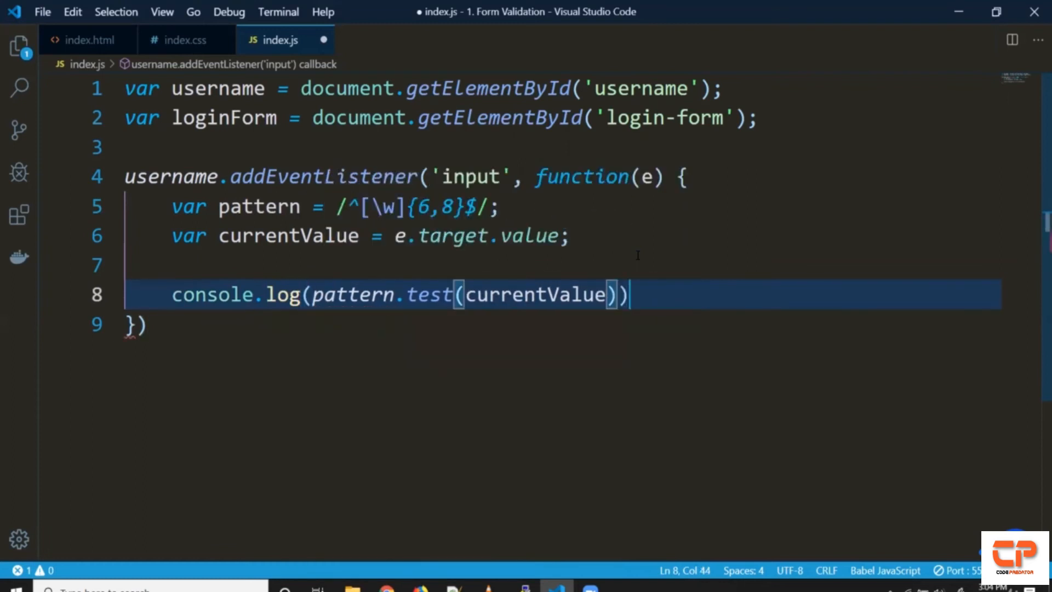
key(ctrl+s)
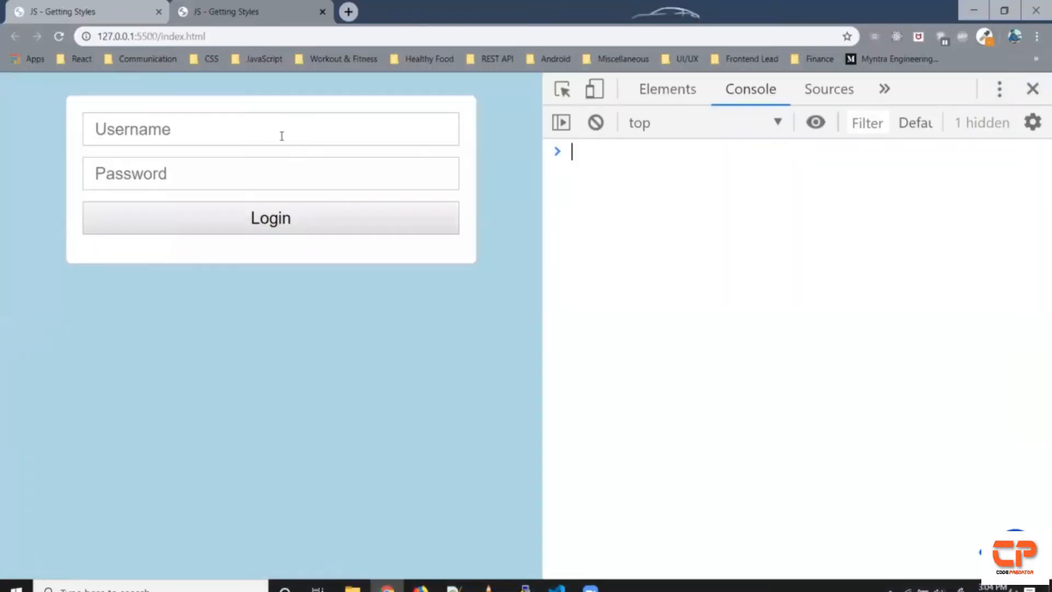
Type usernames of growing length to see true logged for 6–8 characters, false otherwise.
text(username)
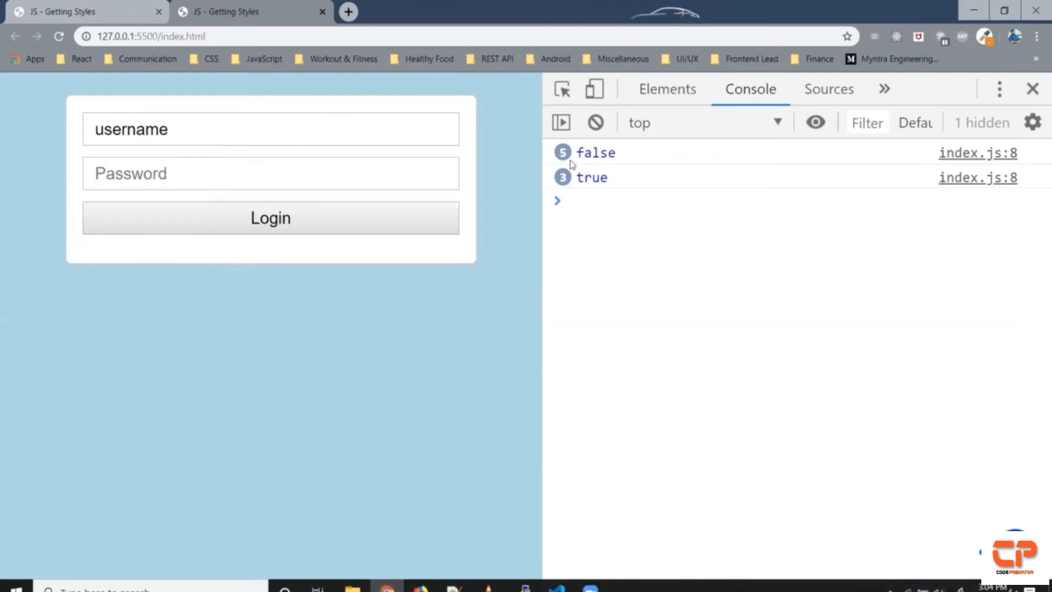
mouse_move(580, 190)
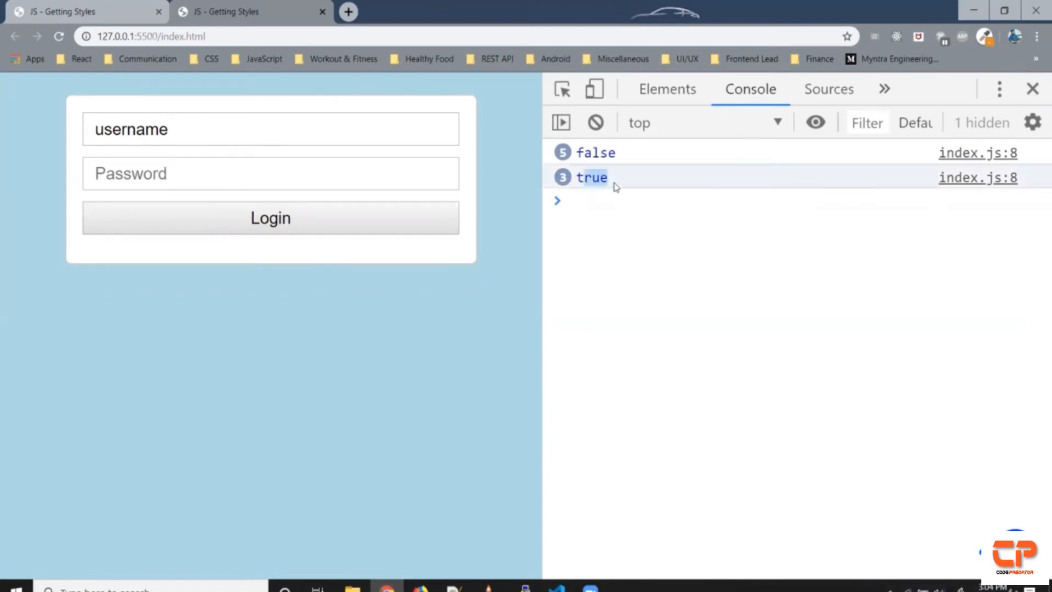
click(594, 121)
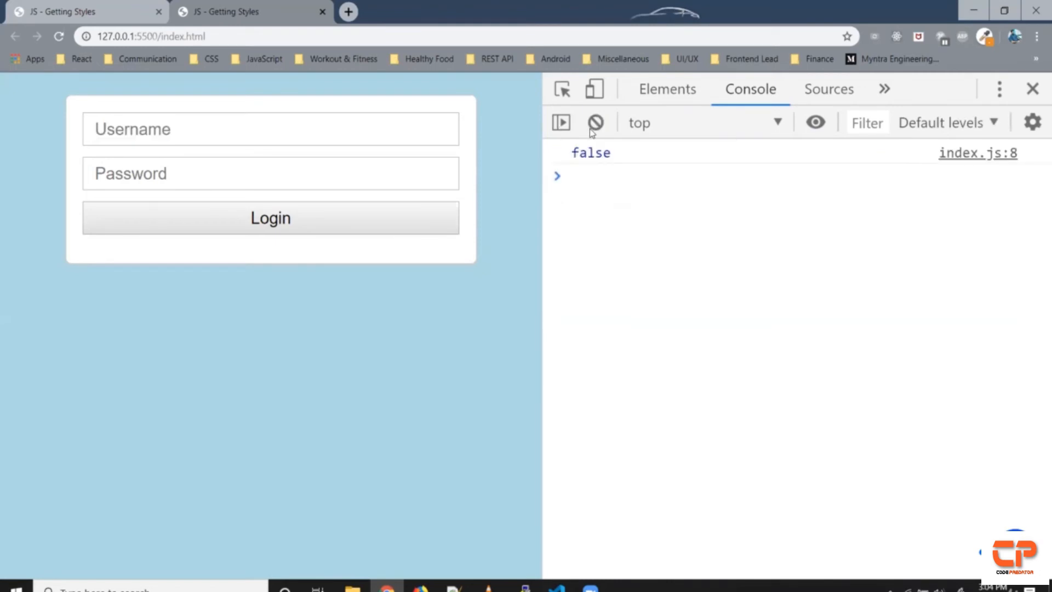
click(271, 129)
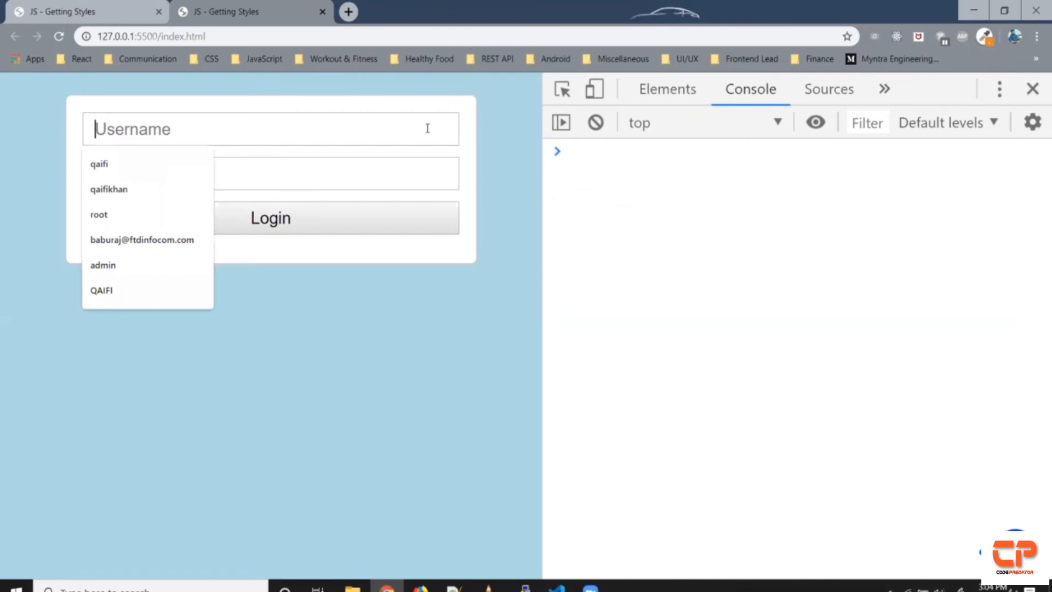
text(user)
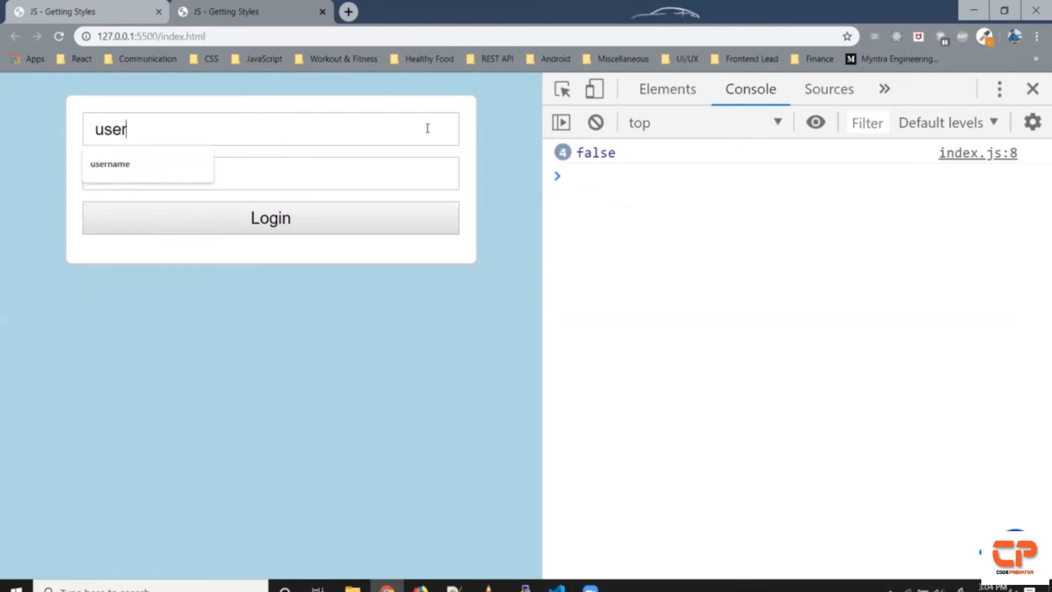
text(n)
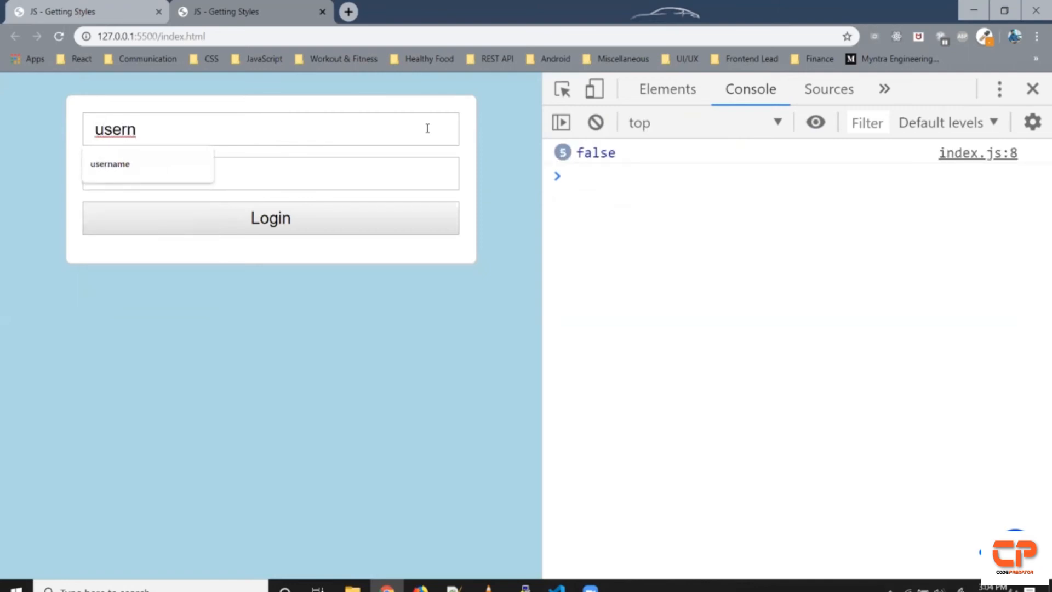
text(a)
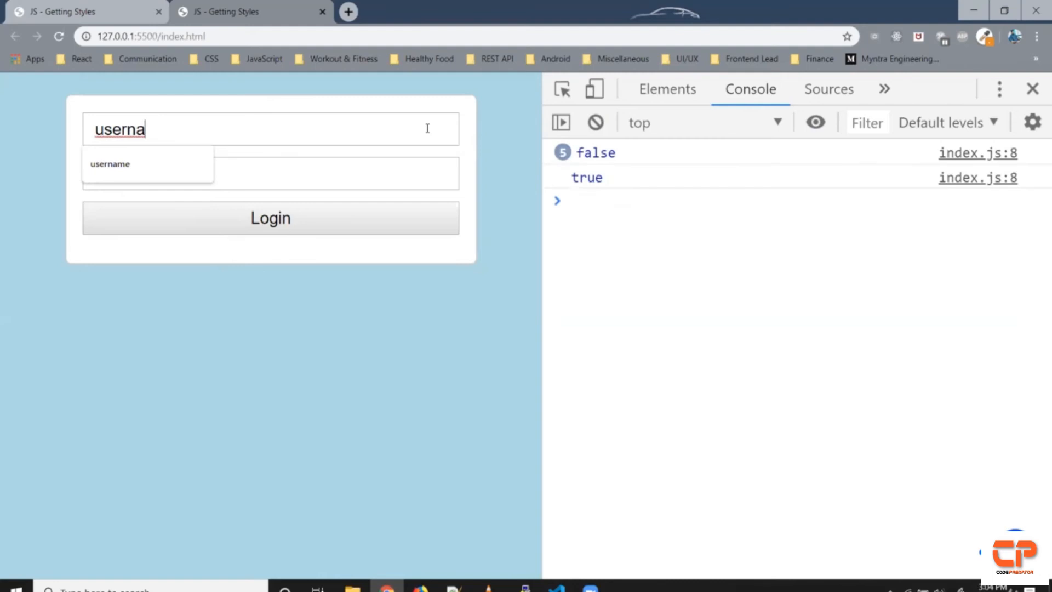
text(me)
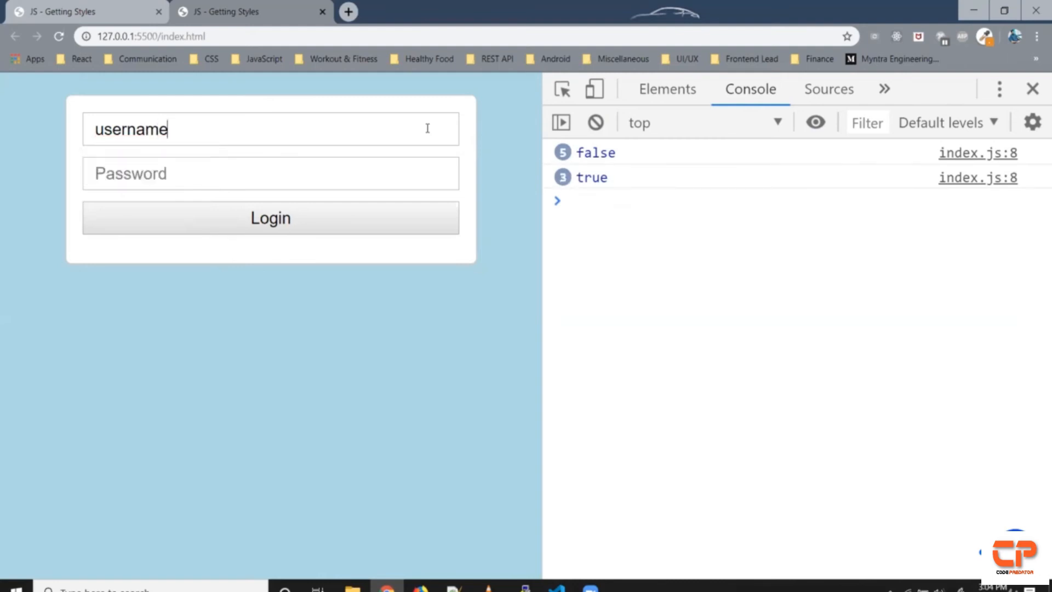
text(e)
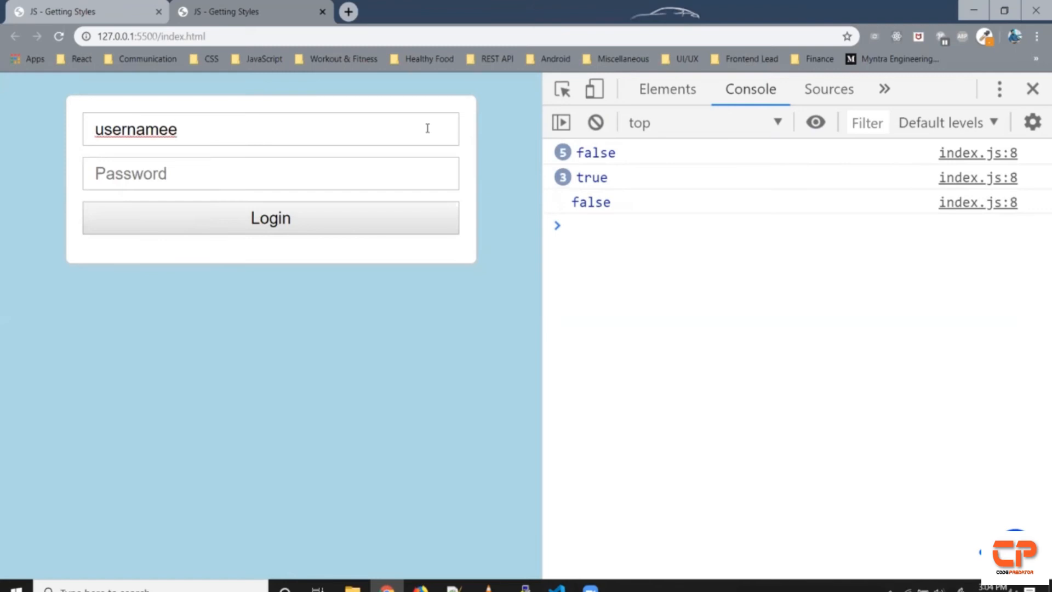
Test a username with digits and then 'user##$$' to confirm false is logged.
key(Backspace)
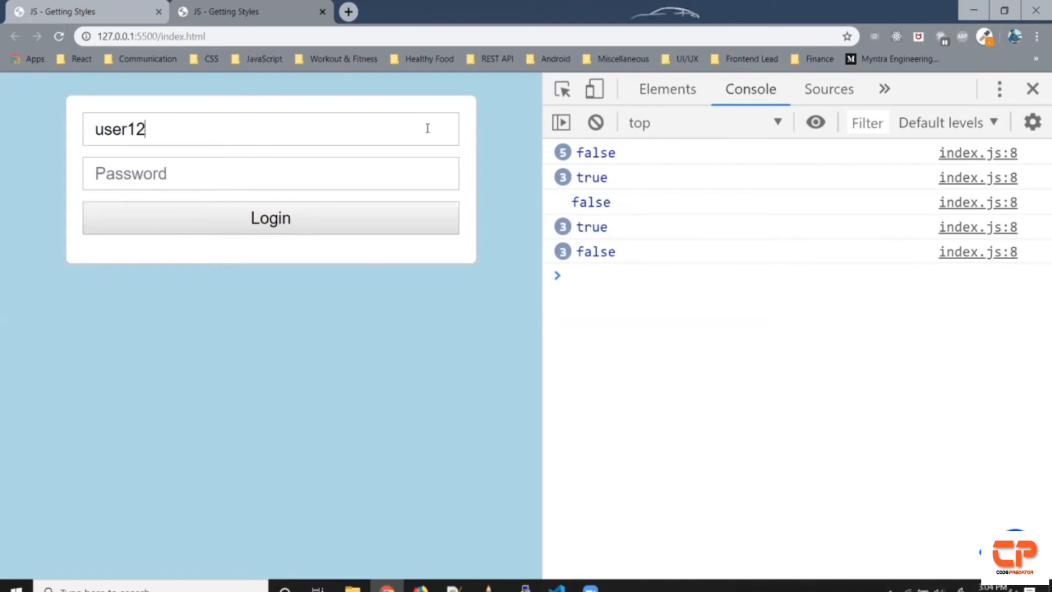
text(3)
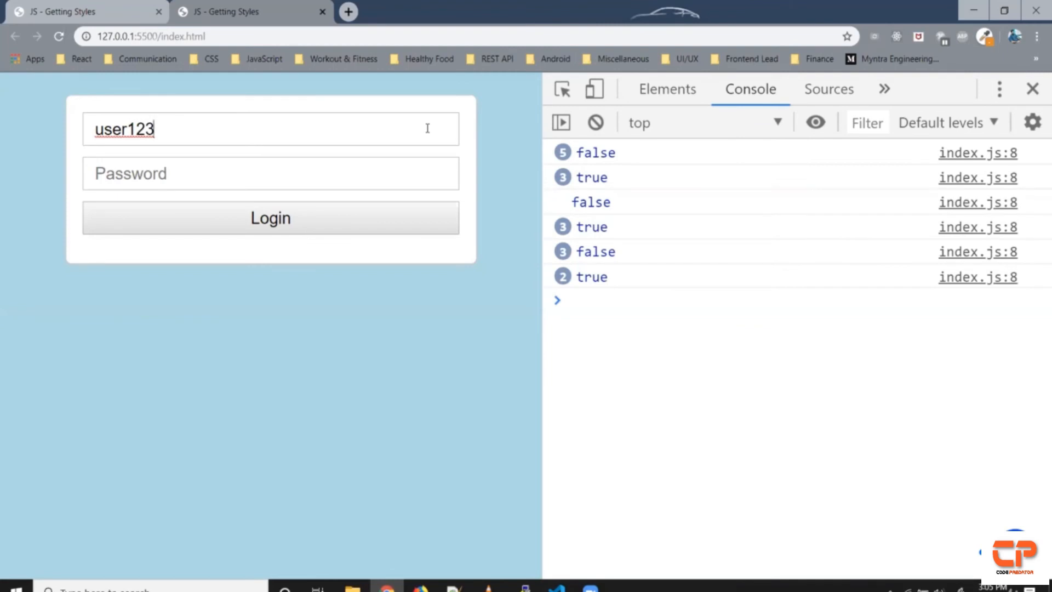
key(Backspace)
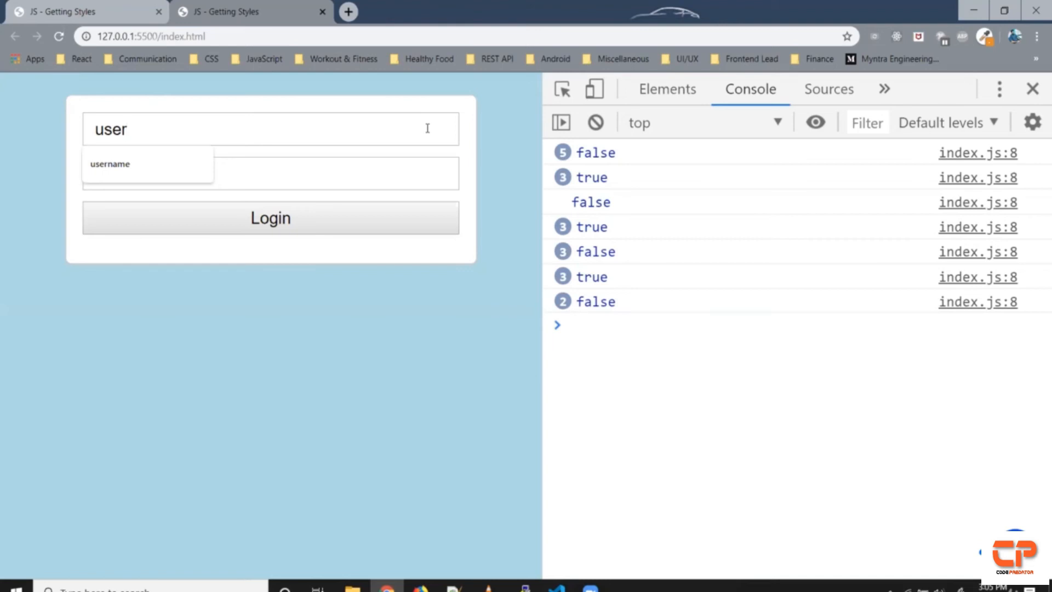
text(##$$)
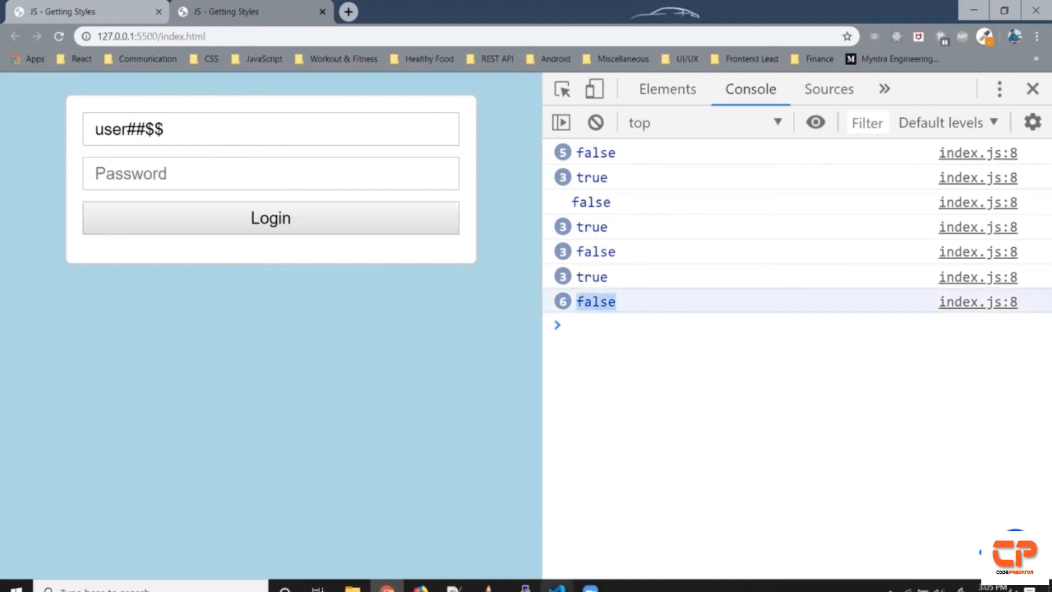
click(555, 589)
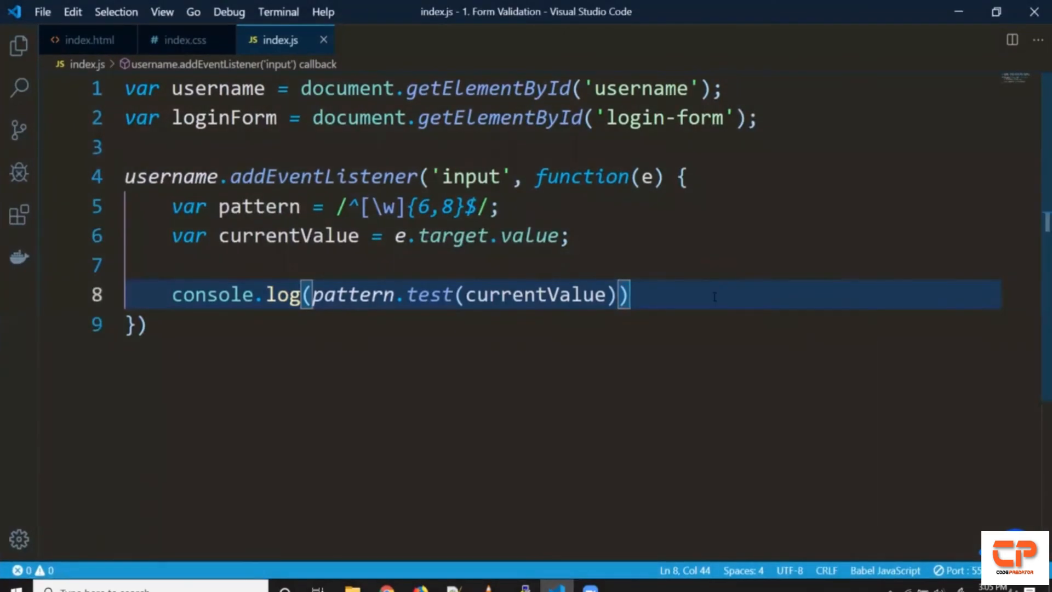
Store the pattern test in a valid variable and begin an if (valid) { block.
key(Enter)
text(var)
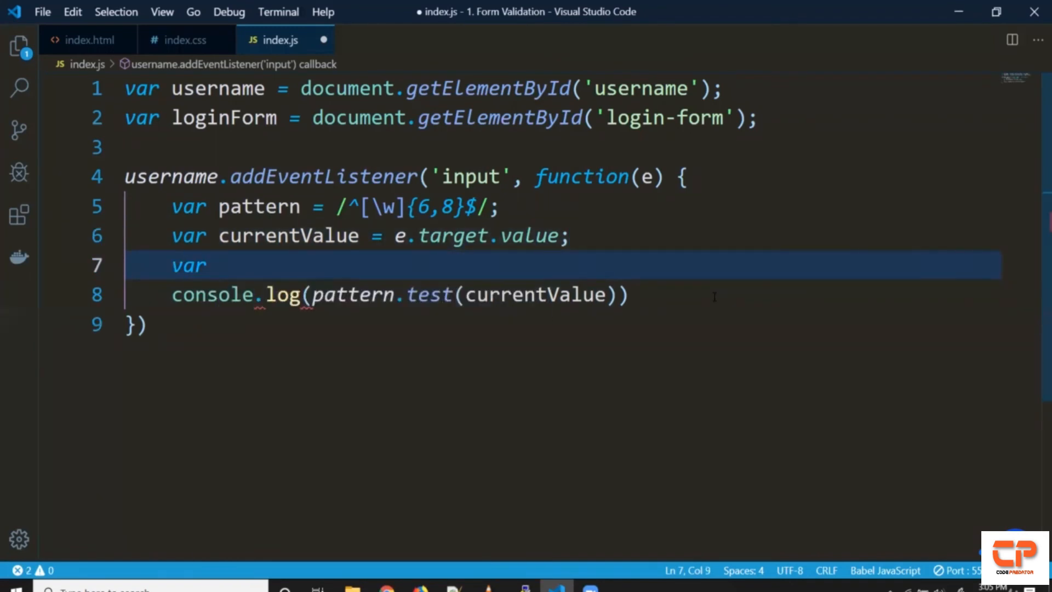
text(valid =)
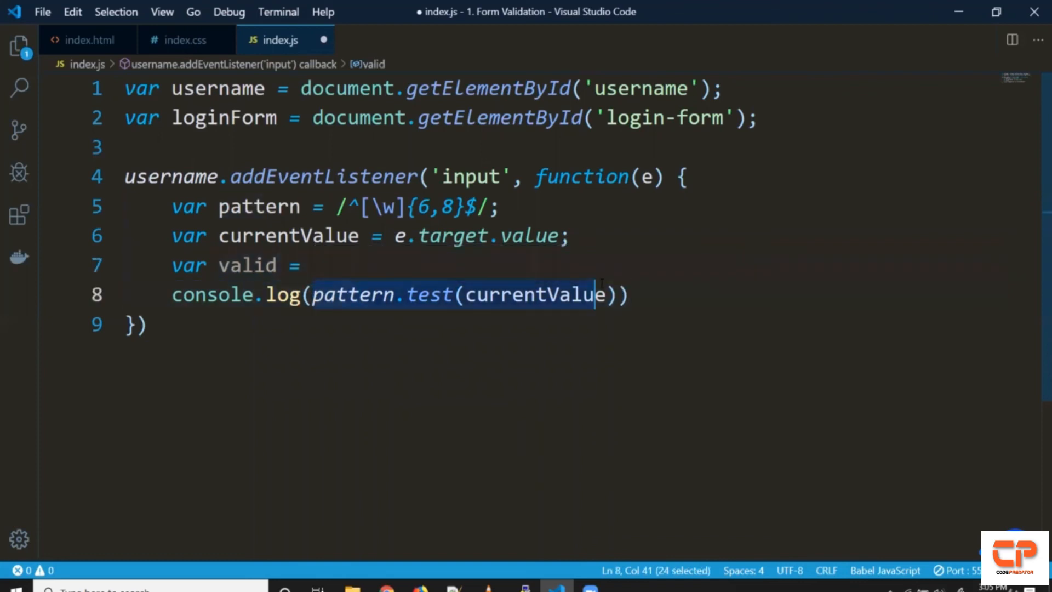
key(Delete)
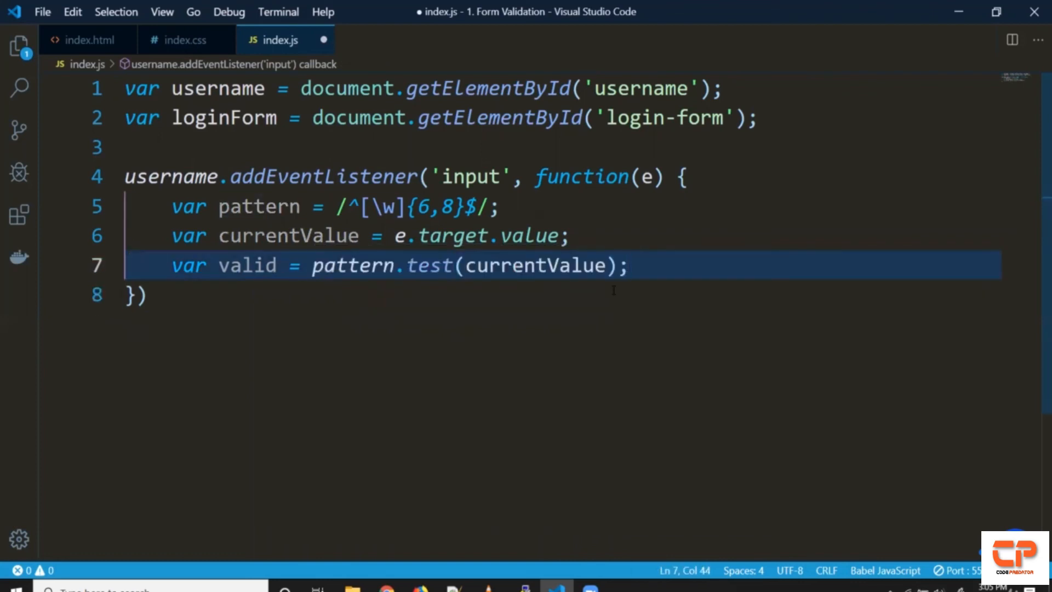
text(if)
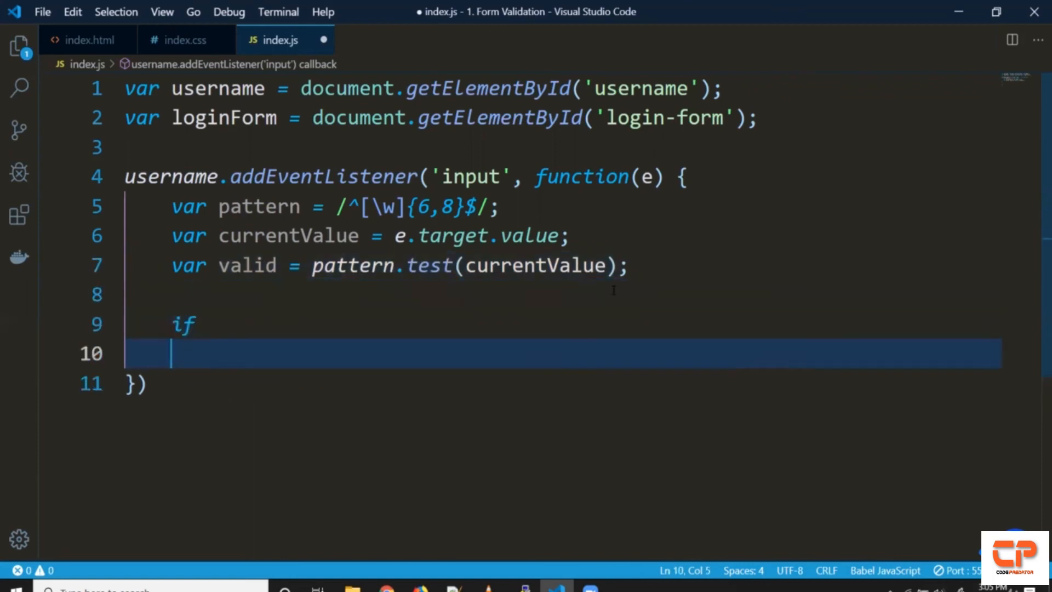
key(Backspace)
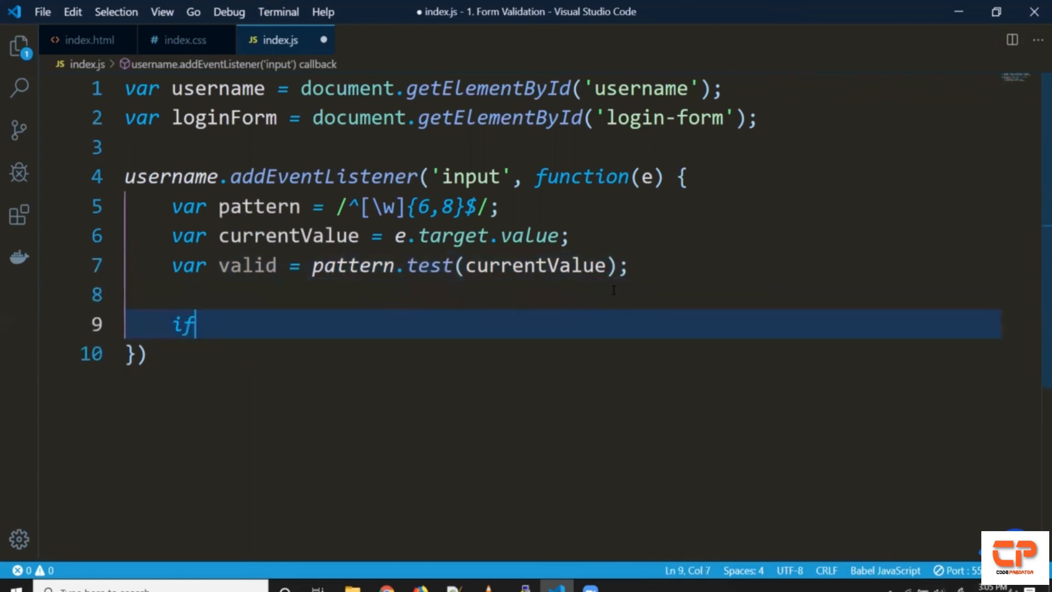
text((valid) {)
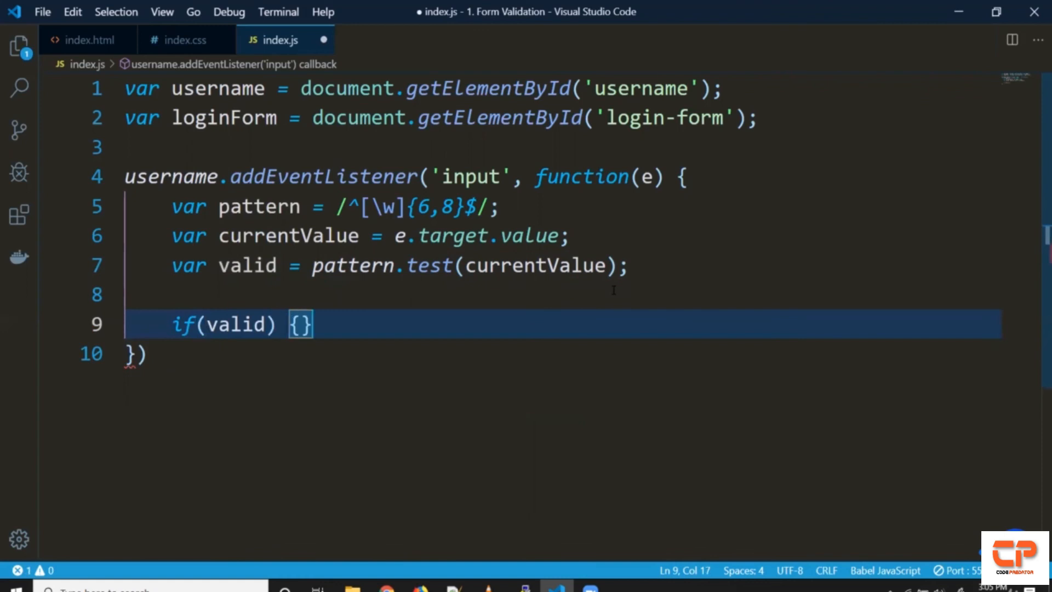
key(Enter)
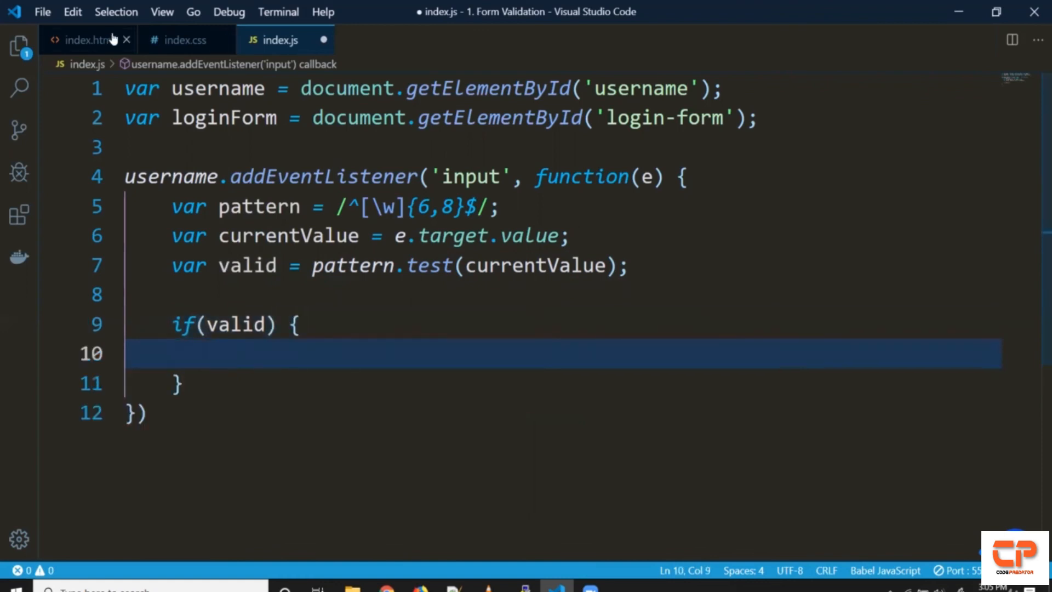
Check index.html, return to index.js and start a var declaration on line 3.
click(86, 39)
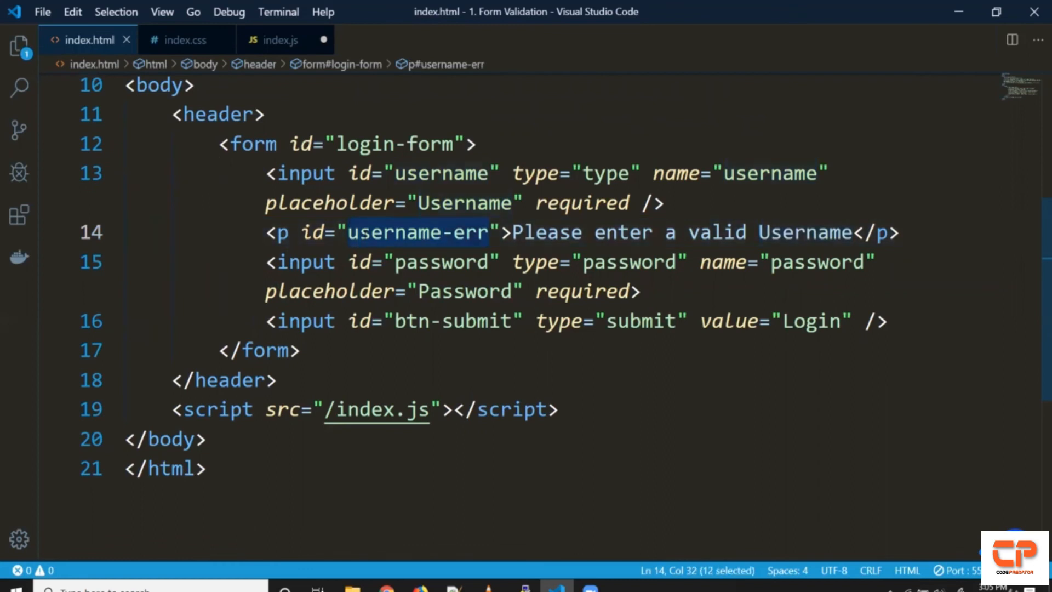
click(281, 39)
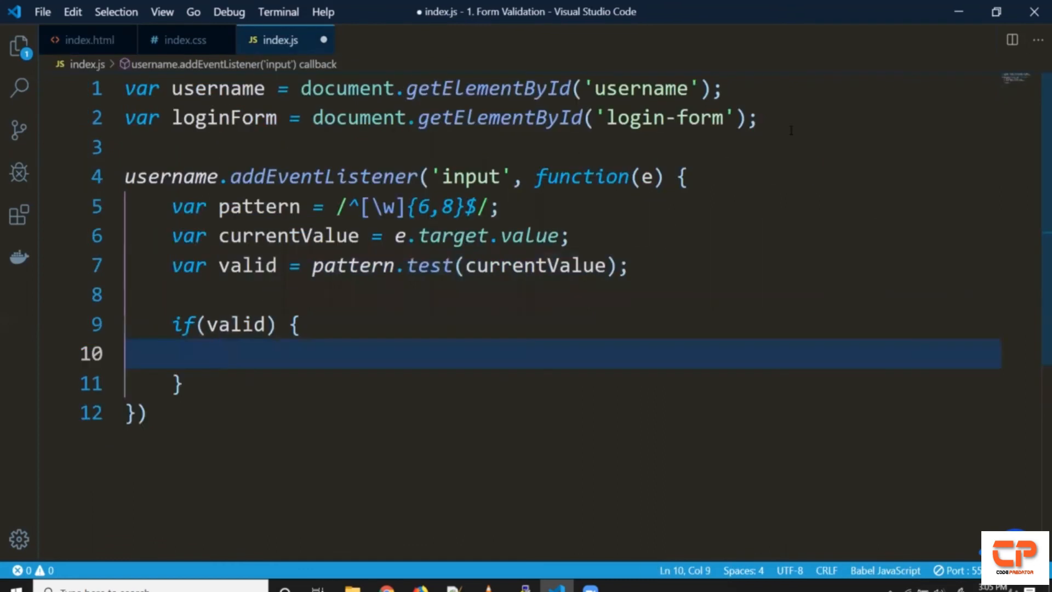
text(var)
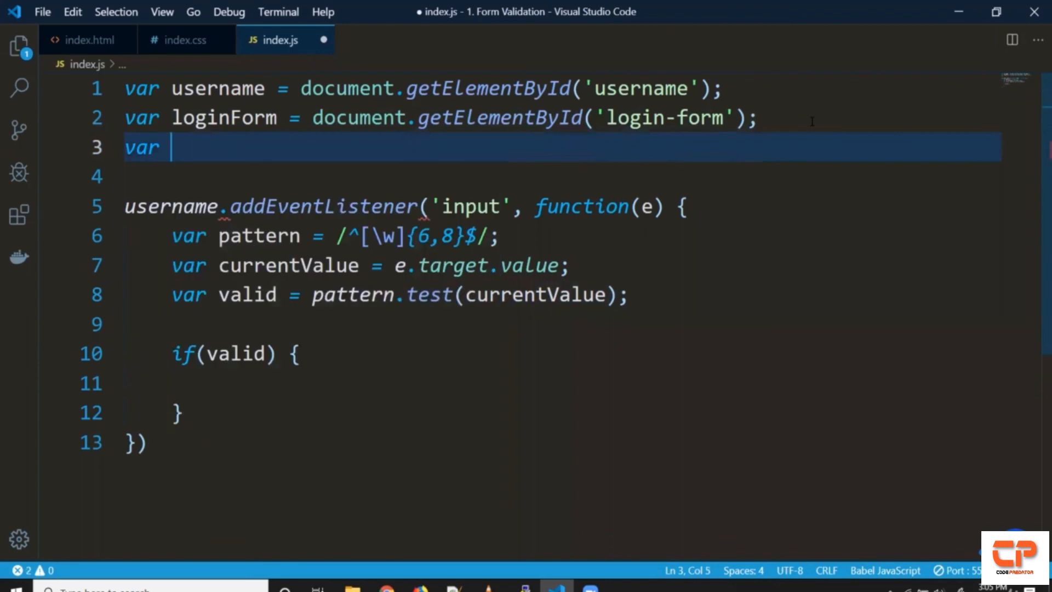
Declare usernameErrPara = document.getElementById('username-err').
text(usernameErr)
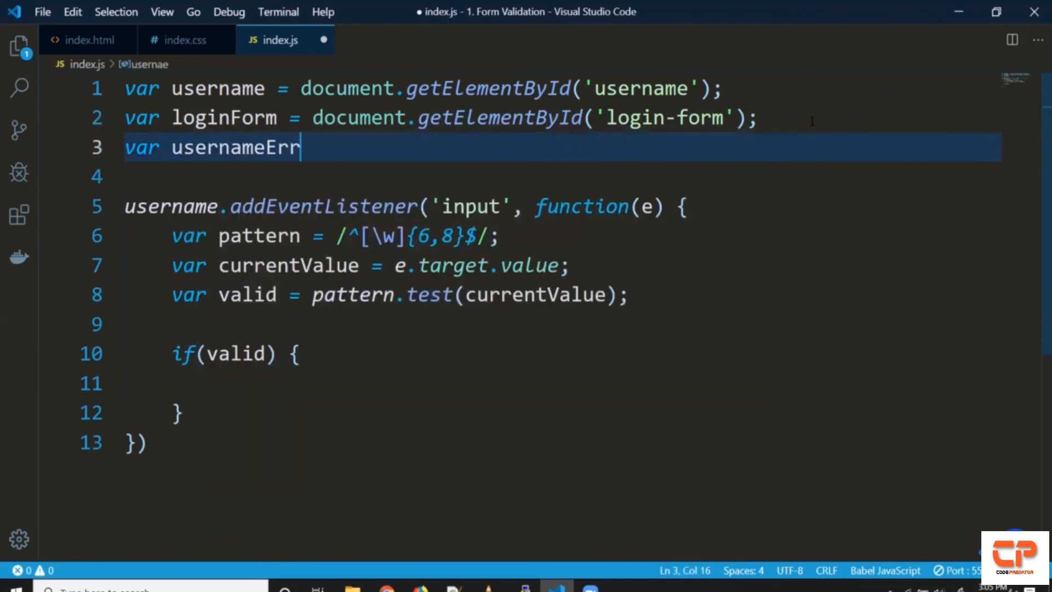
text(Para)
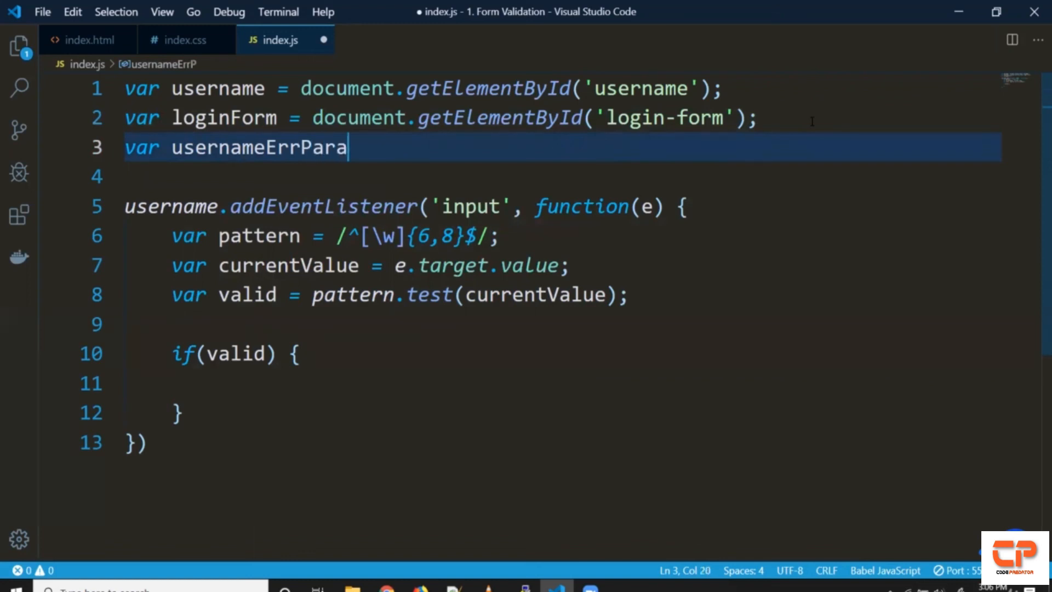
text(= do.)
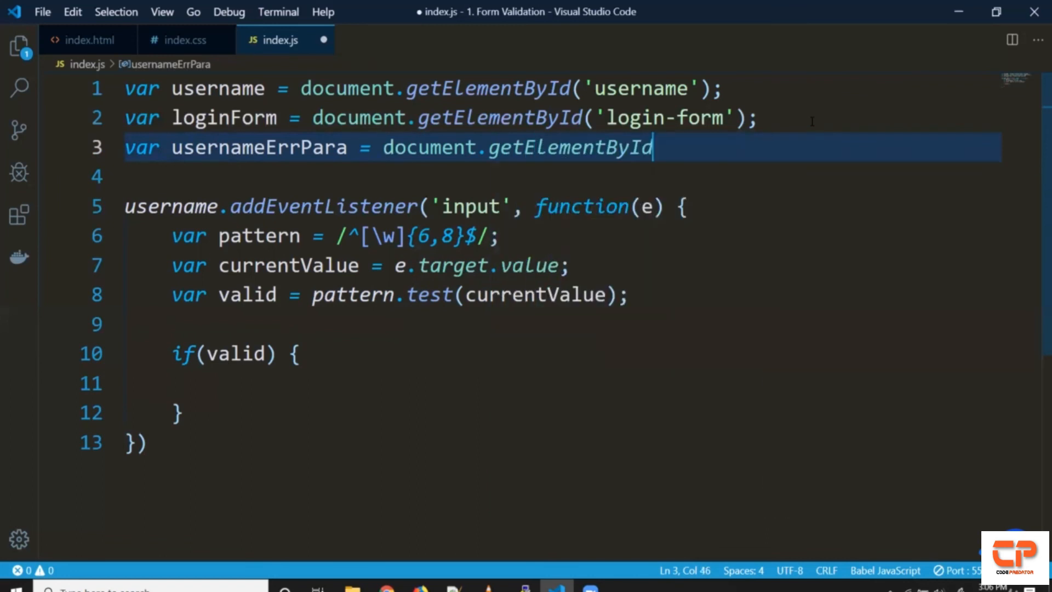
text(('username-err');)
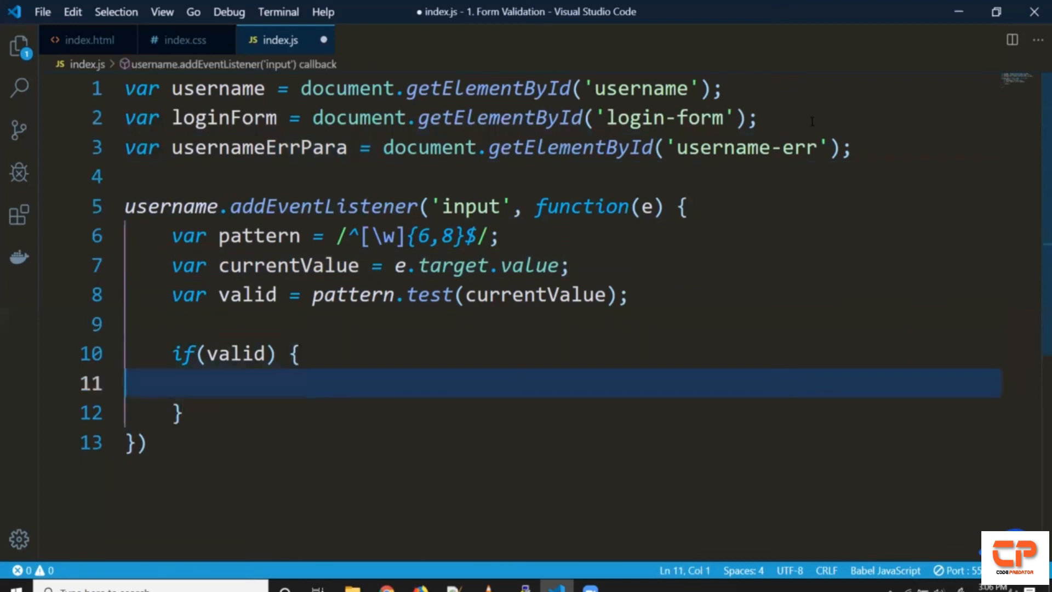
Set usernameErrPara.style.display to 'block' in the if branch and 'none' in the else branch.
text(usernameErrPara.)
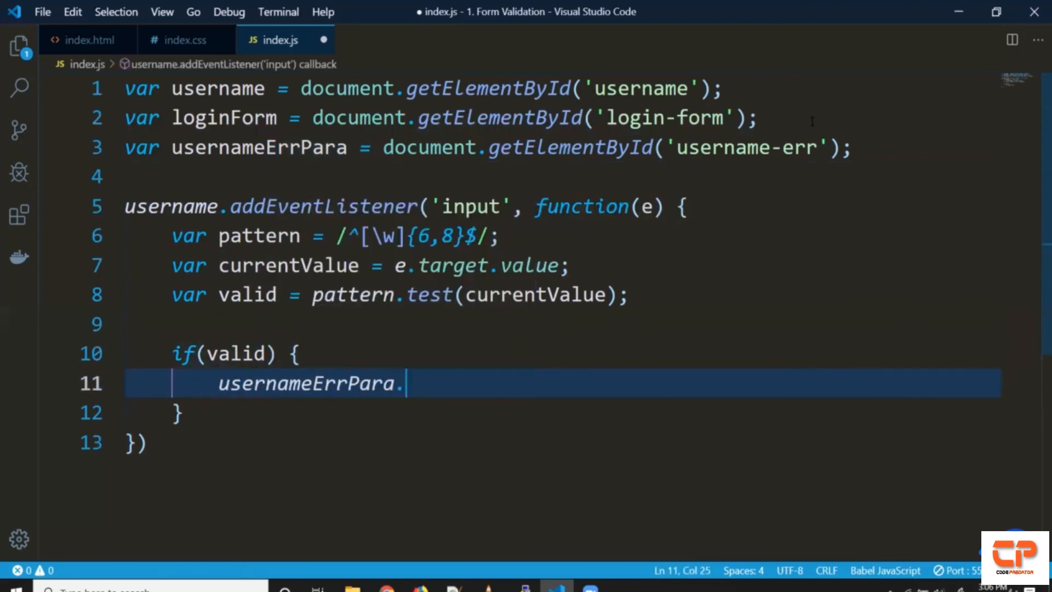
text(style.)
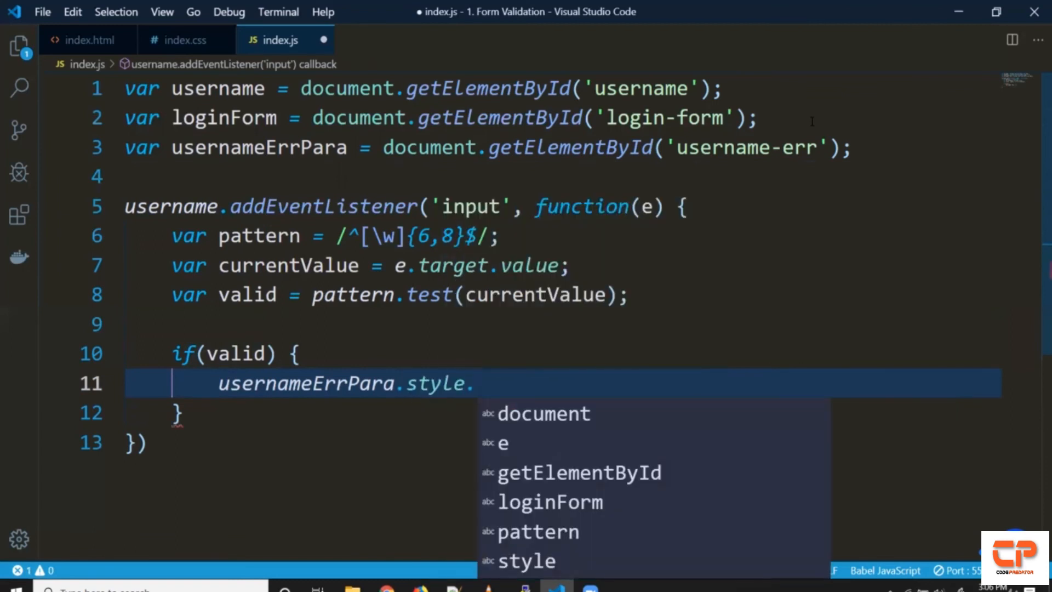
text(display = ')
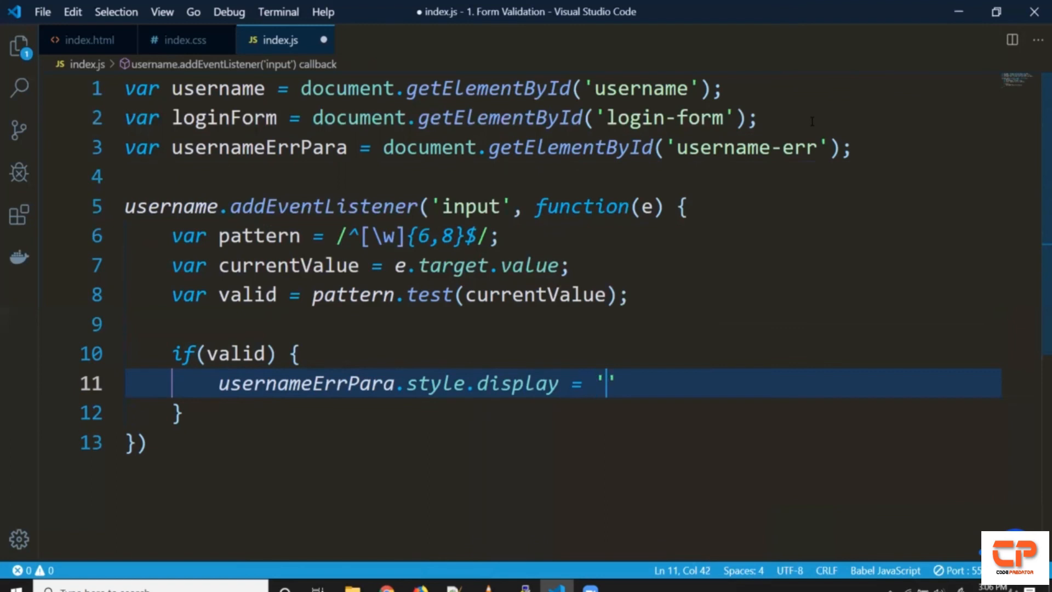
text(block)
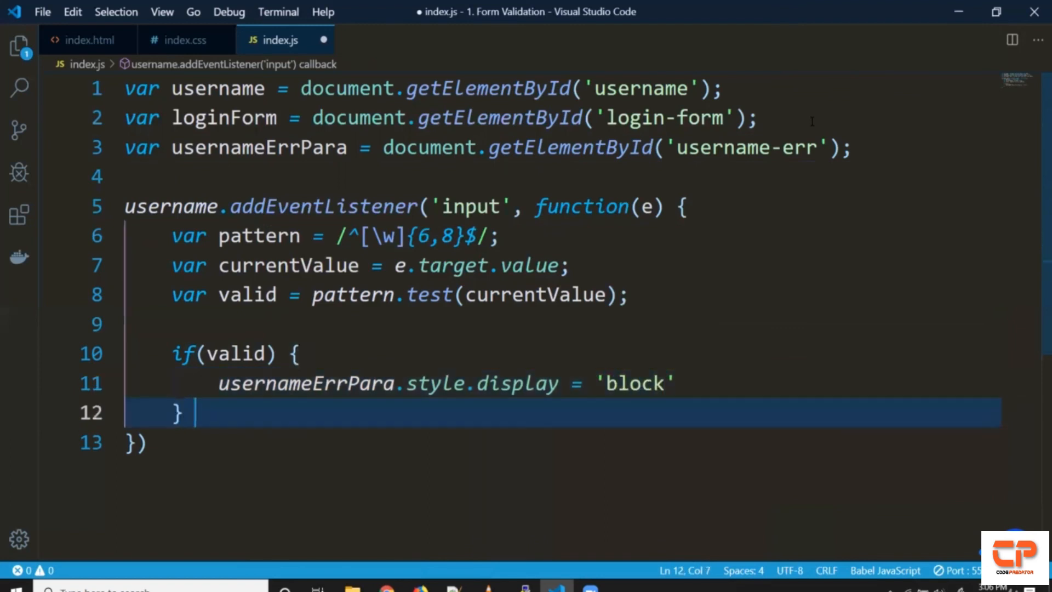
text(else {)
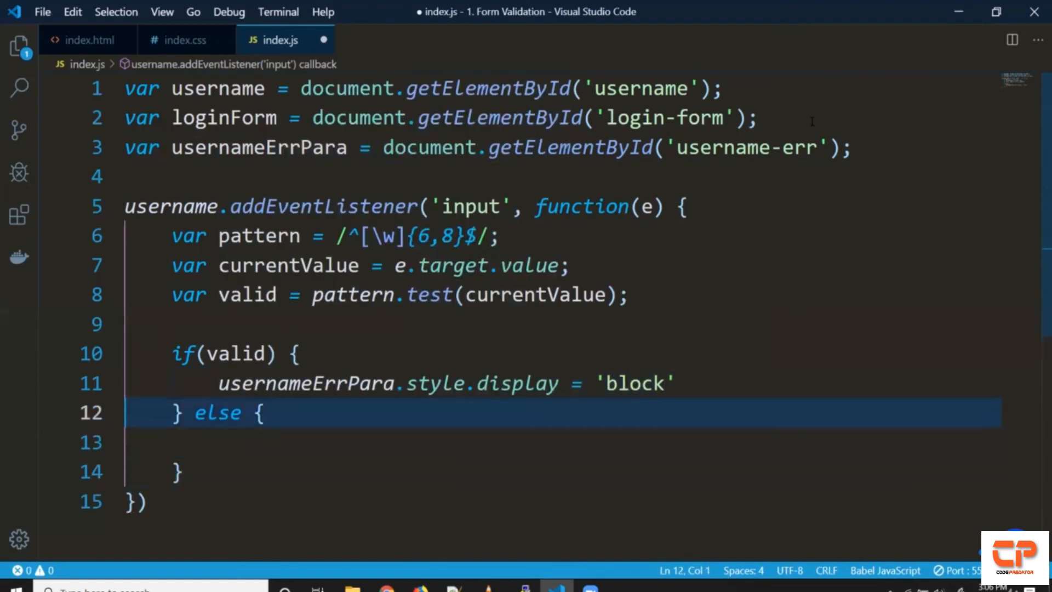
text(usernameErrPara.style.display = 'block')
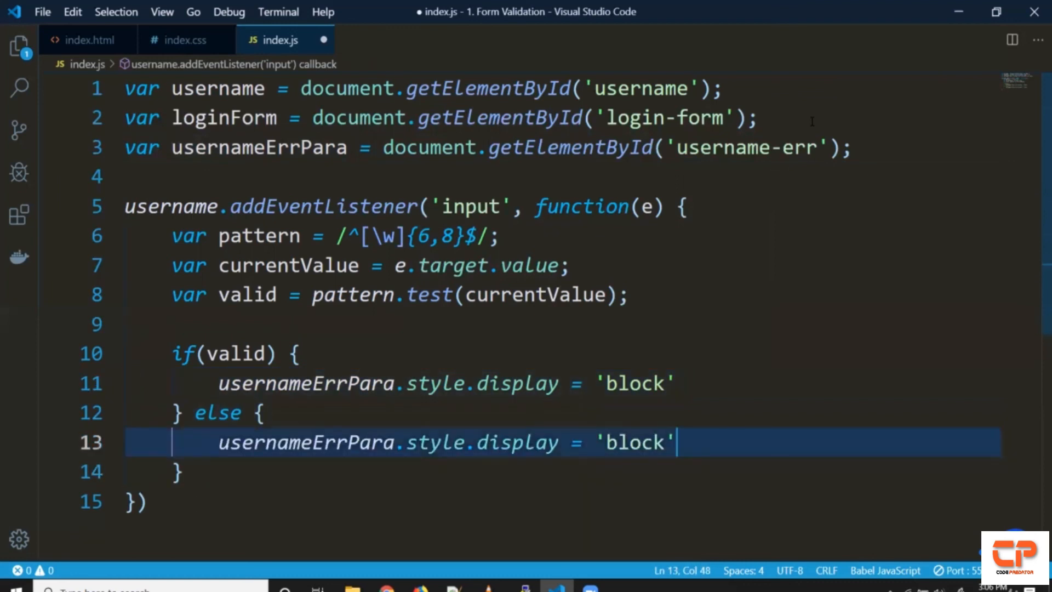
text(none)
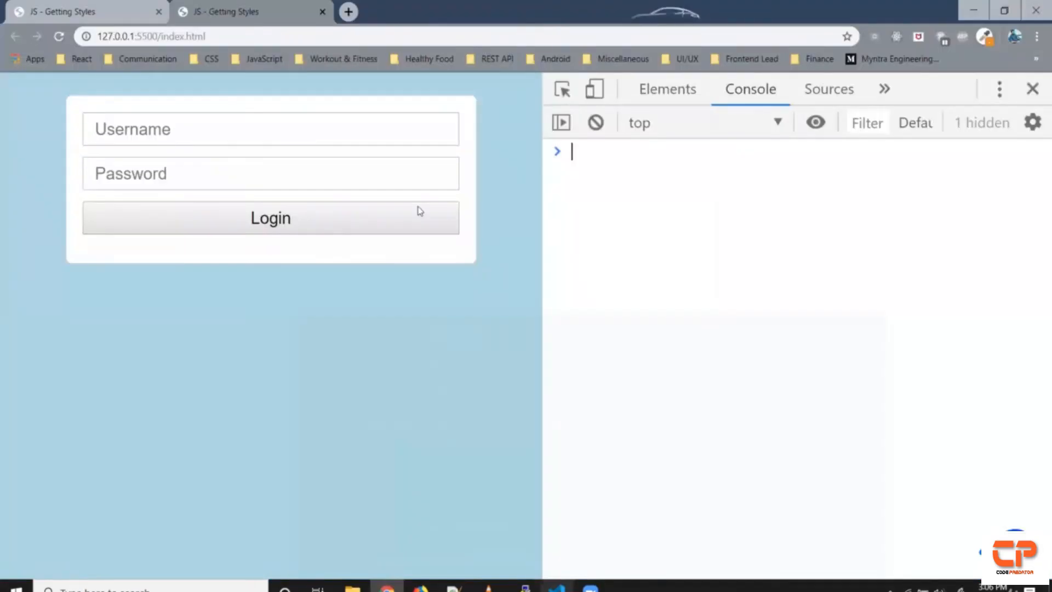
Test the Username field in the browser with 'usern' and 'poptate' to check the error message.
text(username)
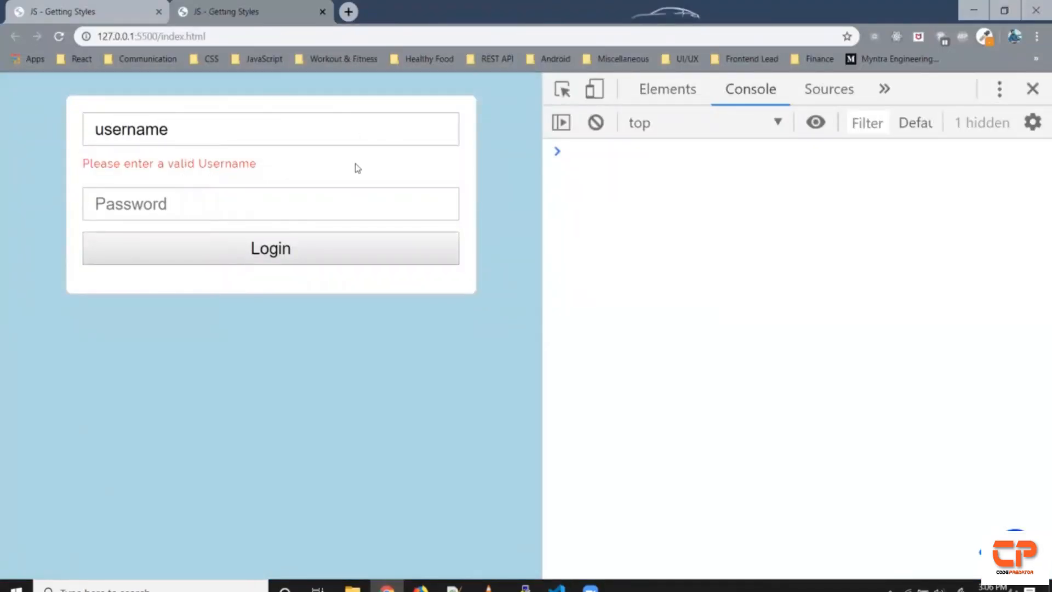
text(usern)
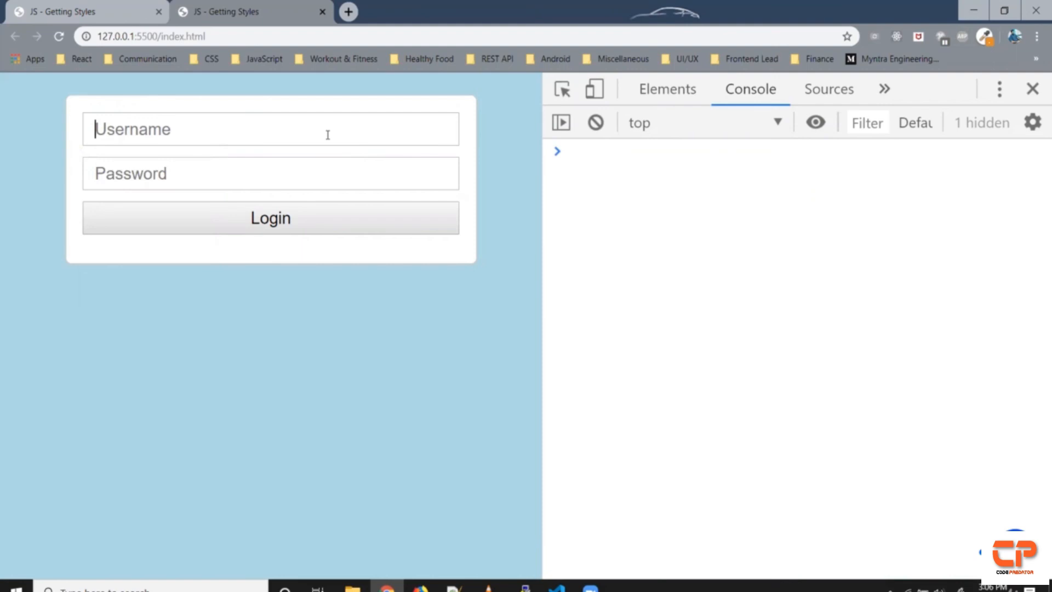
text(poptate)
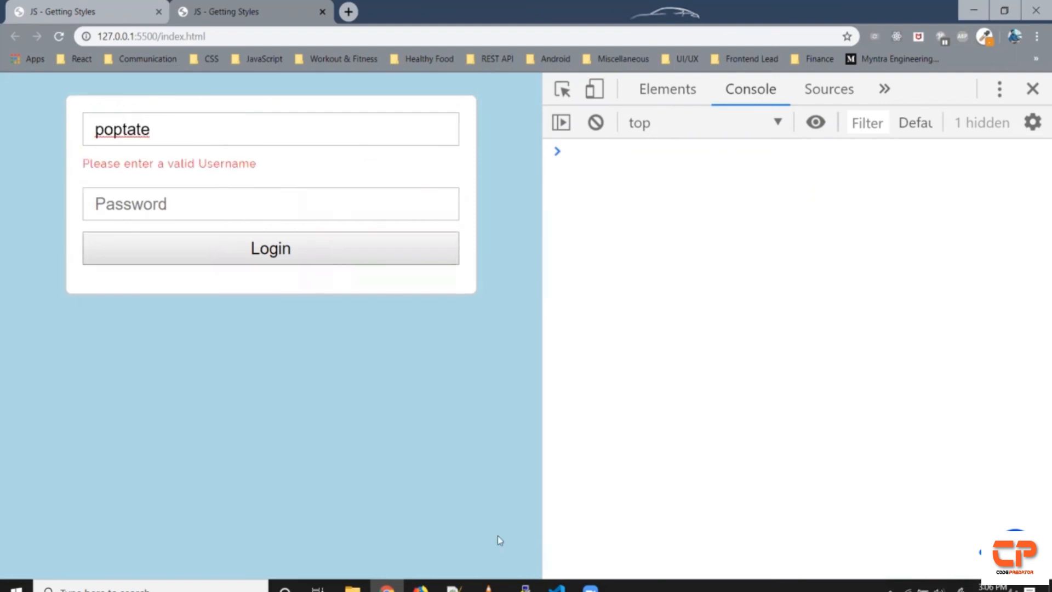
mouse_move(557, 590)
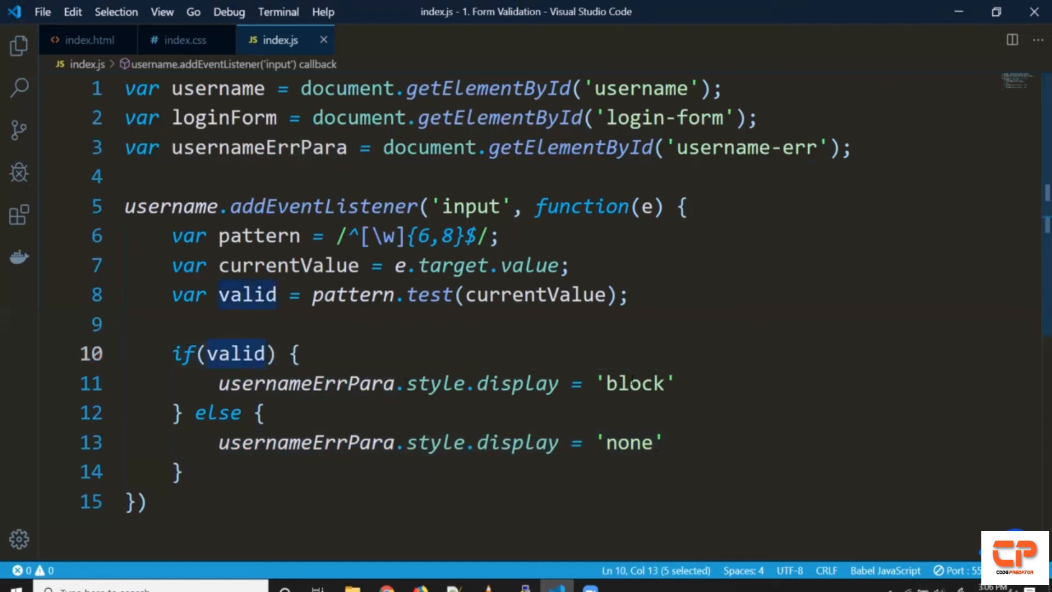
Change the if(valid) branch to set the error paragraph's display to 'none'.
text(no)
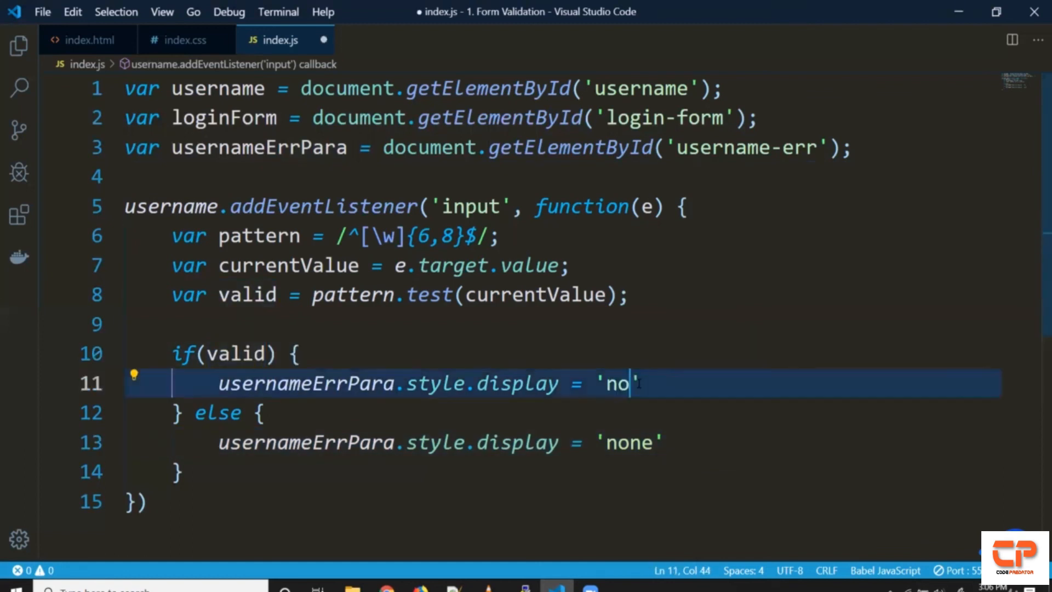
text(ne)
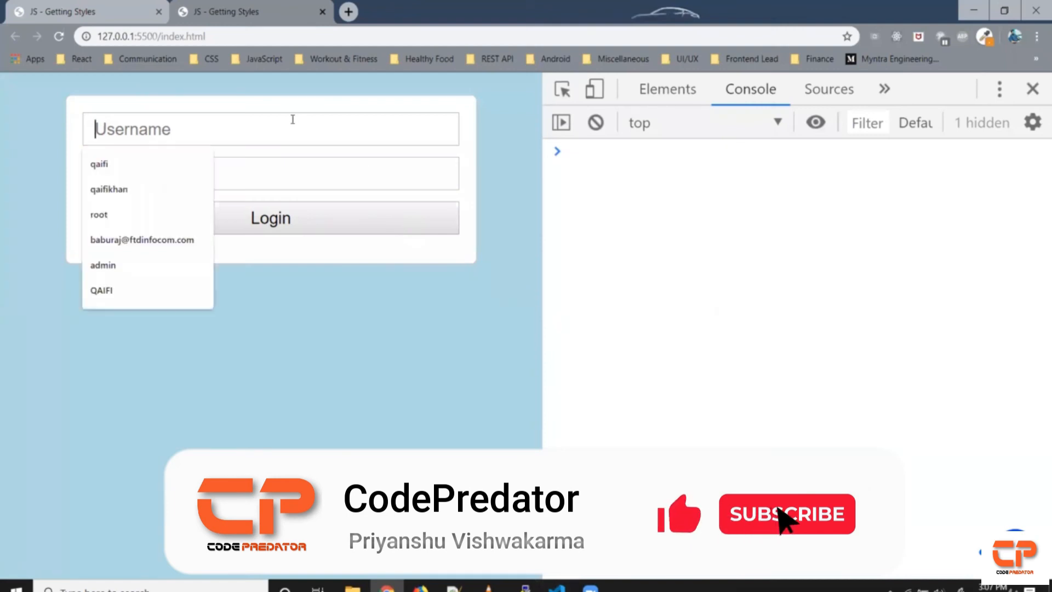
Test with poptate, poptate12, poptate1 and poptate122 to confirm the warning toggles correctly.
text(poptat)
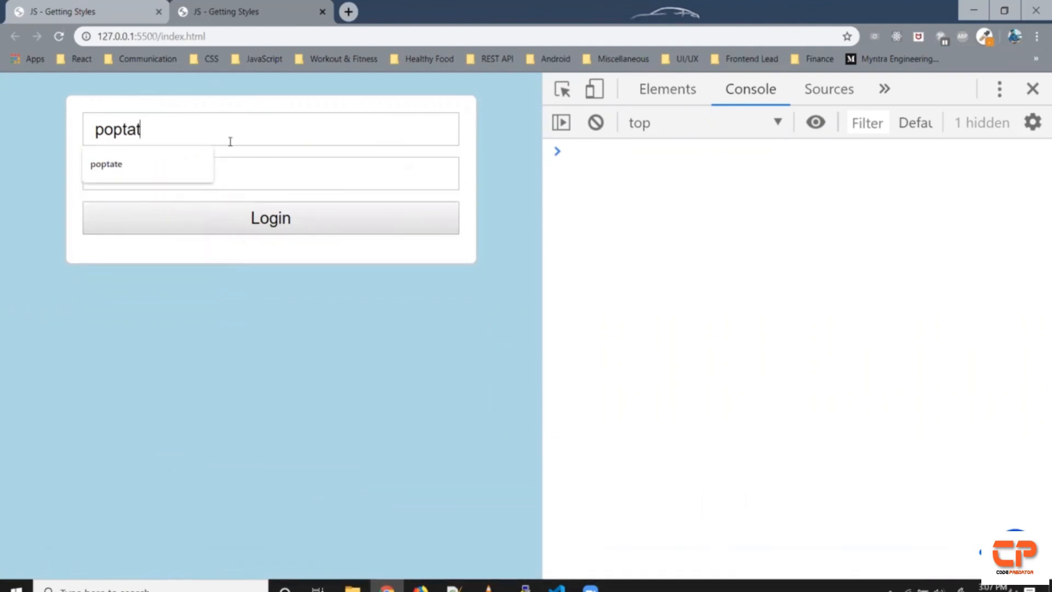
click(106, 163)
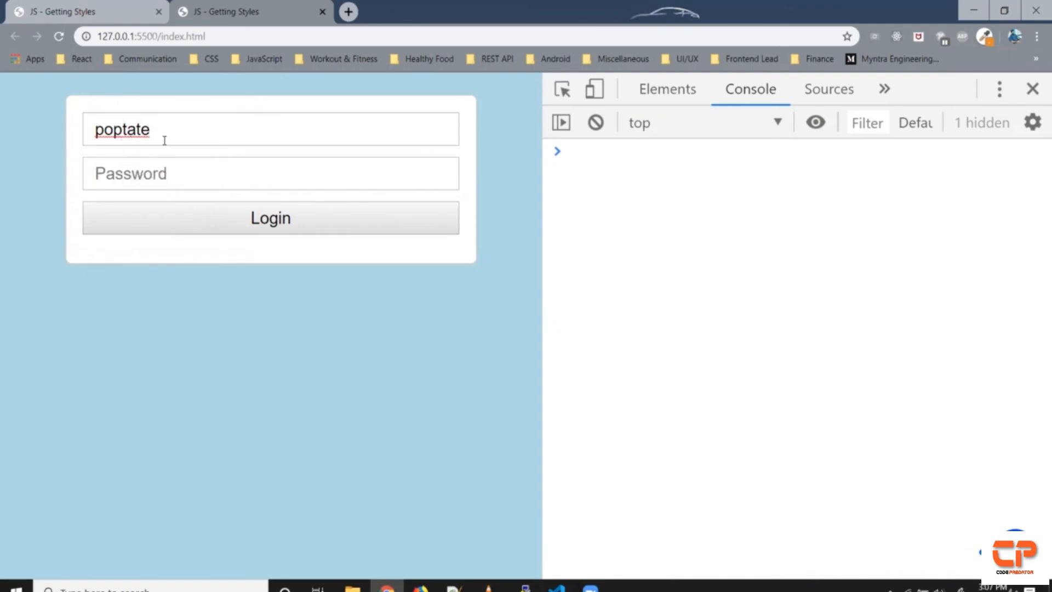
text(12)
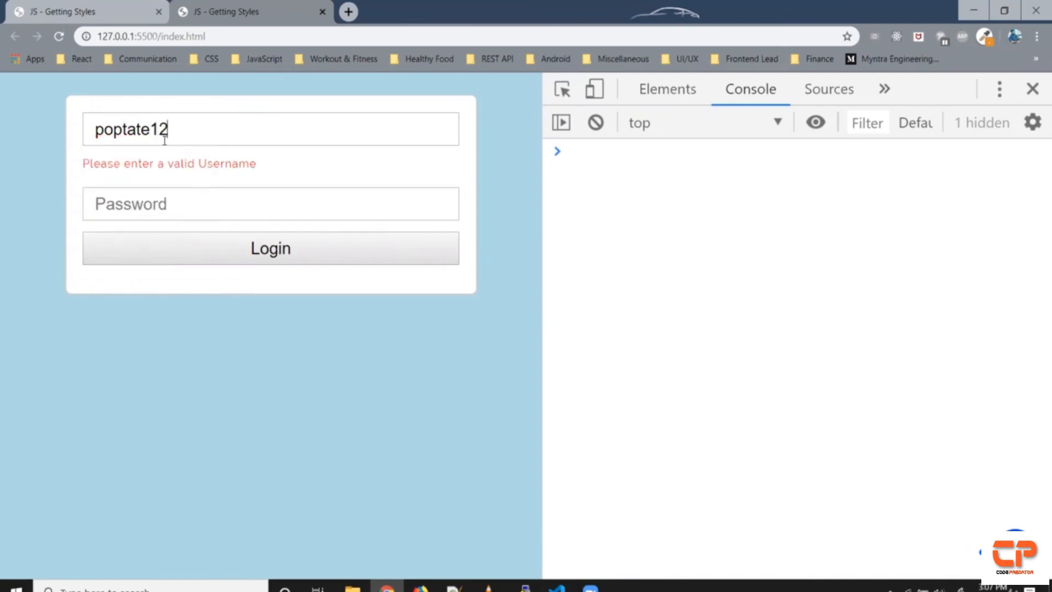
key(Backspace)
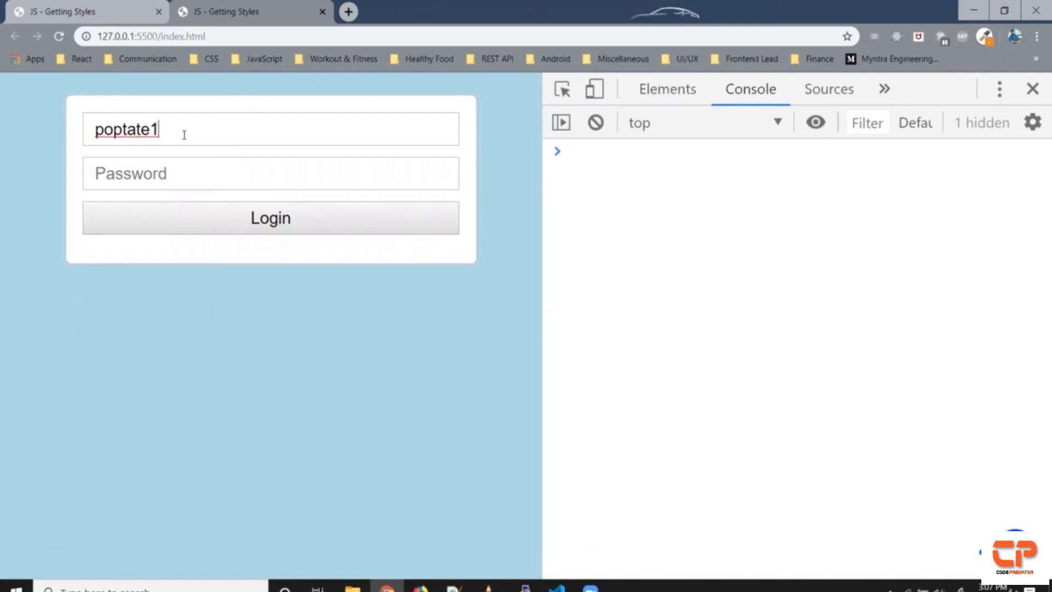
text(22)
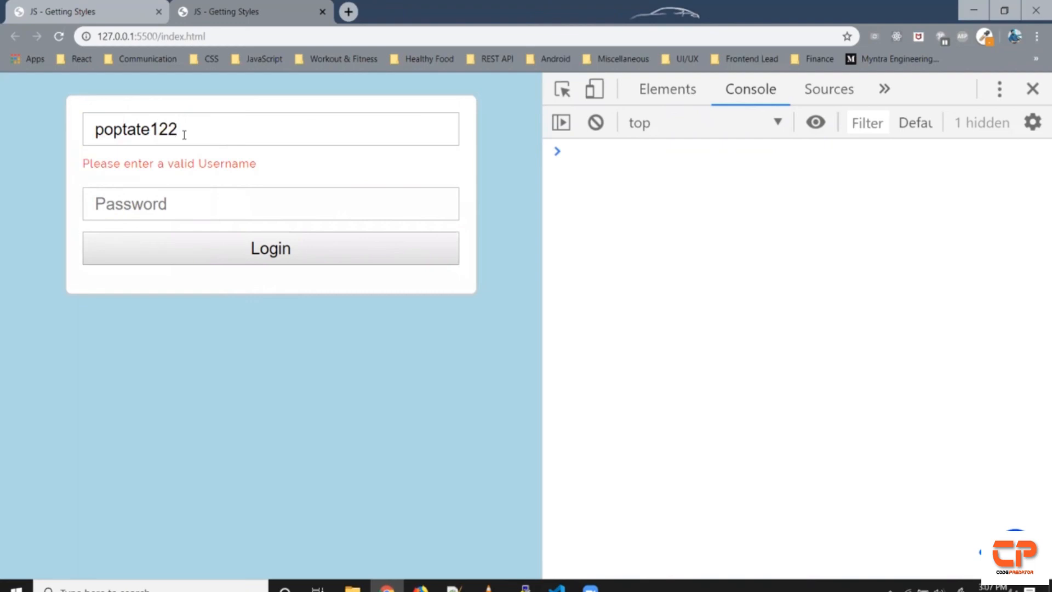
mouse_move(367, 178)
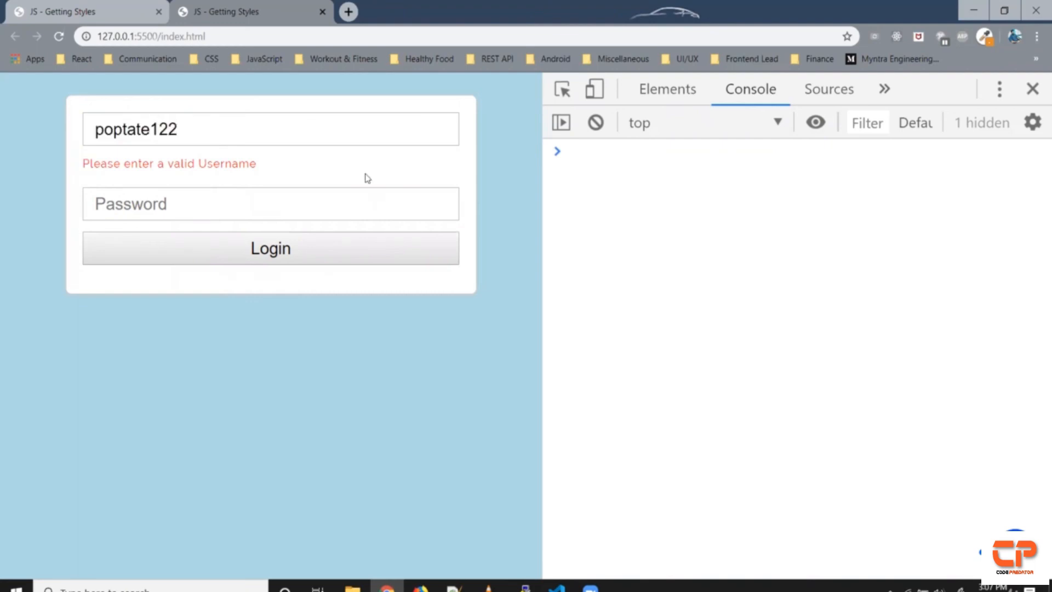